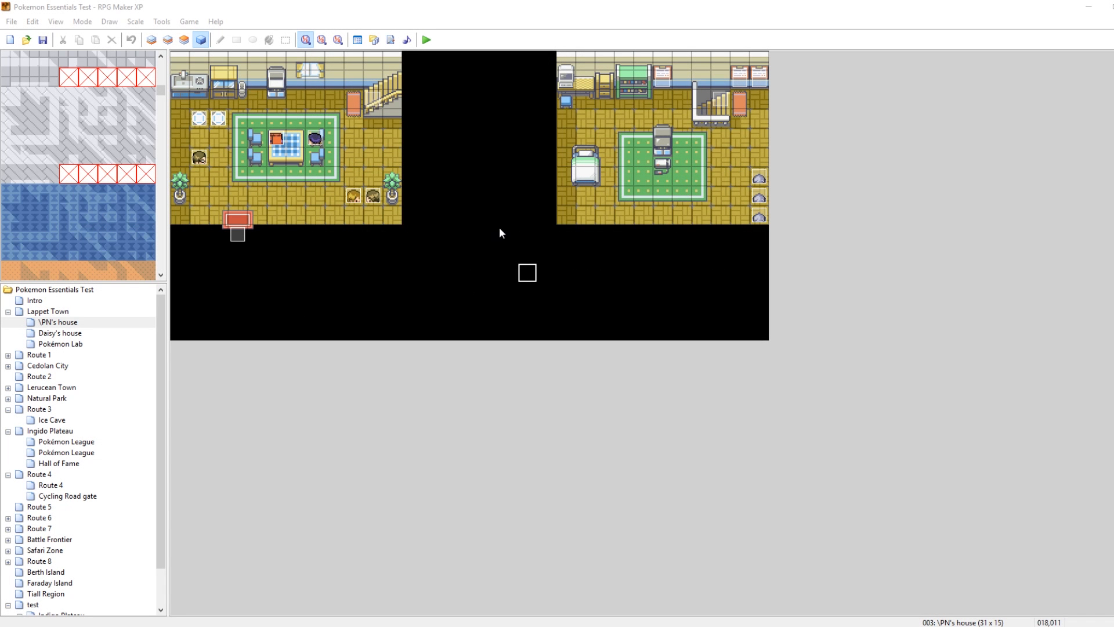
{"action": "mouse_move", "coordinate": [664, 220]}
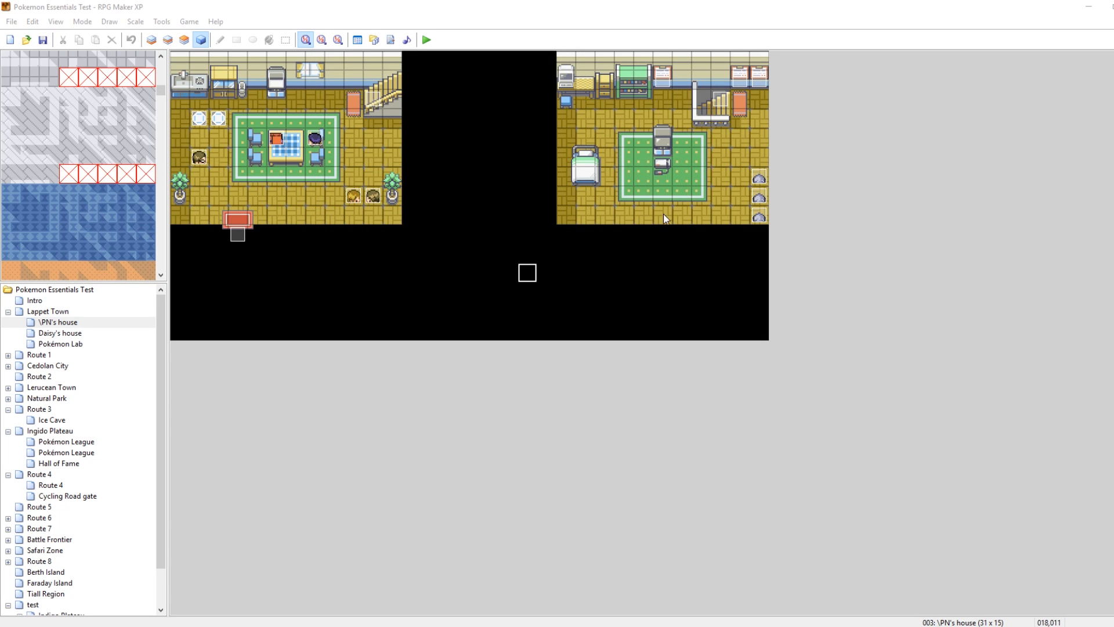
{"action": "mouse_move", "coordinate": [700, 199]}
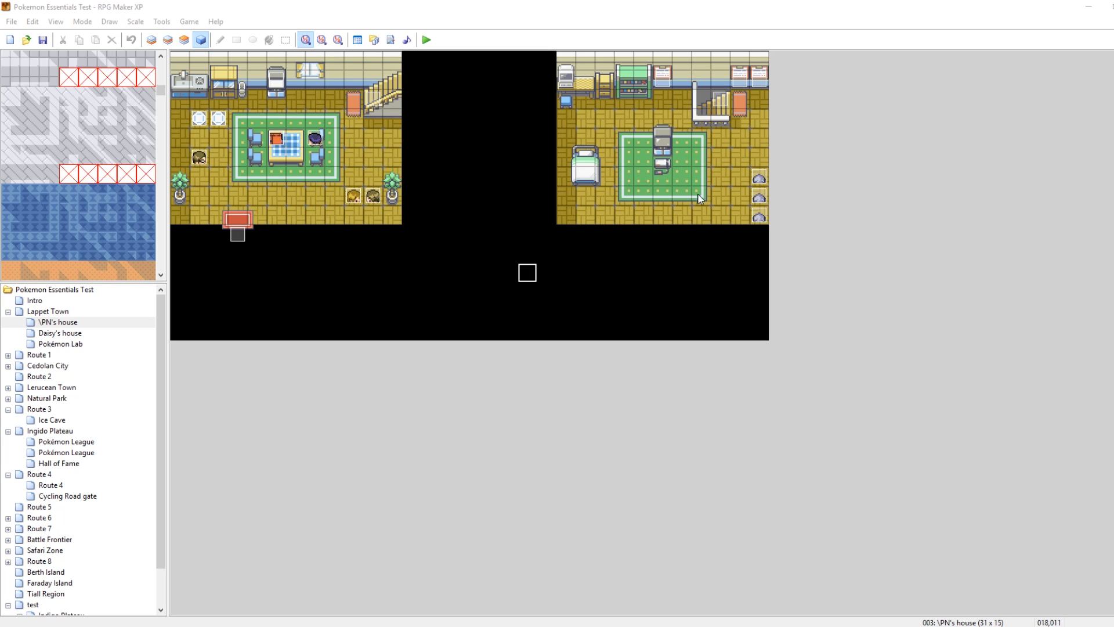
{"action": "mouse_move", "coordinate": [628, 246]}
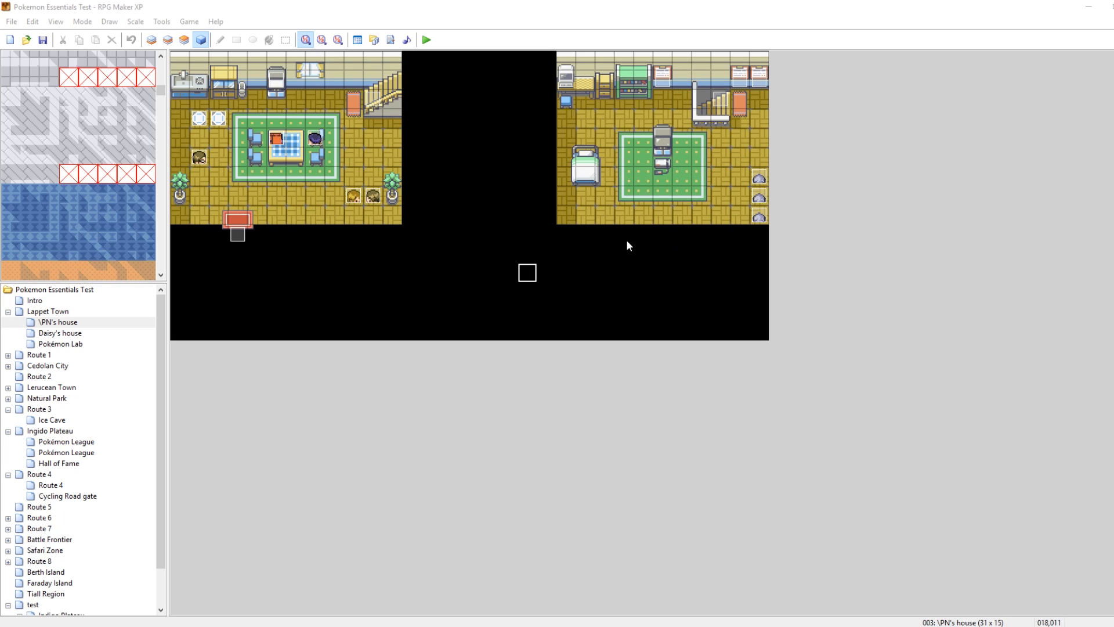
{"action": "mouse_move", "coordinate": [646, 240]}
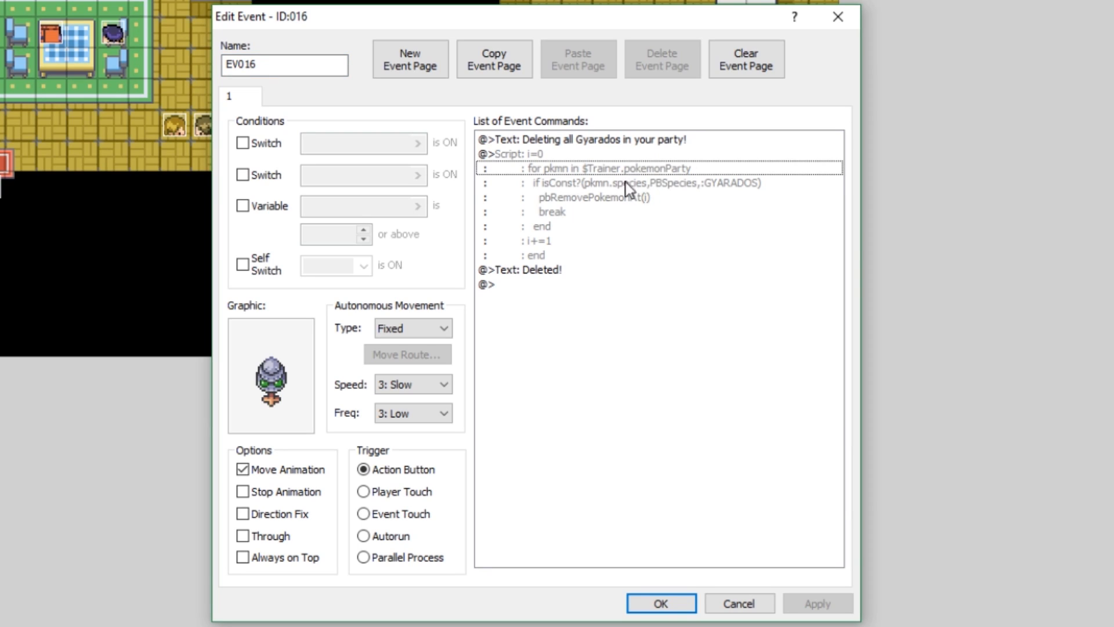
{"action": "mouse_move", "coordinate": [637, 187]}
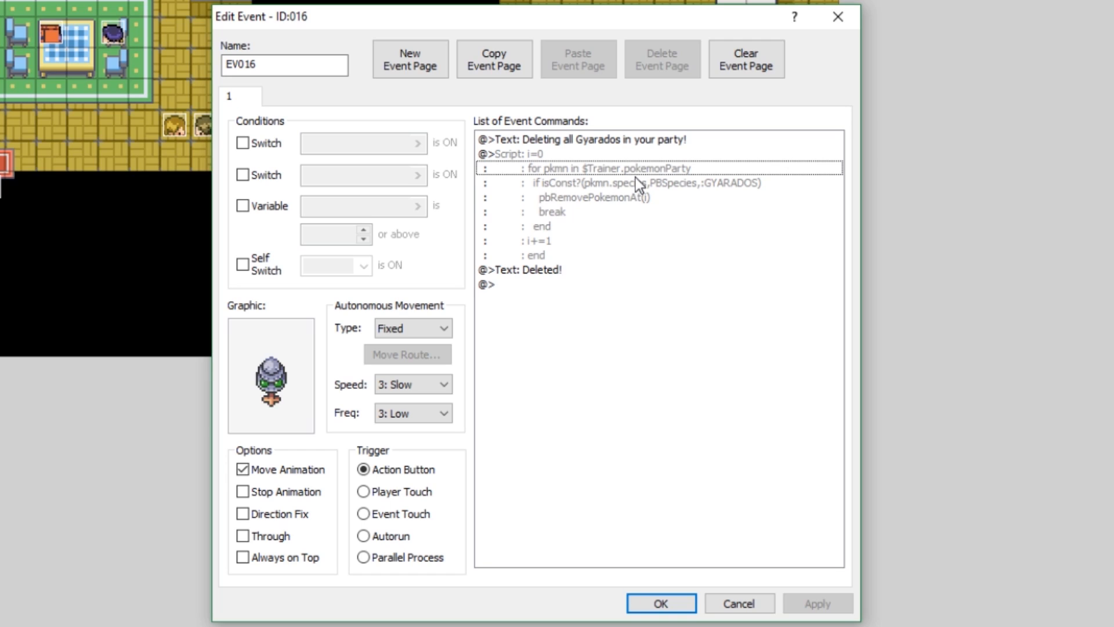
{"action": "mouse_move", "coordinate": [590, 168]}
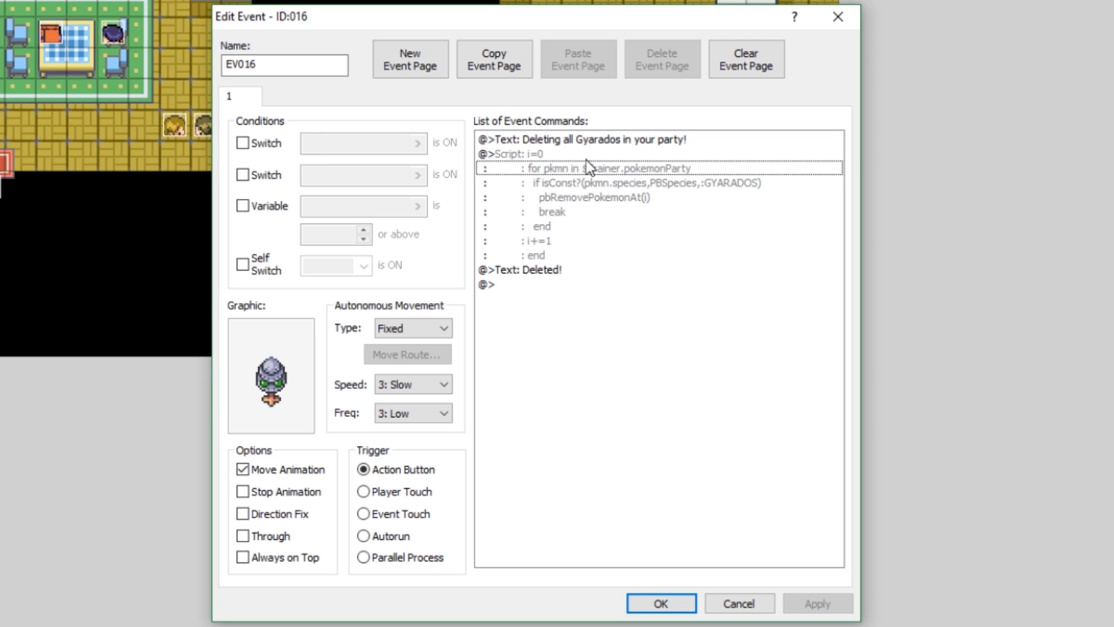
Replace GYARADOS with PIKACHU in the event's species-check script
{"action": "double_click", "coordinate": [603, 168]}
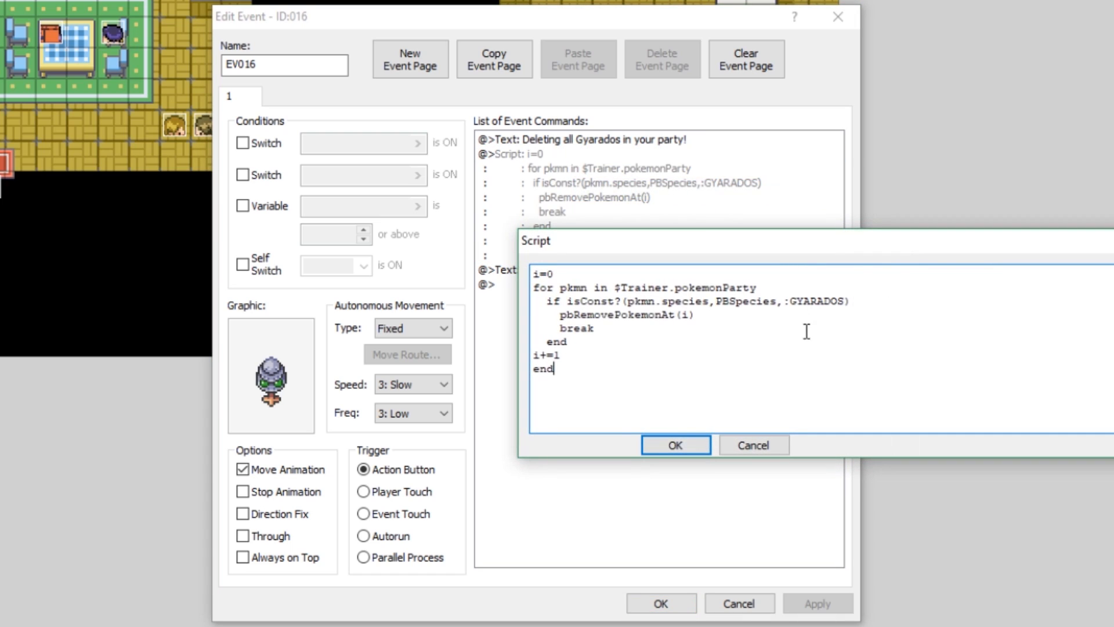
{"action": "double_click", "coordinate": [834, 302]}
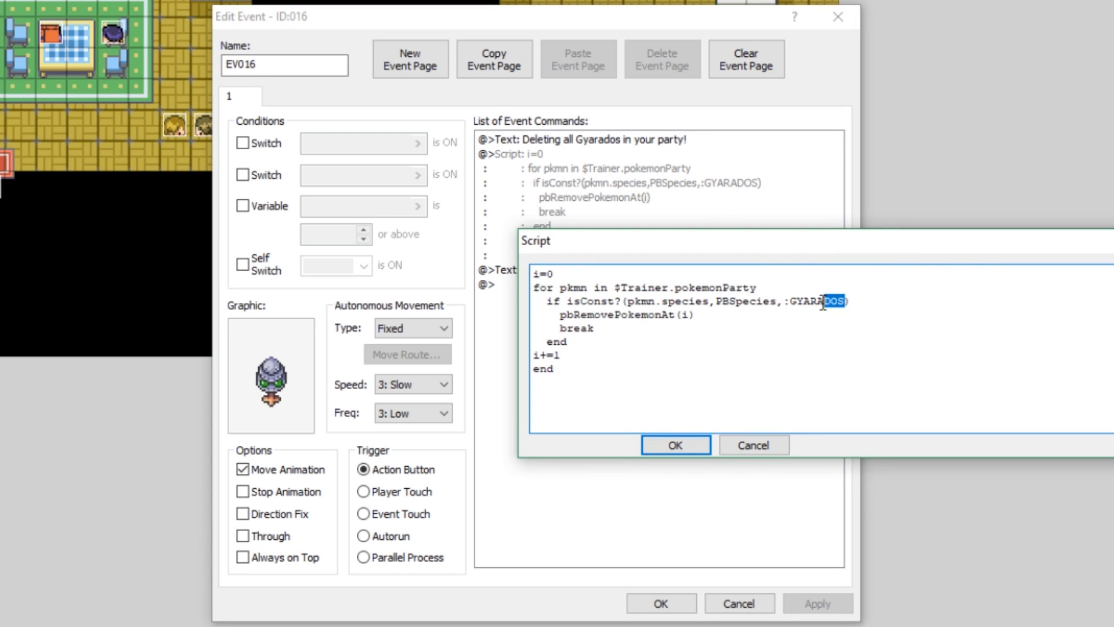
{"action": "type", "text": "PI"}
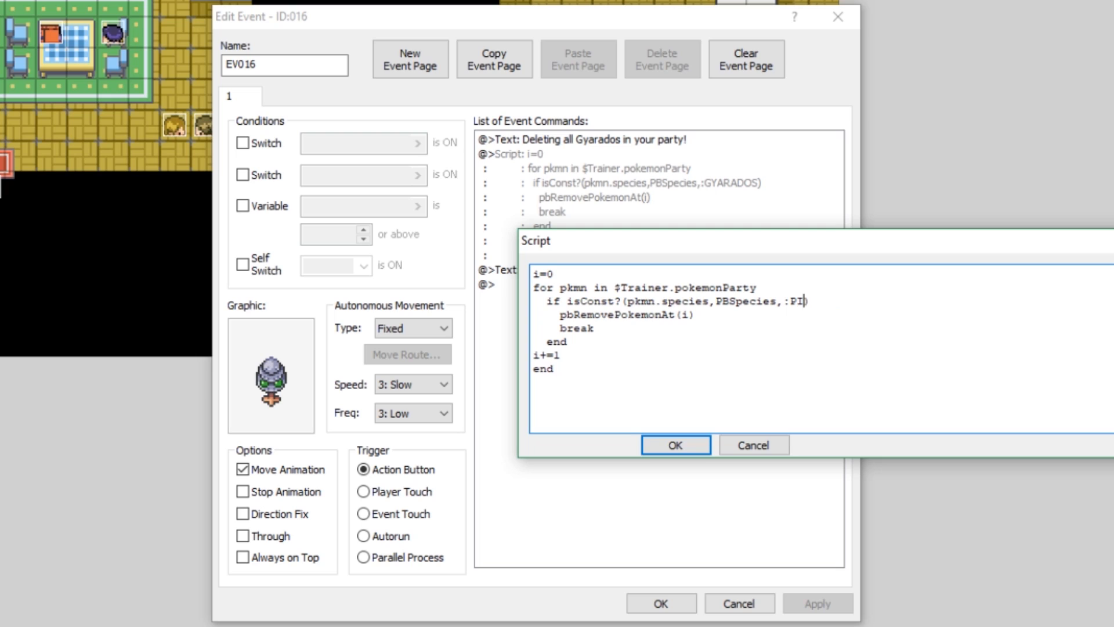
{"action": "type", "text": "KACHU"}
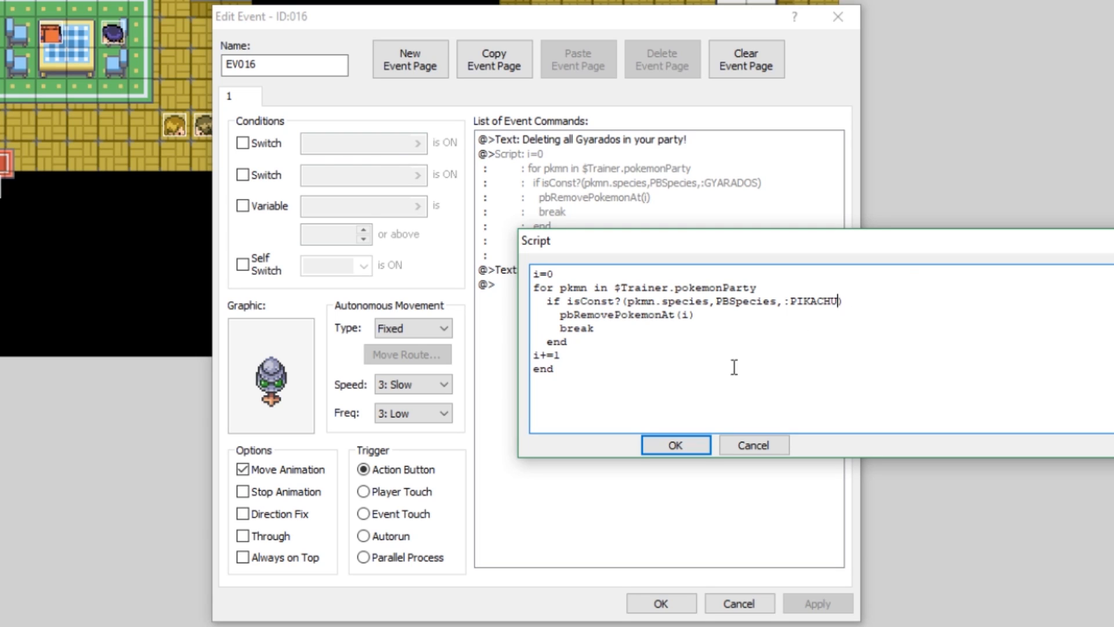
{"action": "mouse_move", "coordinate": [704, 388]}
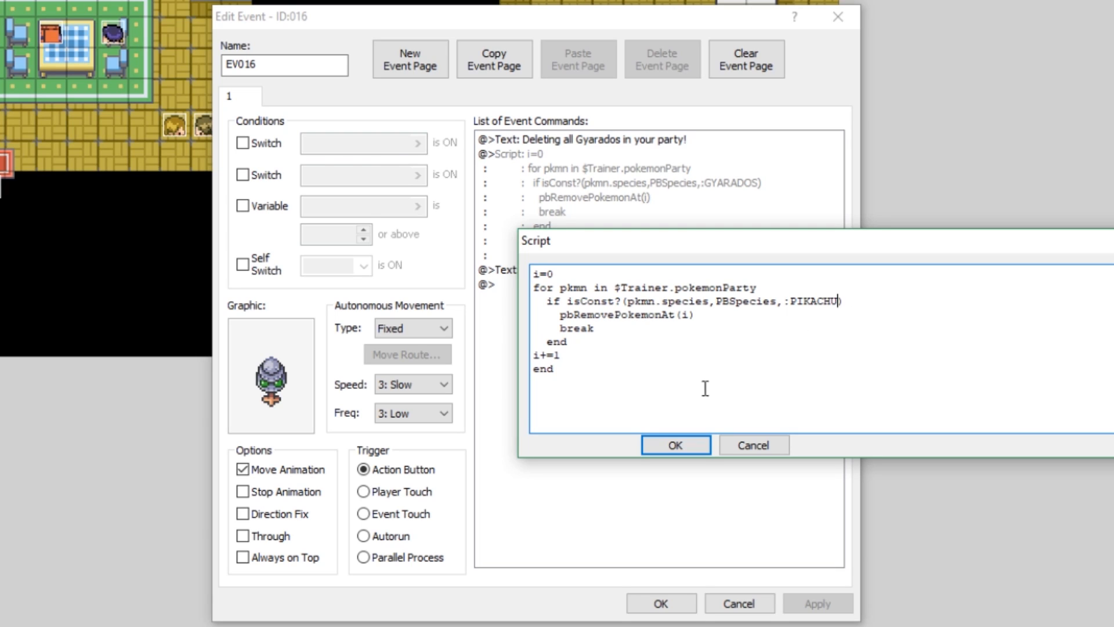
{"action": "mouse_move", "coordinate": [754, 326]}
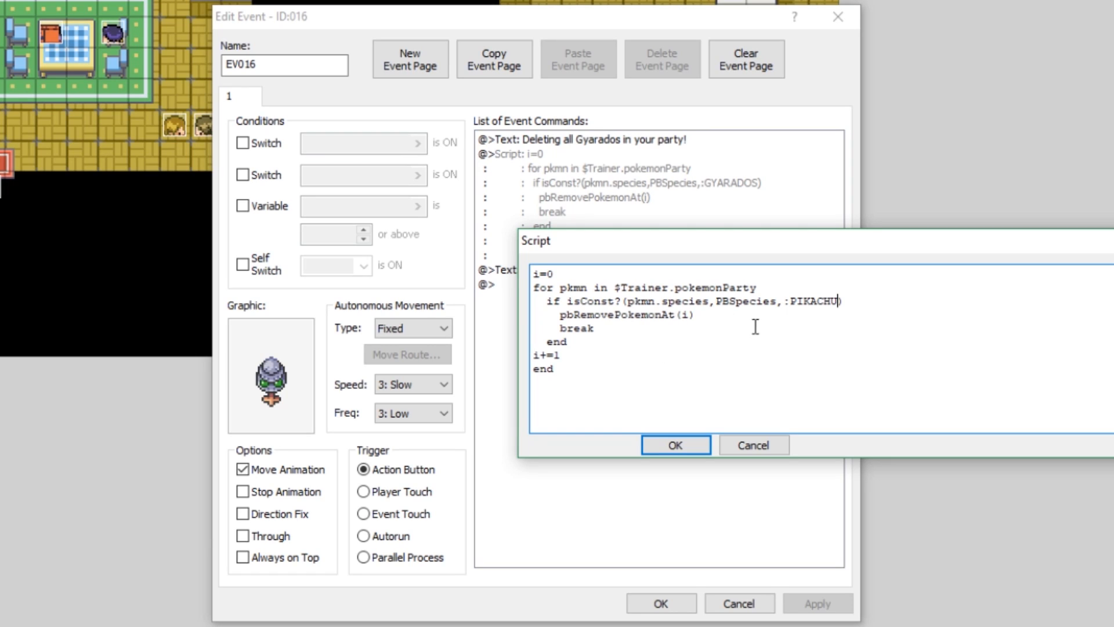
Review the i=0 counter initialisation line without changing it
{"action": "left_click", "coordinate": [558, 276]}
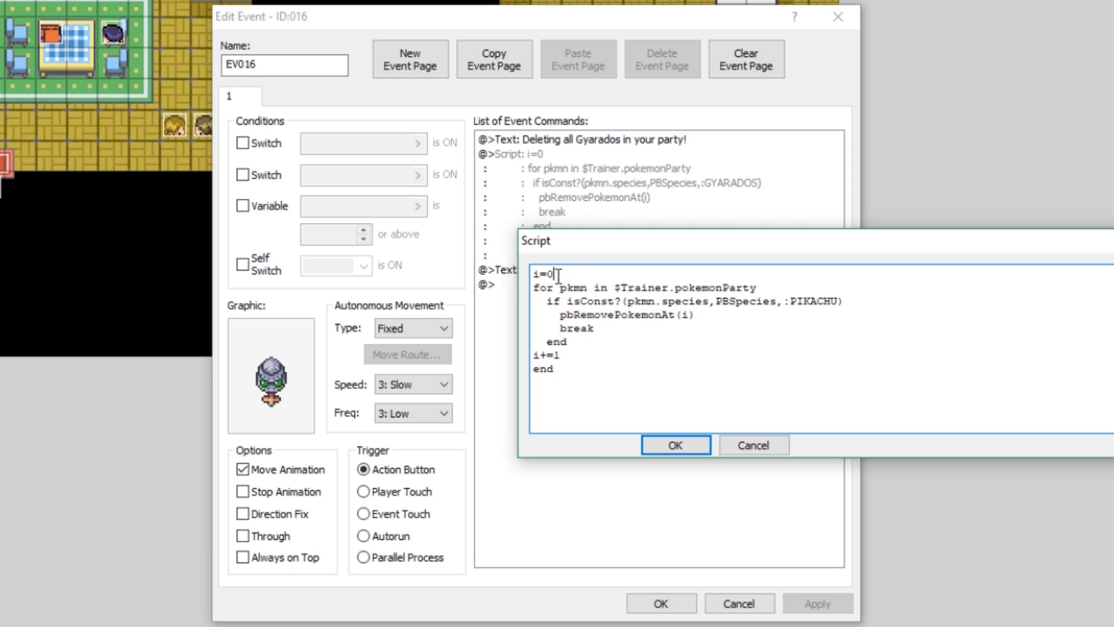
{"action": "double_click", "coordinate": [542, 273]}
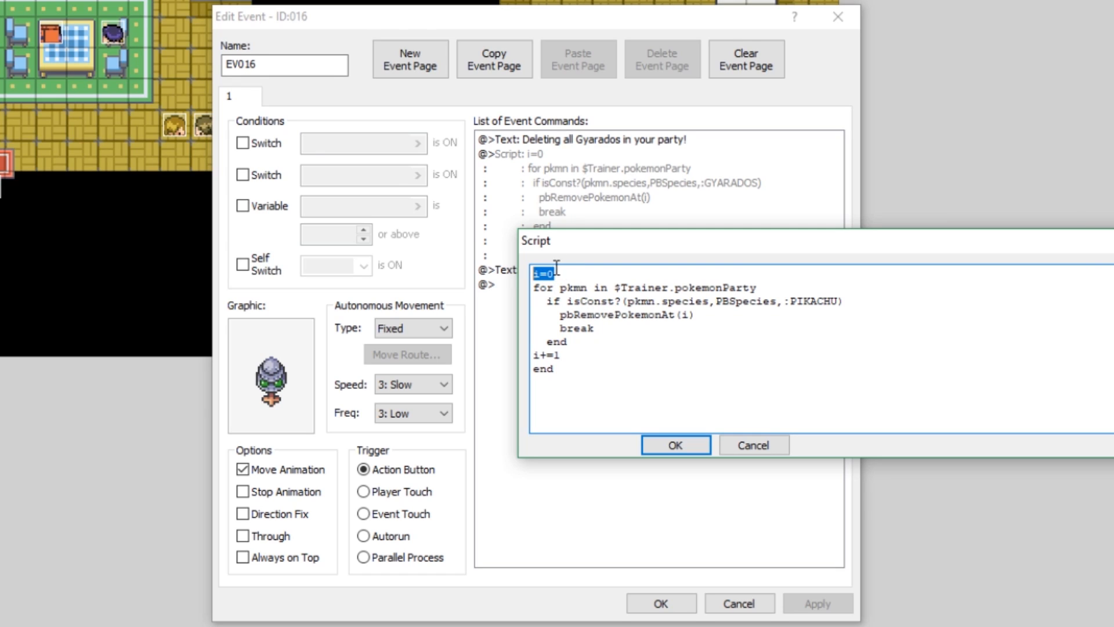
{"action": "mouse_move", "coordinate": [527, 279]}
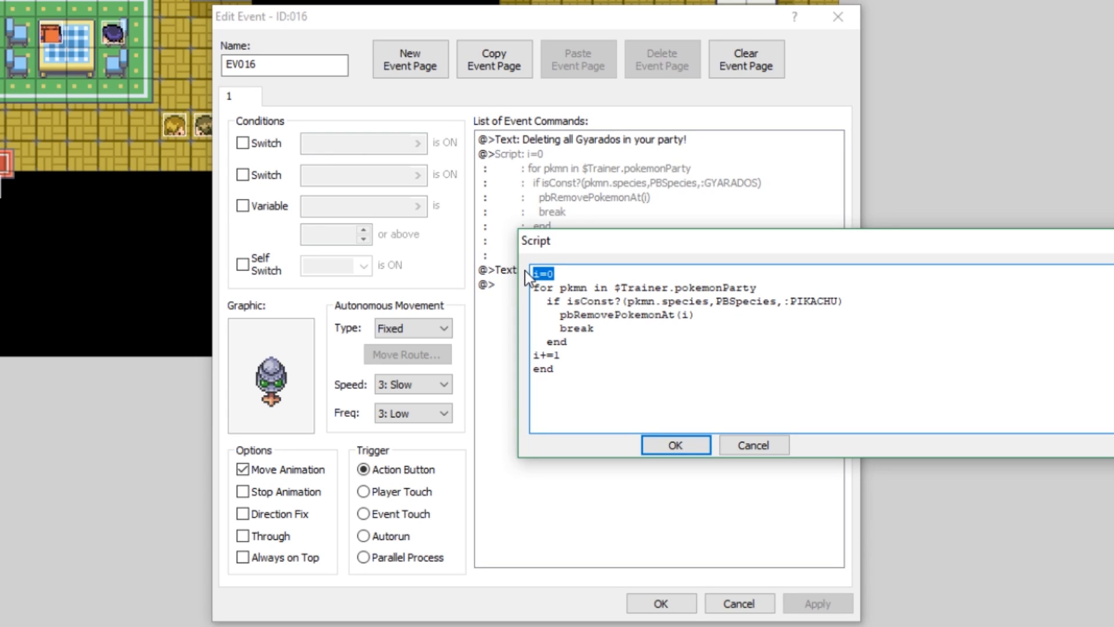
{"action": "left_click", "coordinate": [579, 273]}
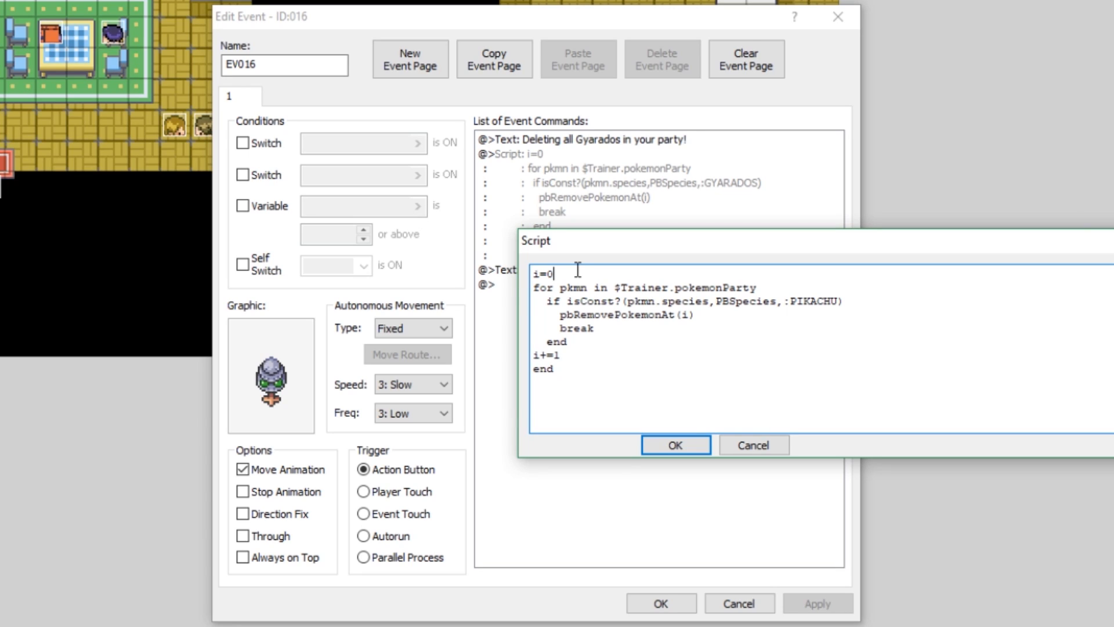
{"action": "mouse_move", "coordinate": [569, 285]}
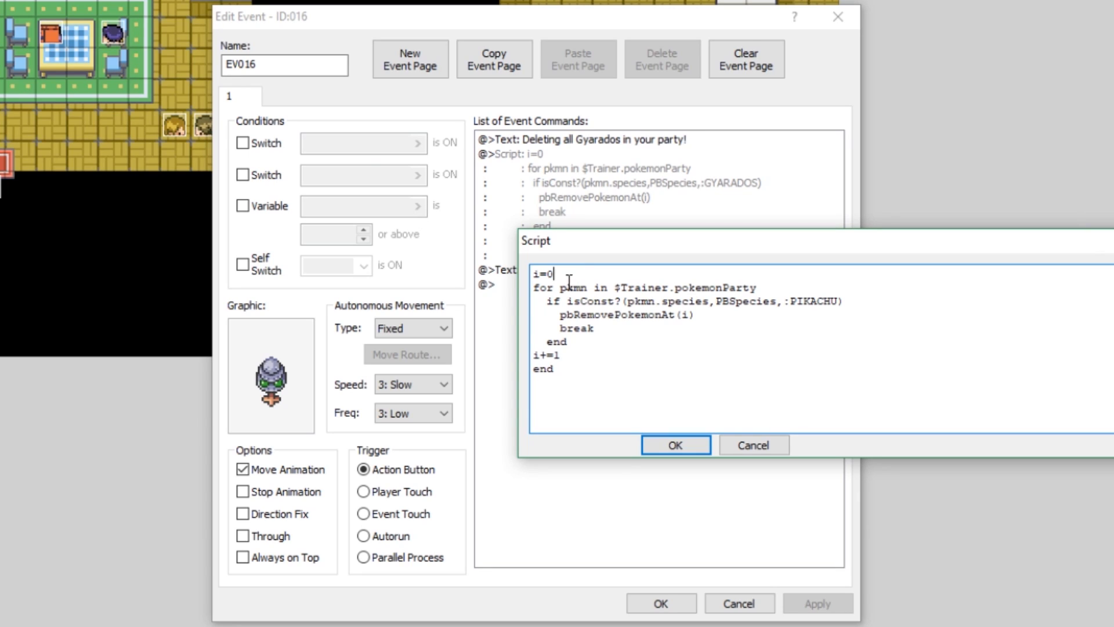
{"action": "mouse_move", "coordinate": [771, 286]}
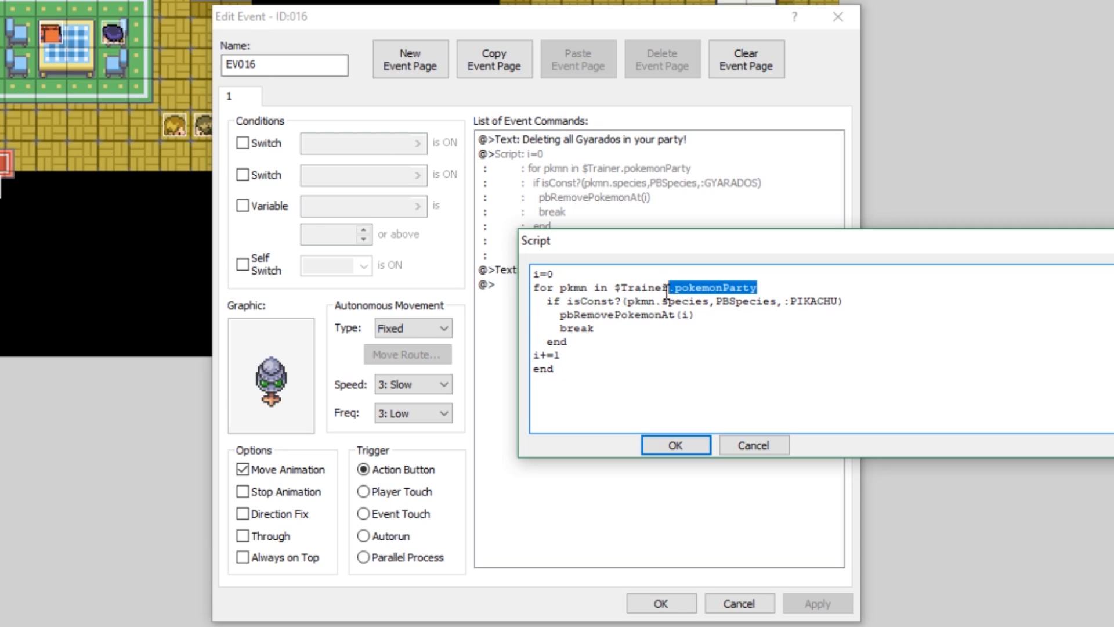
{"action": "triple_click", "coordinate": [646, 287]}
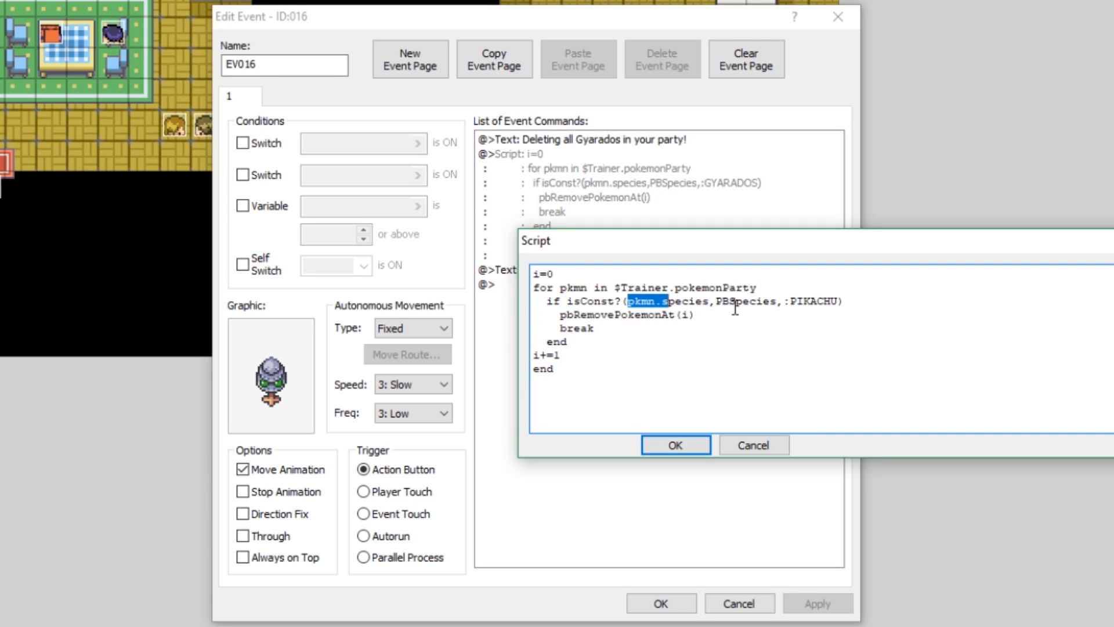
{"action": "left_click", "coordinate": [837, 301]}
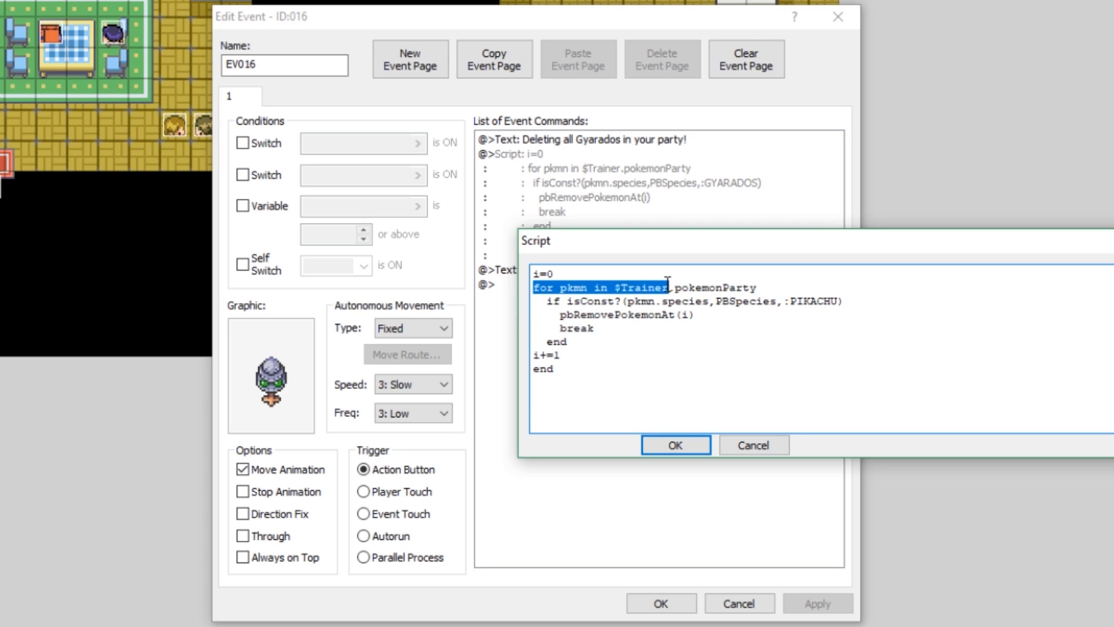
{"action": "left_click", "coordinate": [575, 301]}
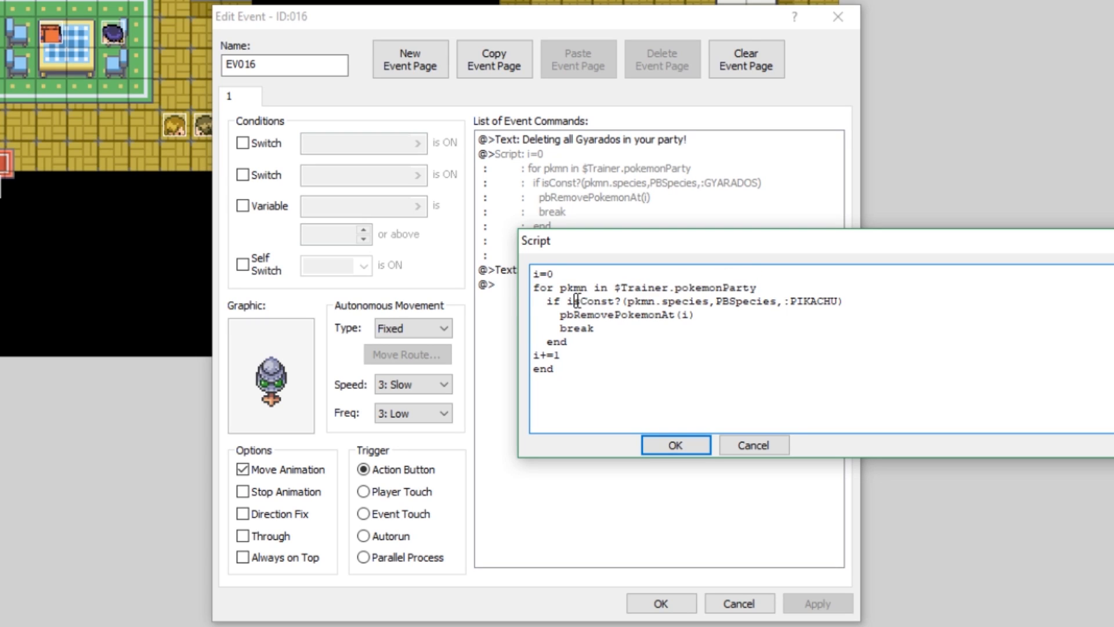
{"action": "double_click", "coordinate": [639, 301]}
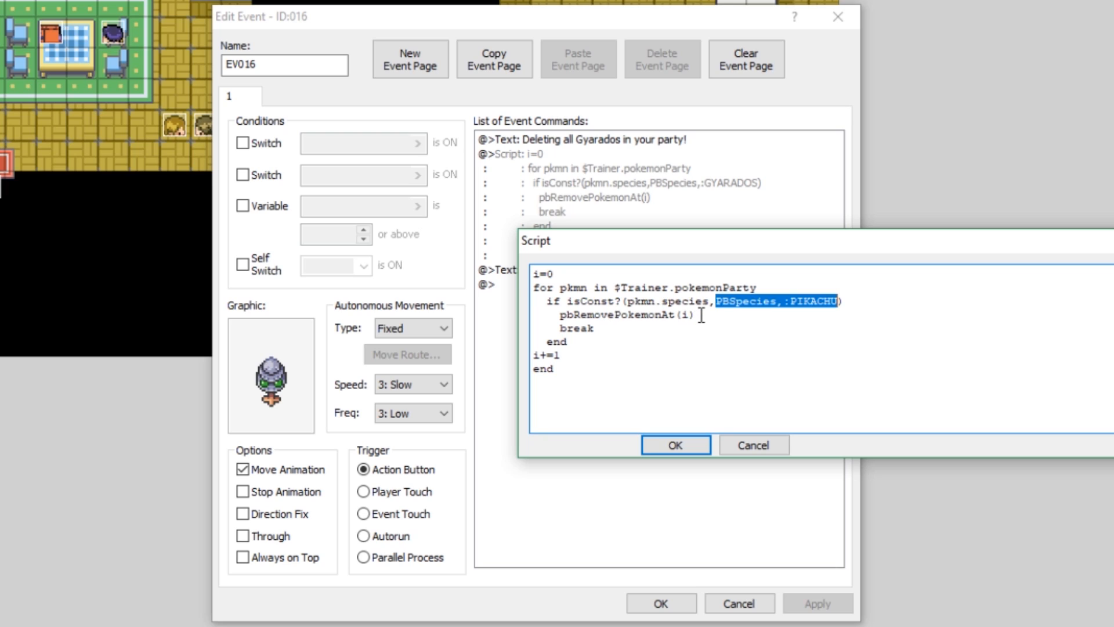
{"action": "double_click", "coordinate": [615, 314]}
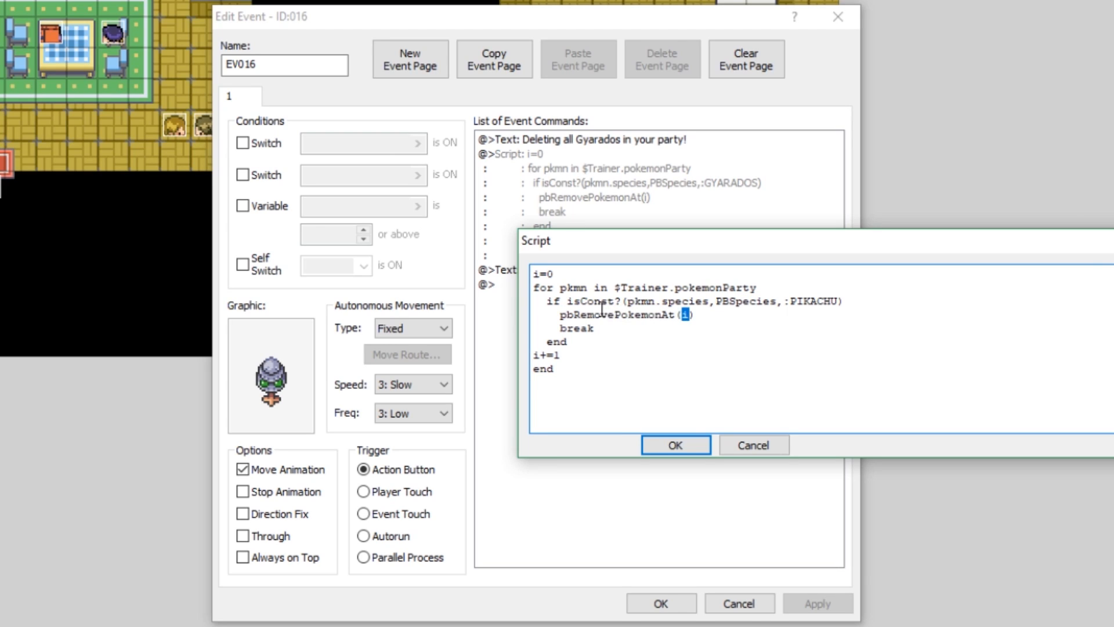
{"action": "double_click", "coordinate": [615, 314]}
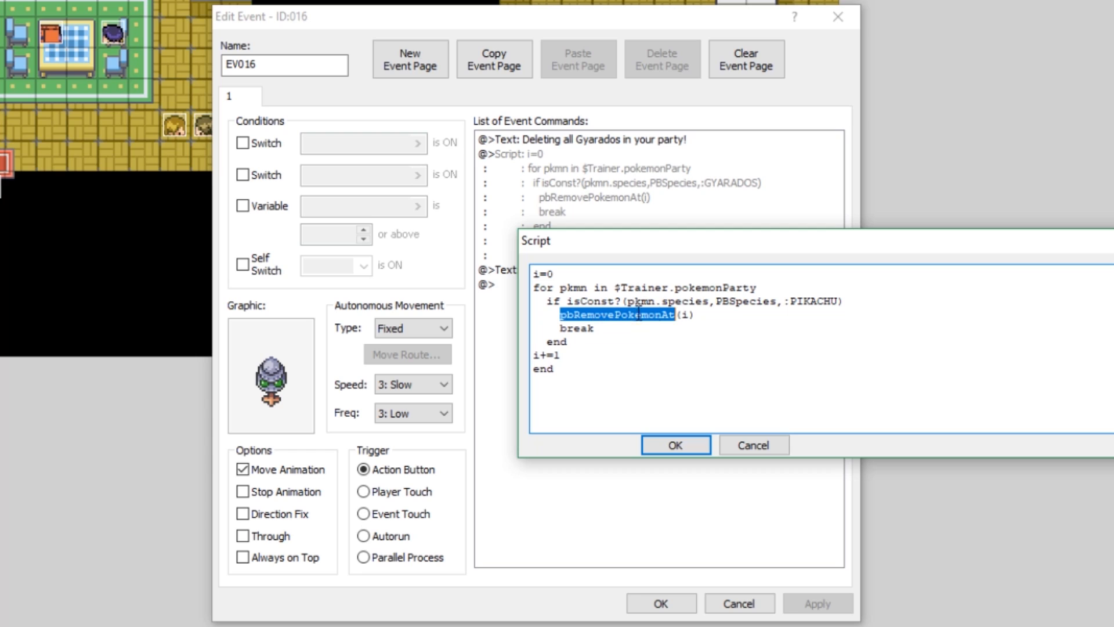
{"action": "left_click", "coordinate": [686, 316]}
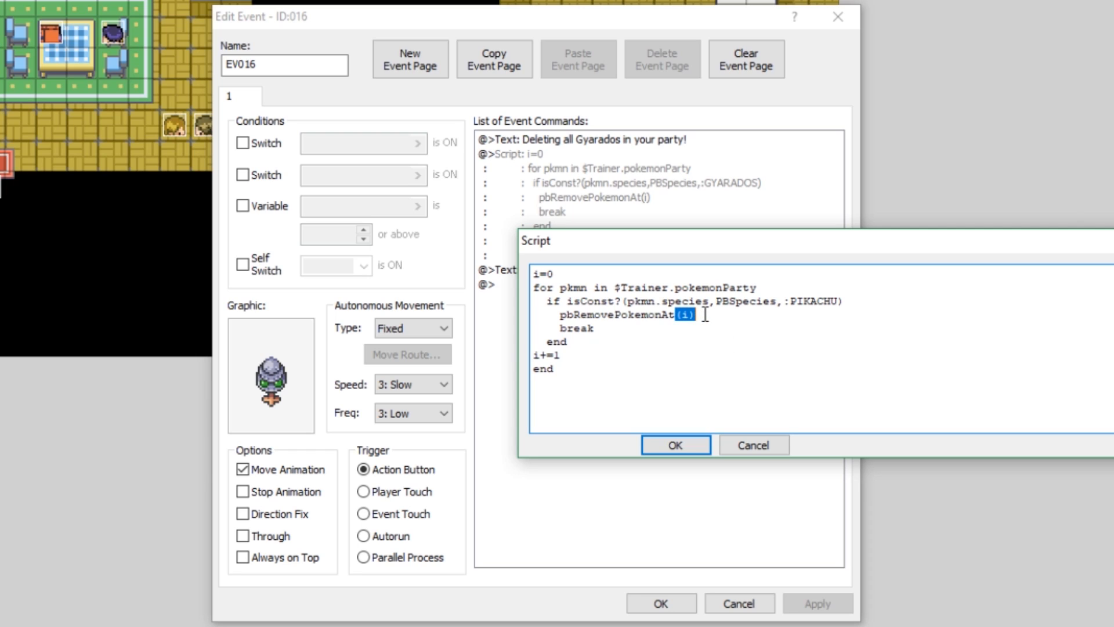
{"action": "left_click", "coordinate": [616, 277]}
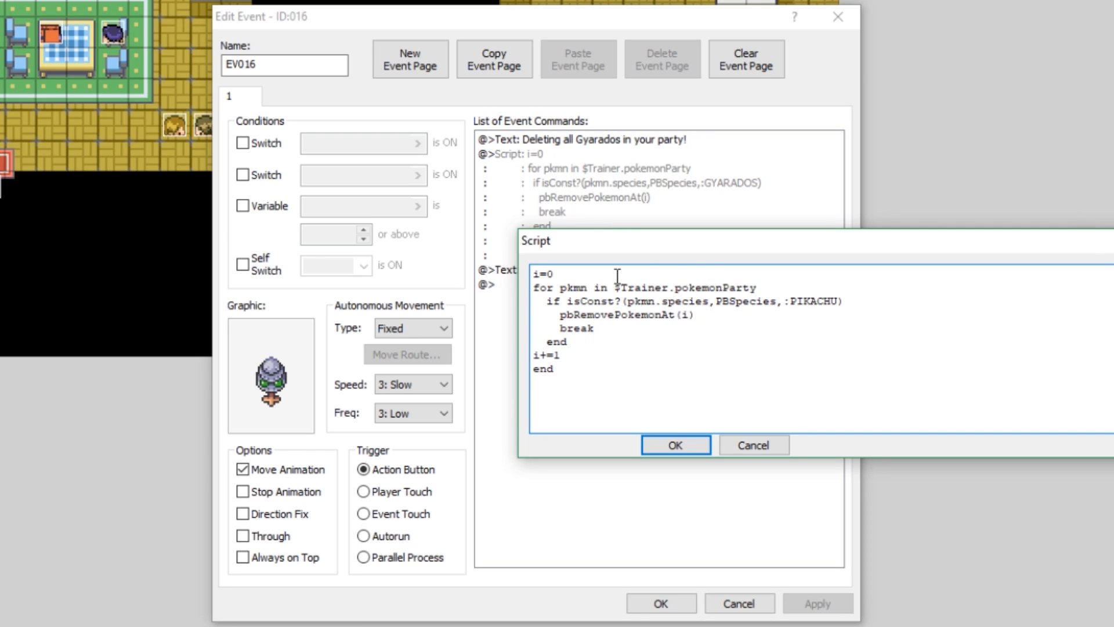
{"action": "left_click", "coordinate": [561, 274]}
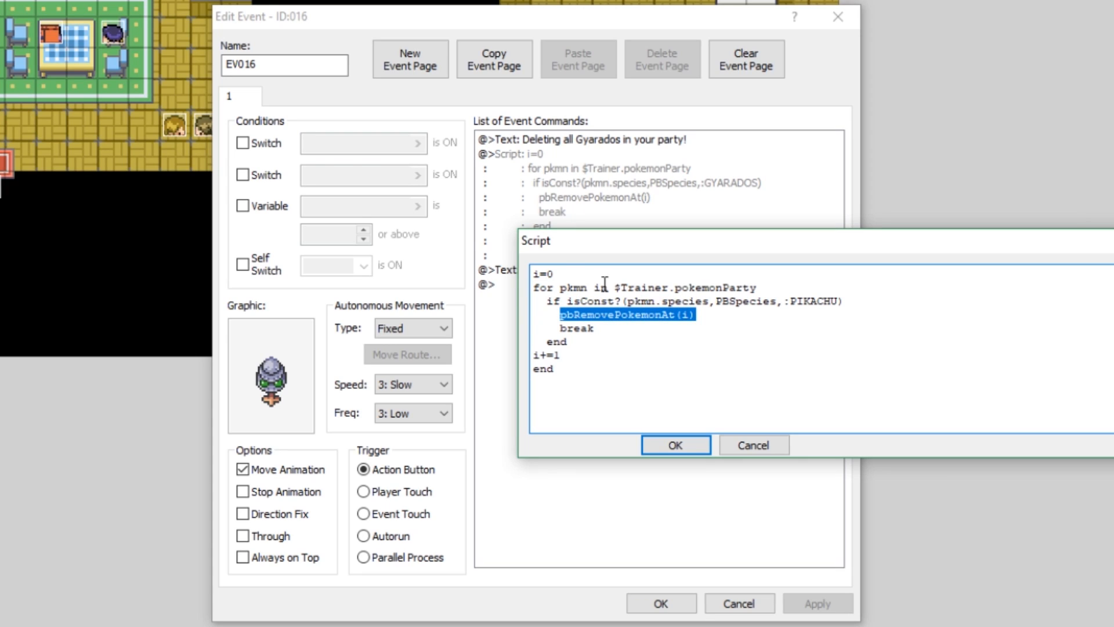
{"action": "left_click", "coordinate": [550, 272]}
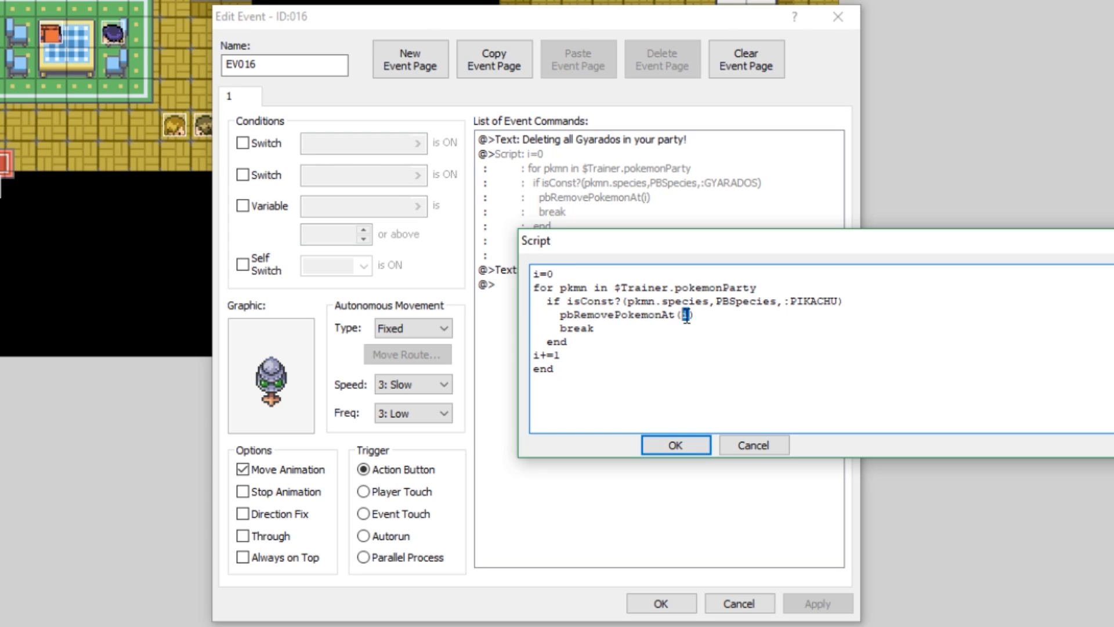
{"action": "mouse_move", "coordinate": [720, 268]}
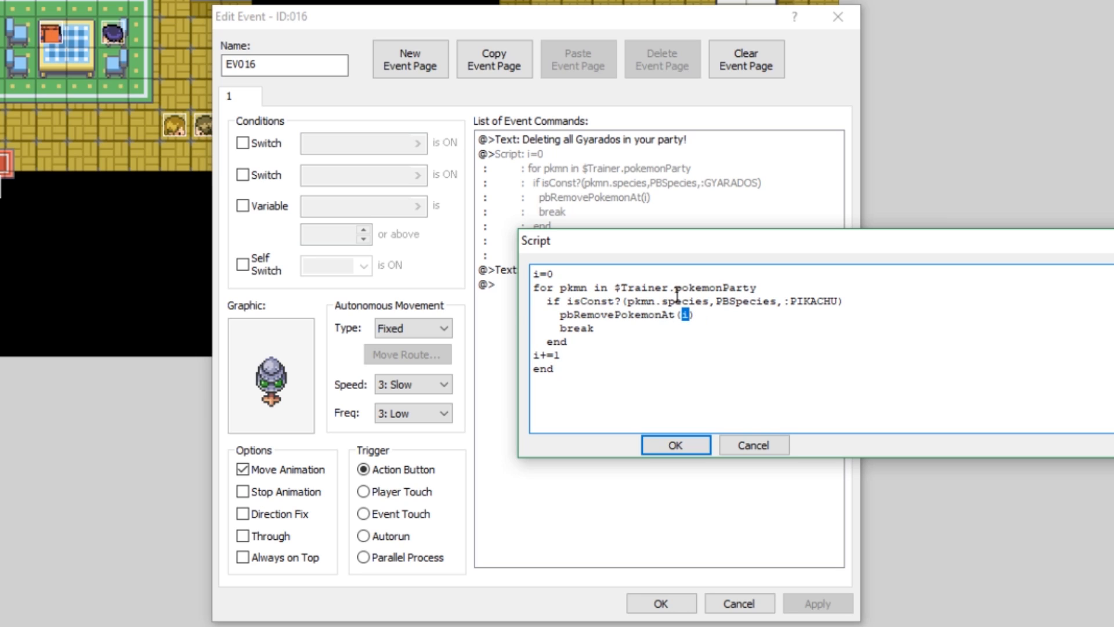
{"action": "mouse_move", "coordinate": [767, 312]}
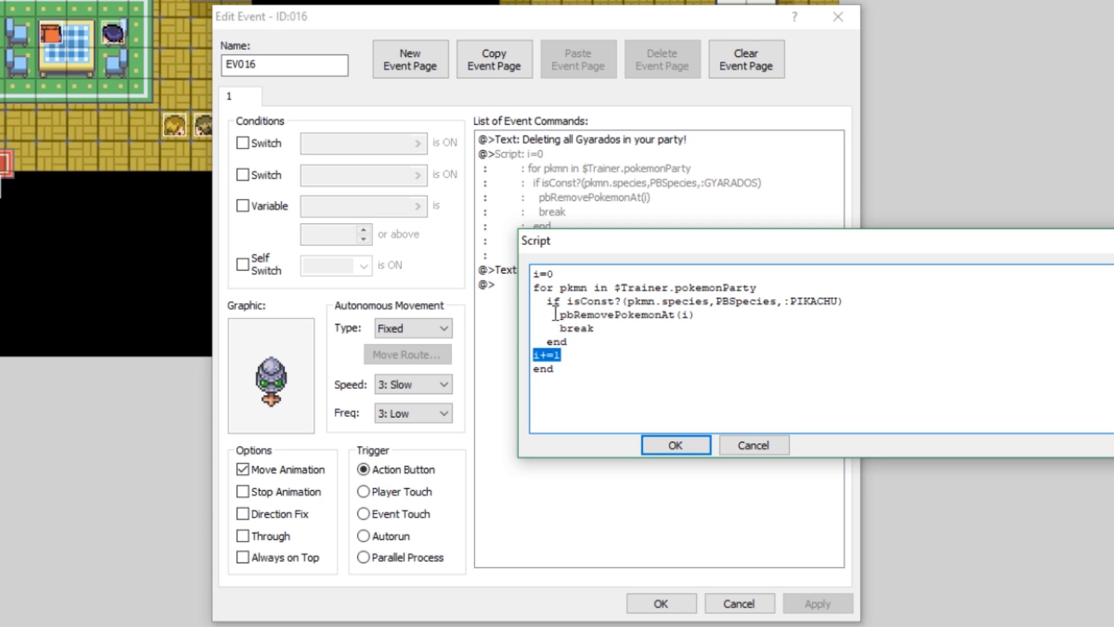
{"action": "left_click", "coordinate": [572, 355]}
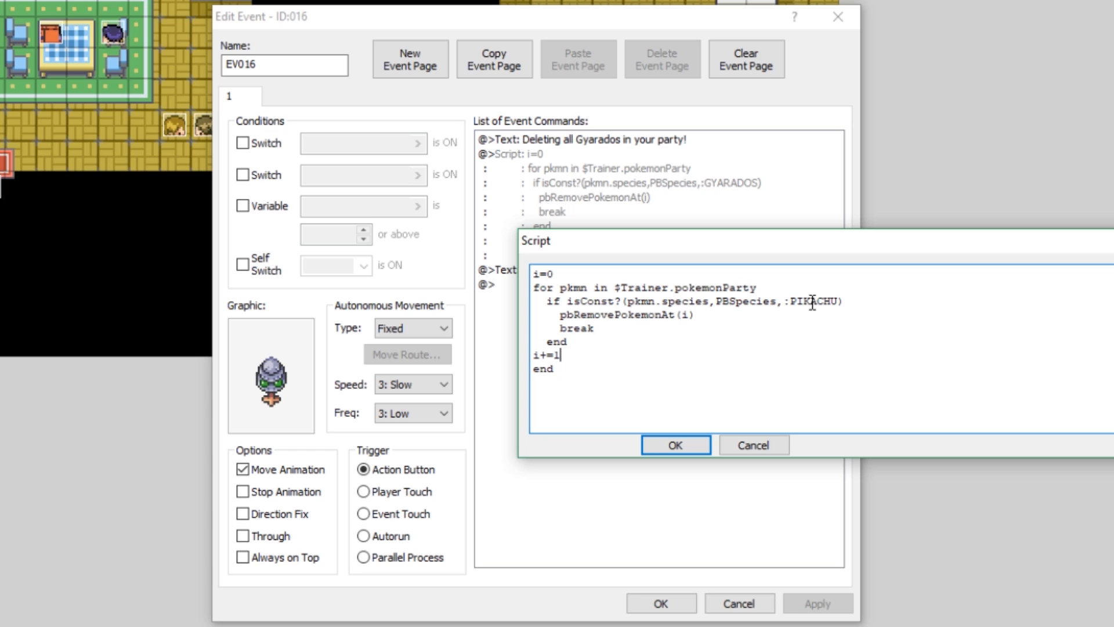
{"action": "double_click", "coordinate": [583, 316]}
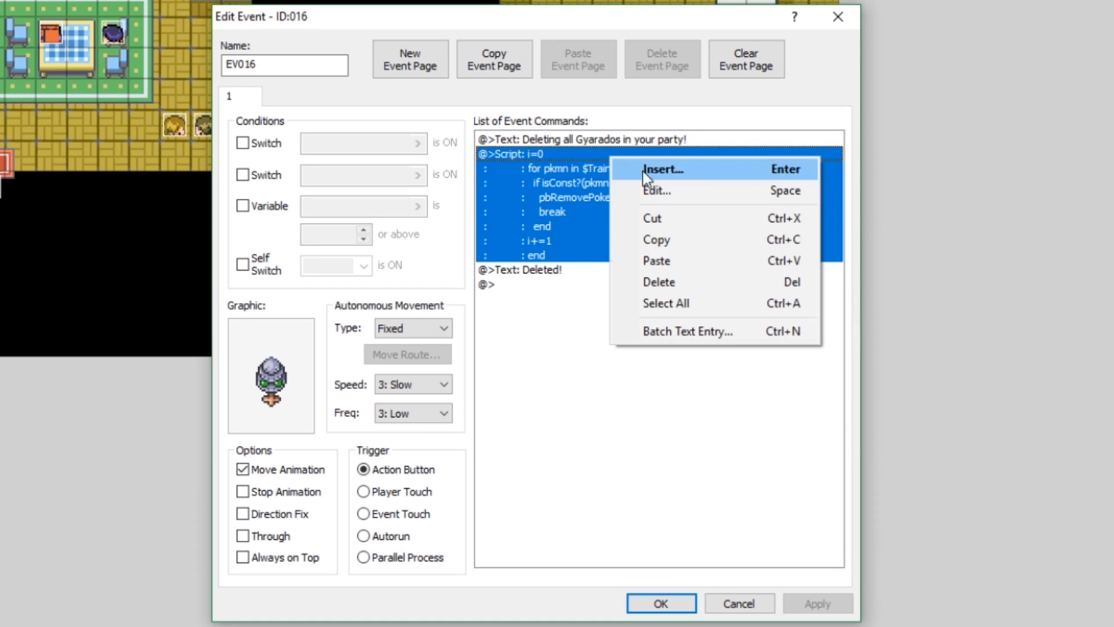
Retype the deletion script's species as PIKACHU and confirm the script
{"action": "left_click", "coordinate": [657, 190]}
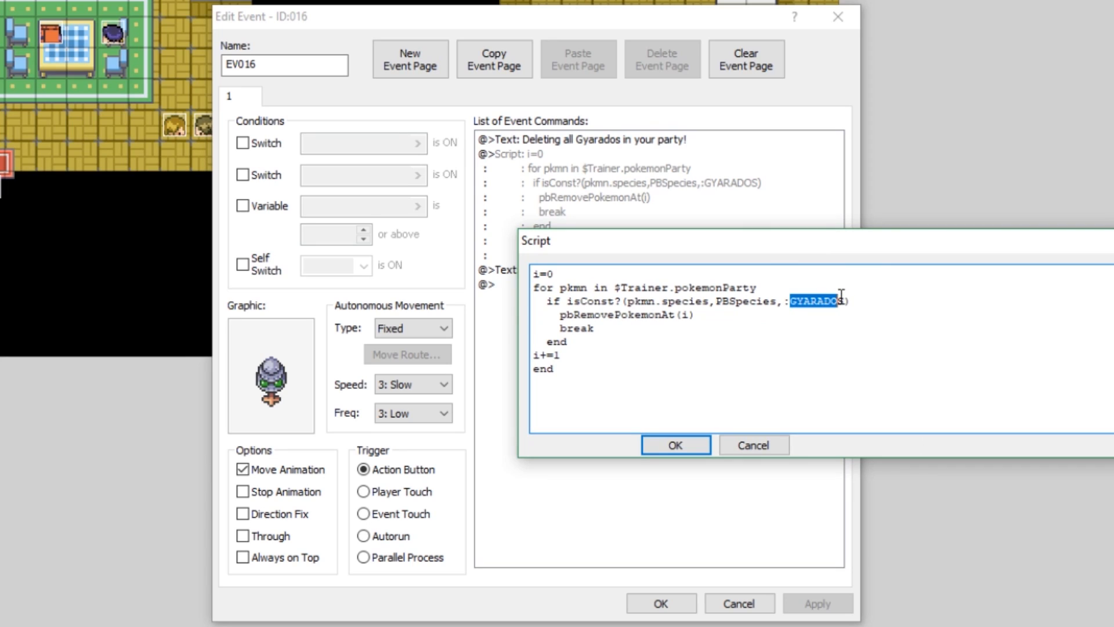
{"action": "type", "text": "P"}
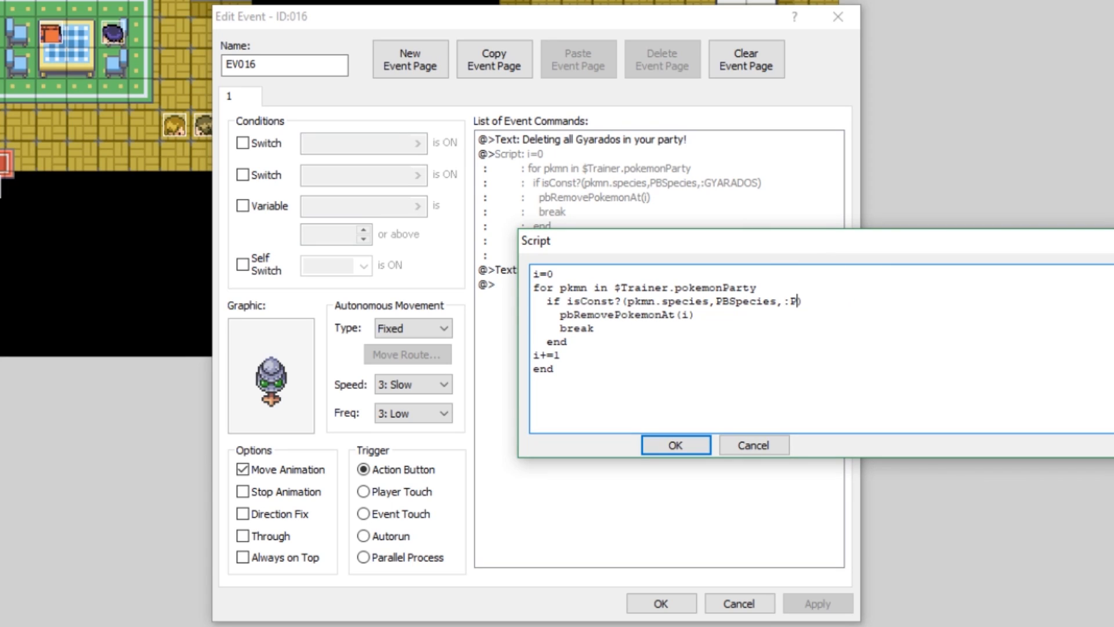
{"action": "type", "text": "IKACHU"}
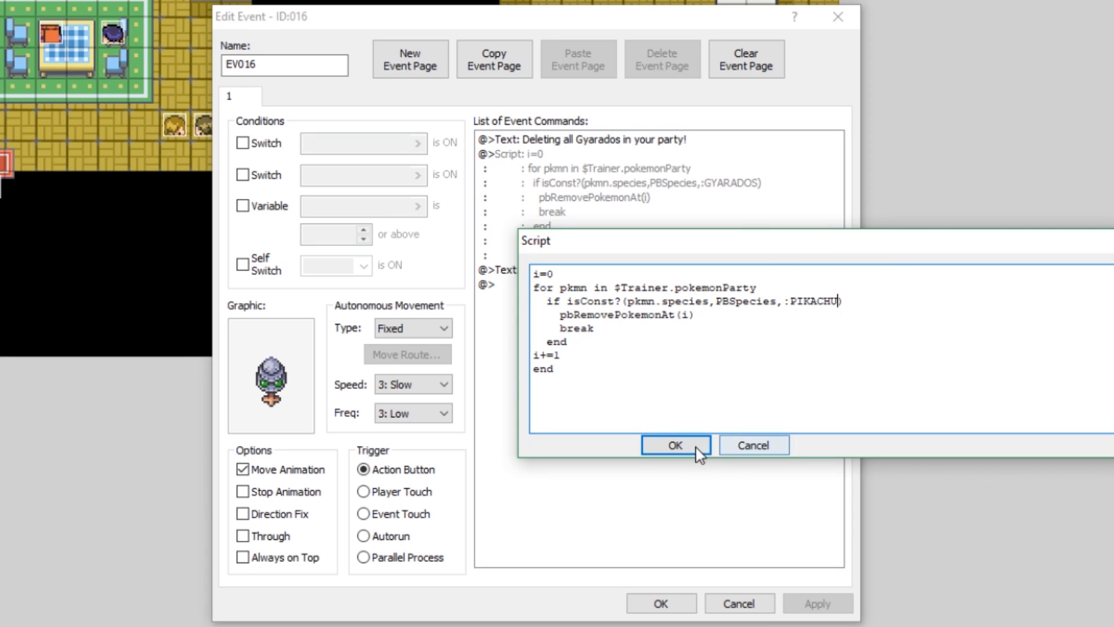
{"action": "left_click", "coordinate": [674, 444]}
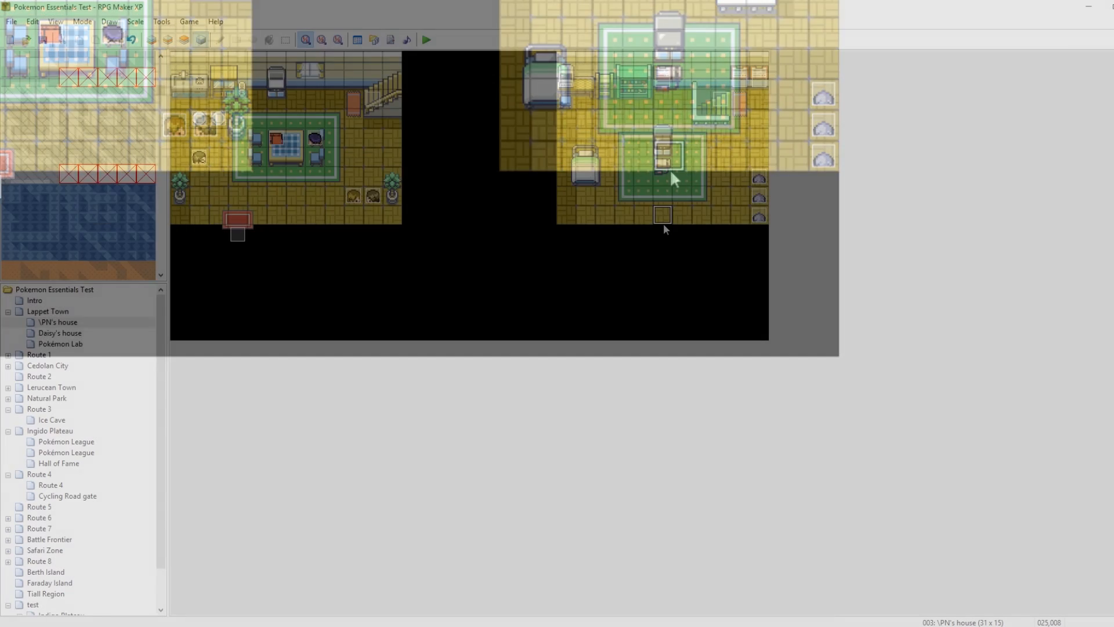
Playtest, trigger the event's 'Deleted!' message and view the party without Pikachu
{"action": "left_click", "coordinate": [425, 40]}
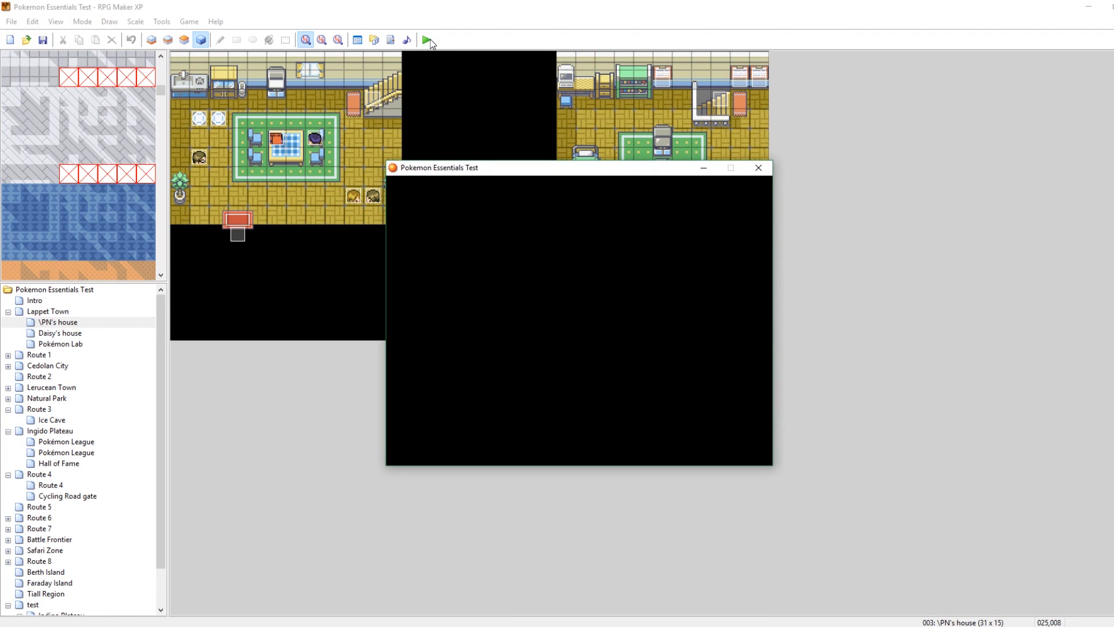
{"action": "left_click", "coordinate": [428, 40]}
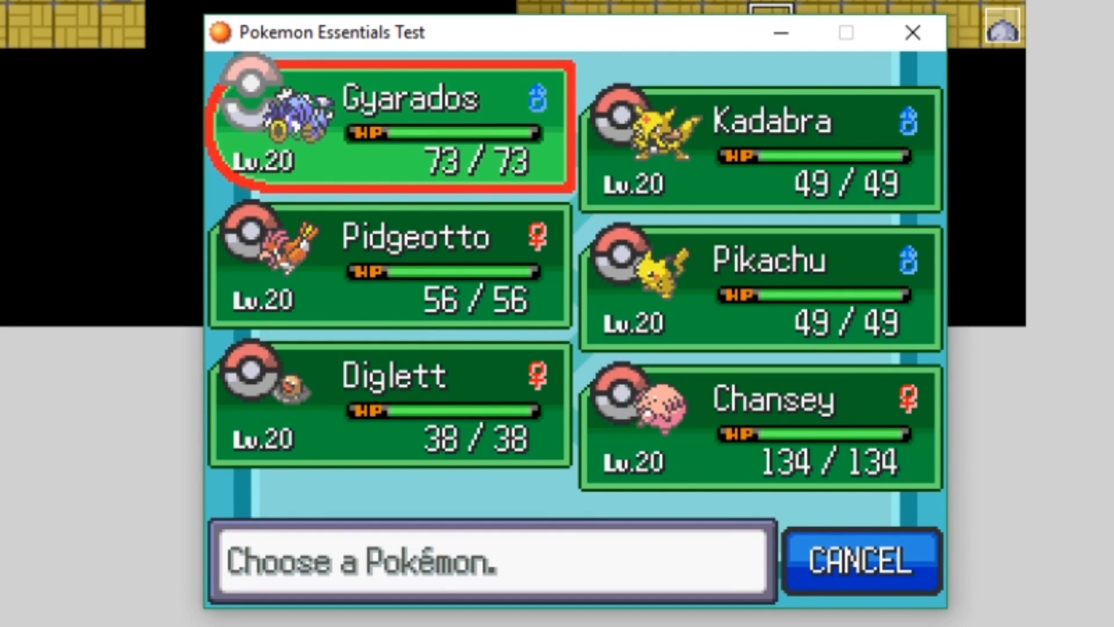
{"action": "left_click", "coordinate": [761, 149]}
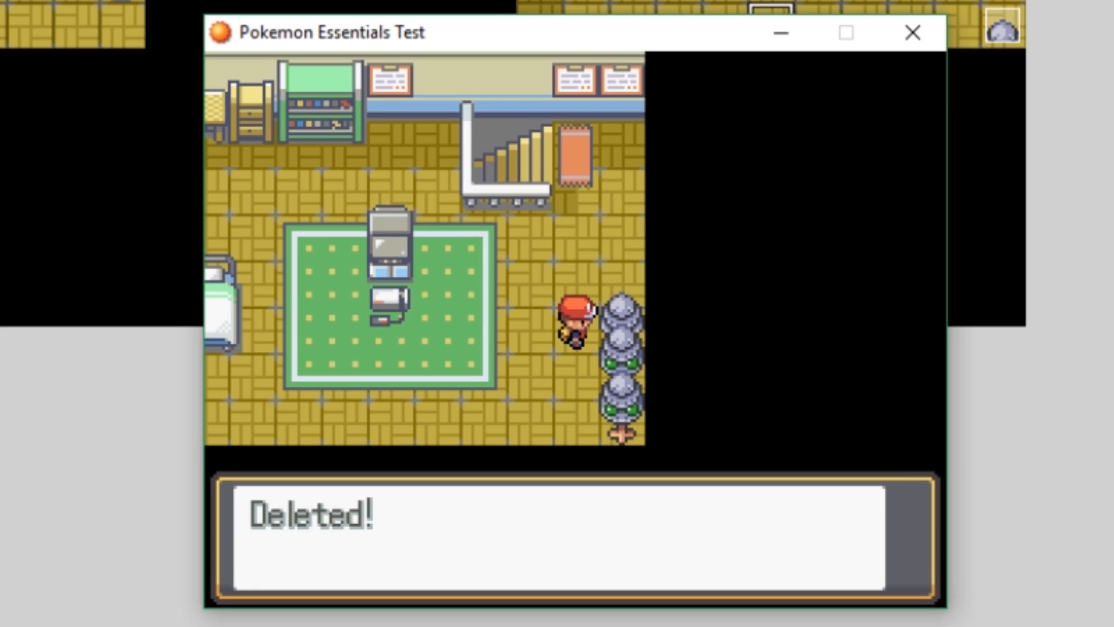
{"action": "key", "text": "X"}
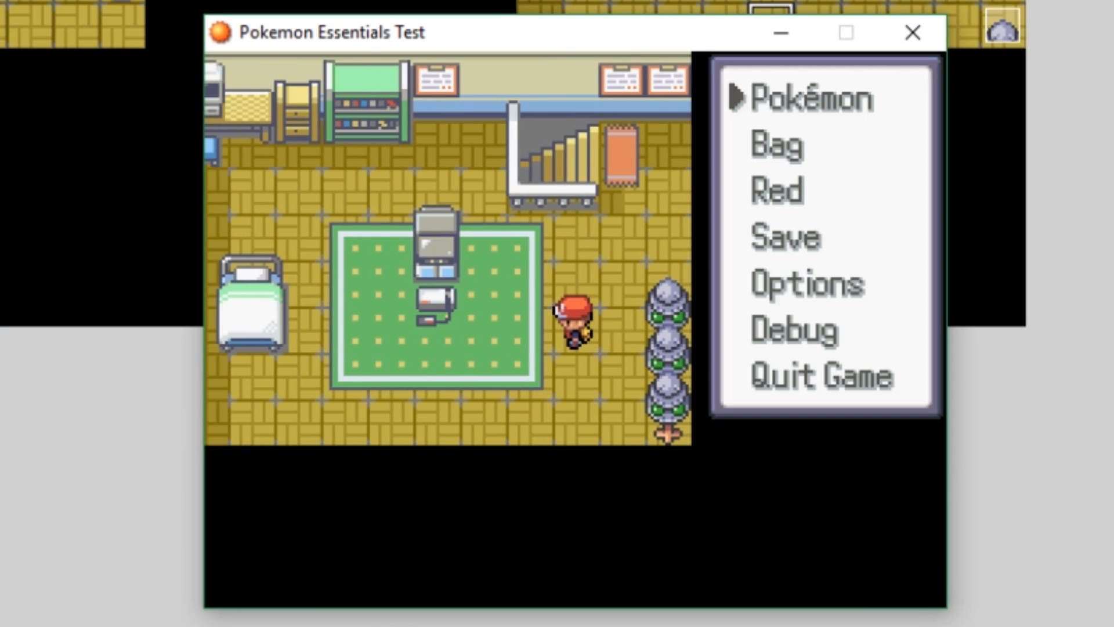
{"action": "left_click", "coordinate": [813, 99]}
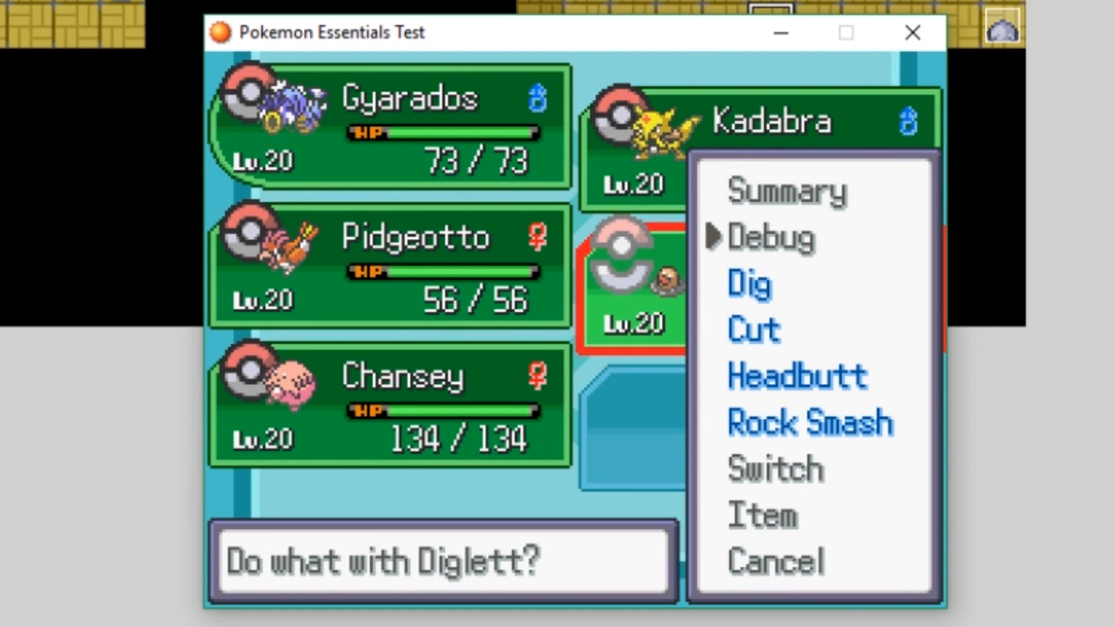
Use the debug Species/form option to turn Diglett into Pikachu
{"action": "left_click", "coordinate": [771, 237]}
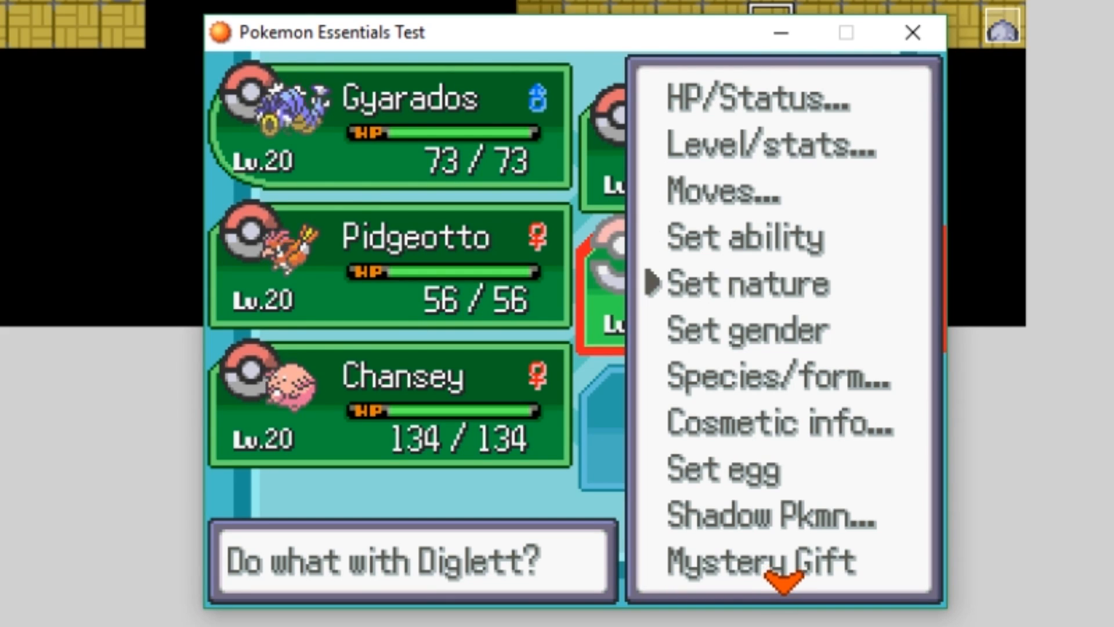
{"action": "left_click", "coordinate": [774, 376]}
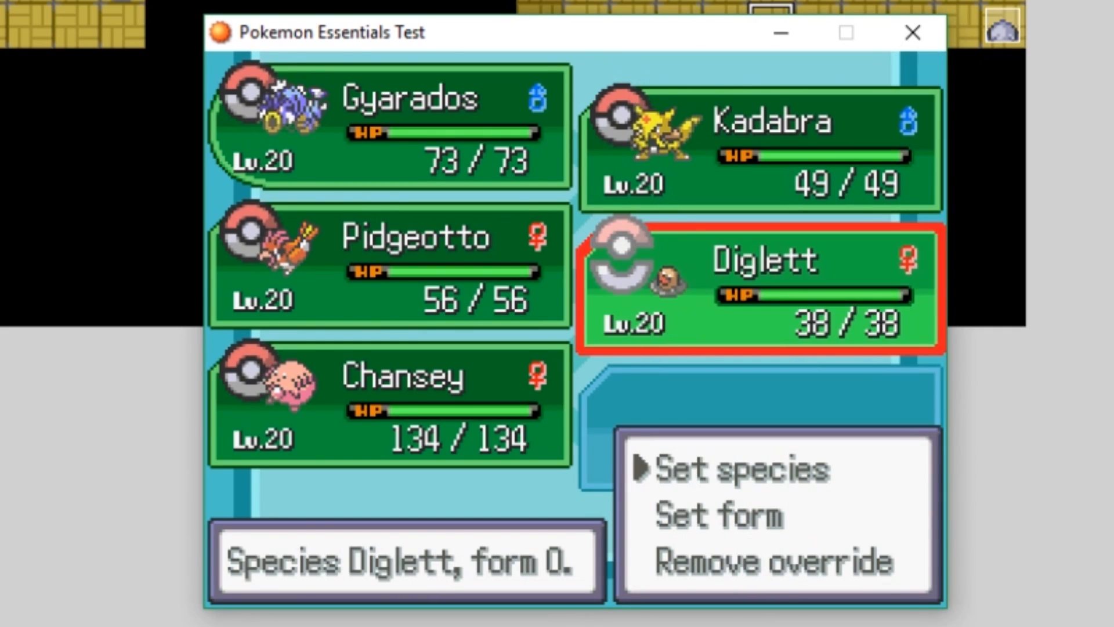
{"action": "left_click", "coordinate": [741, 467]}
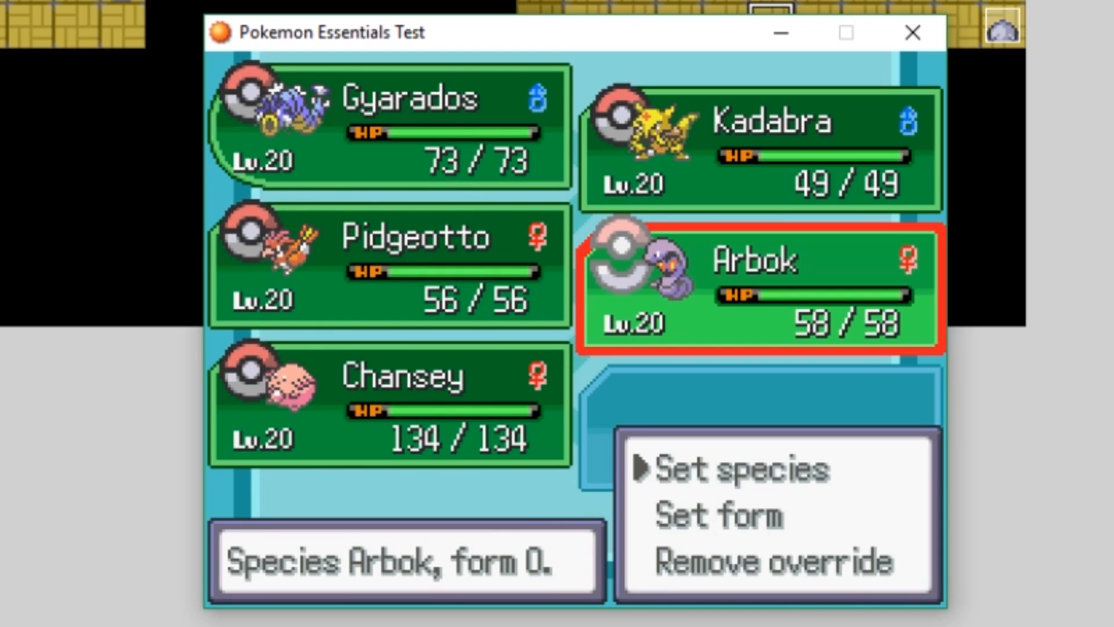
{"action": "left_click", "coordinate": [742, 469]}
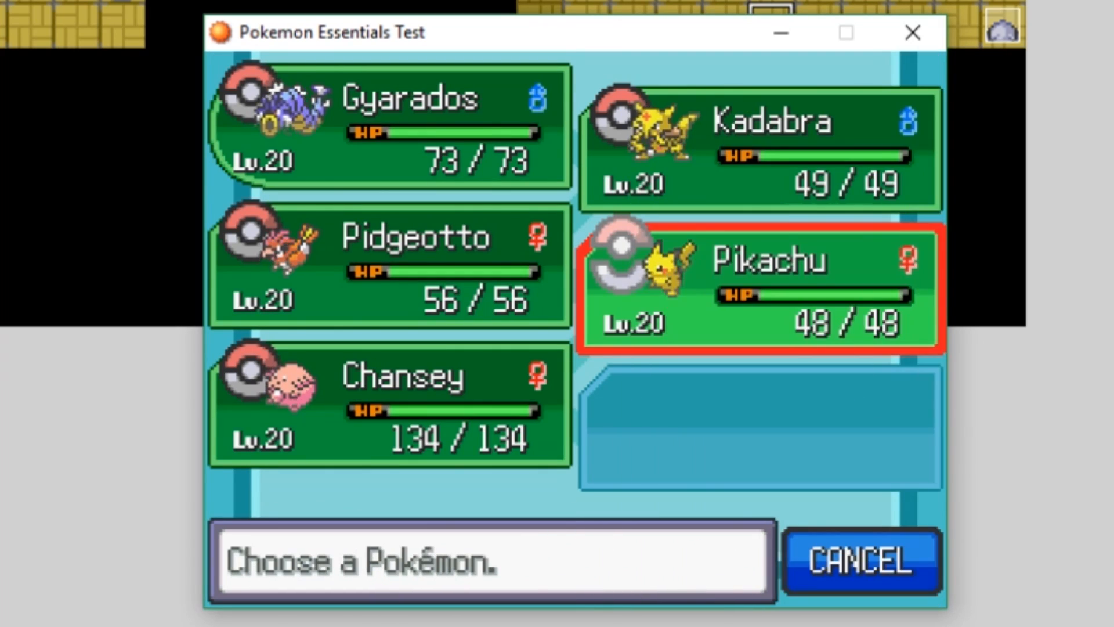
Run the deletion event again and confirm the party is down to four, Pikachu gone
{"action": "left_click", "coordinate": [860, 559]}
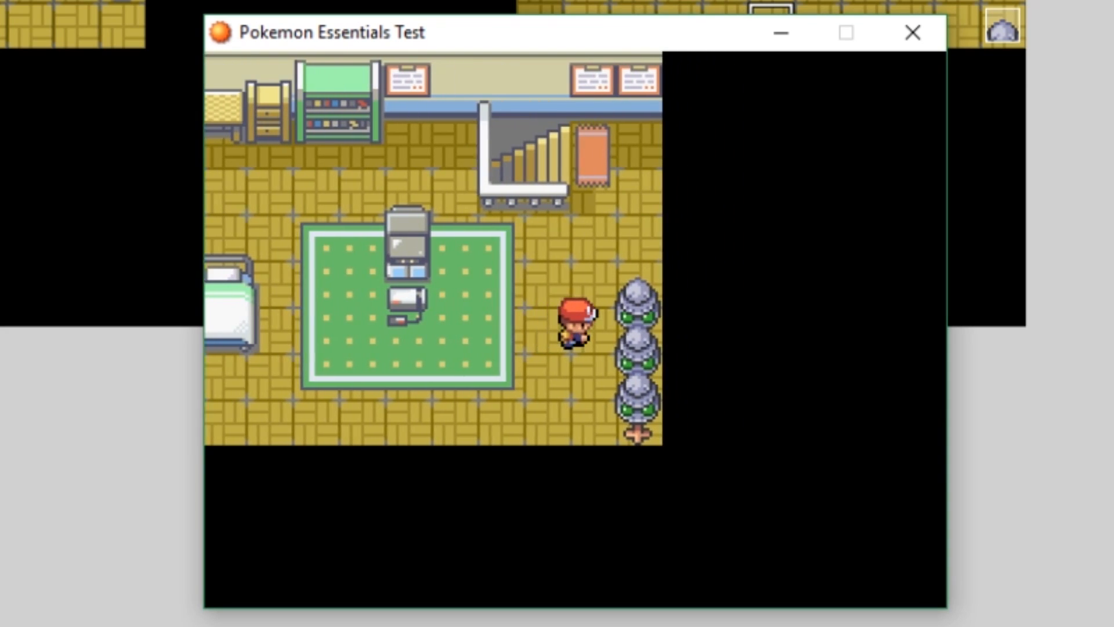
{"action": "key", "text": "Up"}
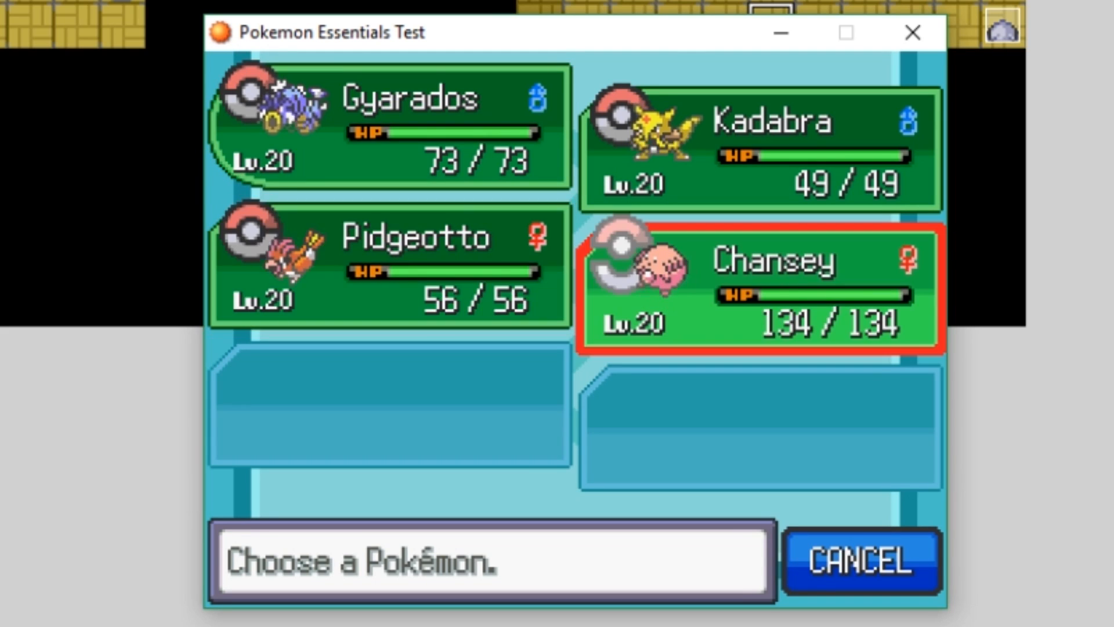
{"action": "left_click", "coordinate": [860, 560]}
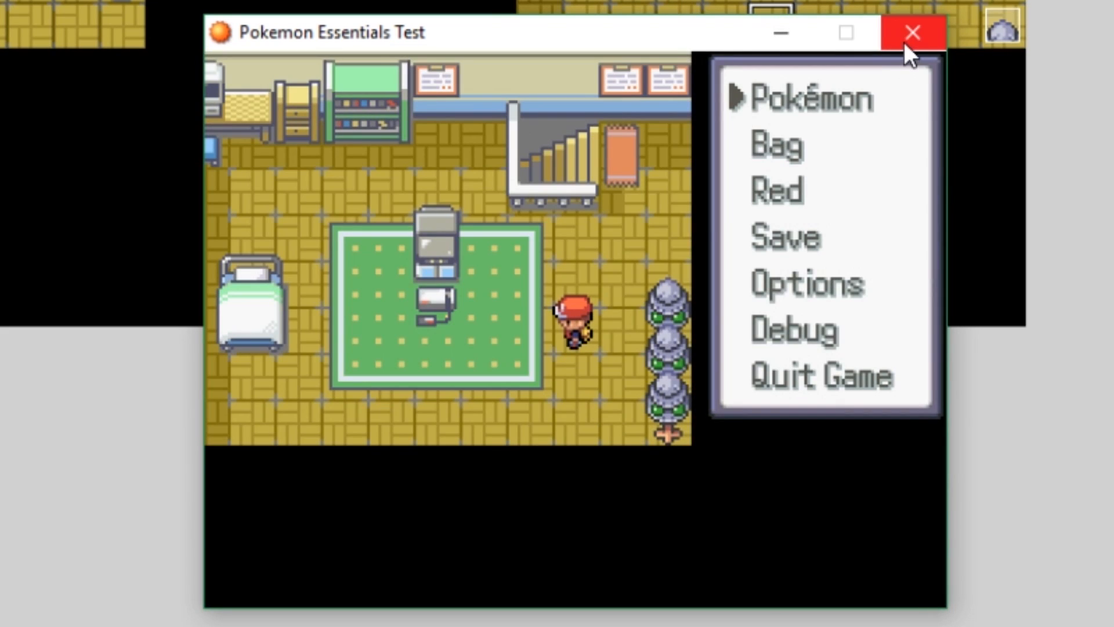
Close the playtest and open event 017, the choose-a-Pokémon deletion event
{"action": "left_click", "coordinate": [913, 32]}
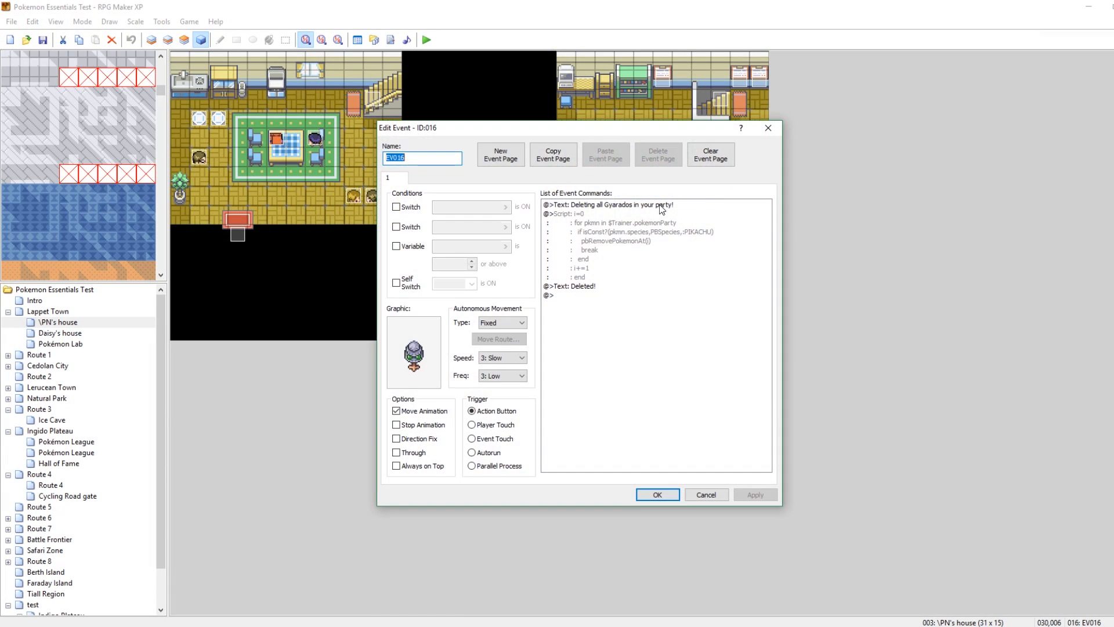
{"action": "double_click", "coordinate": [607, 204]}
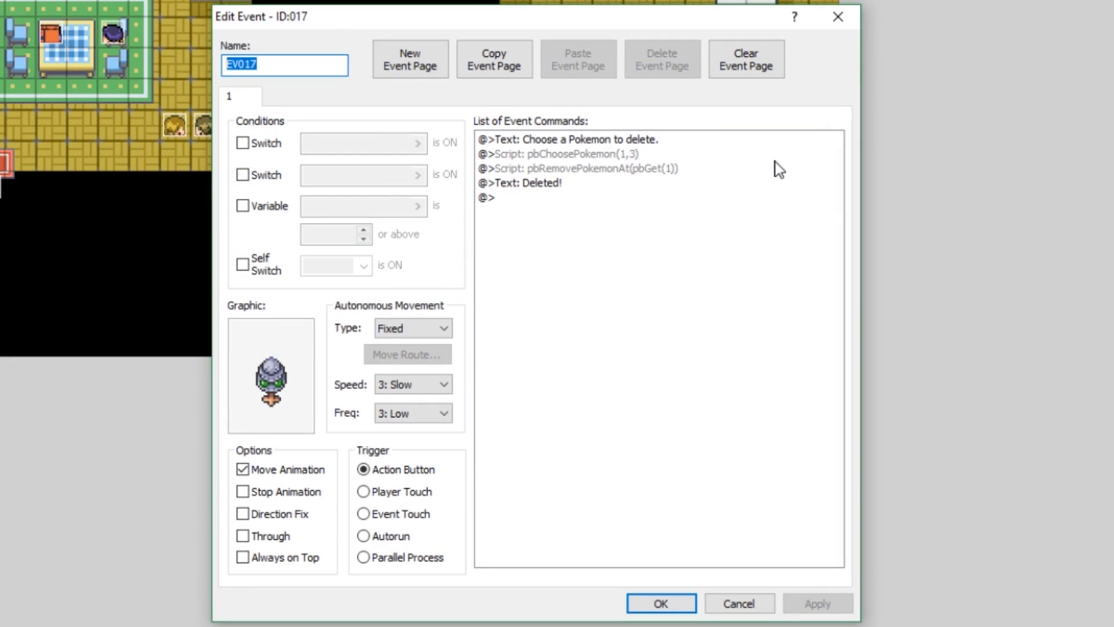
{"action": "mouse_move", "coordinate": [619, 217]}
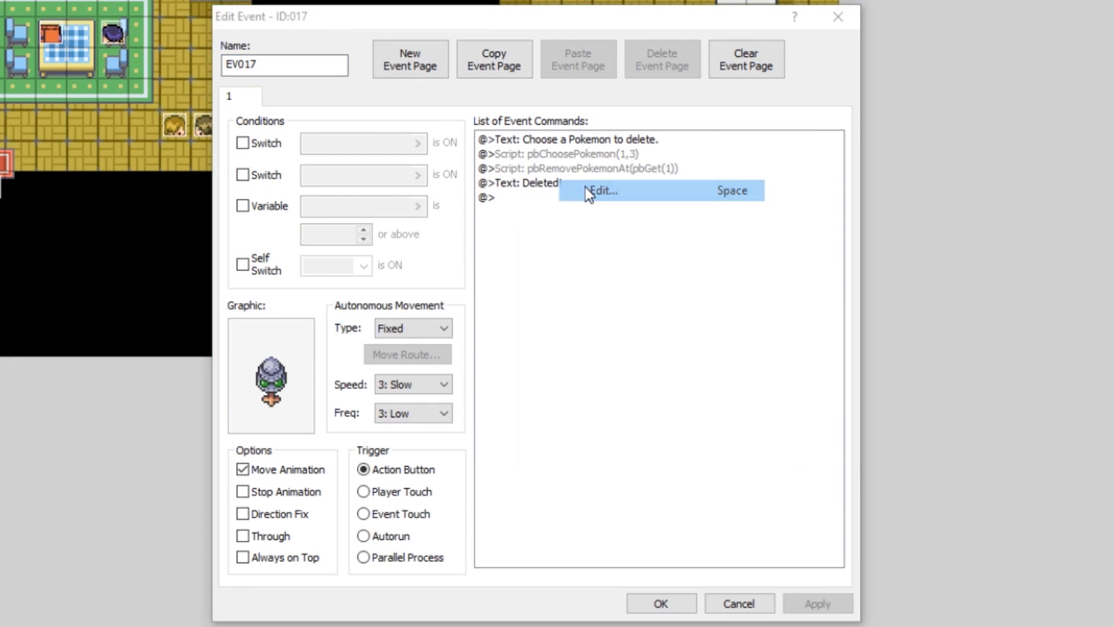
{"action": "left_click", "coordinate": [603, 191]}
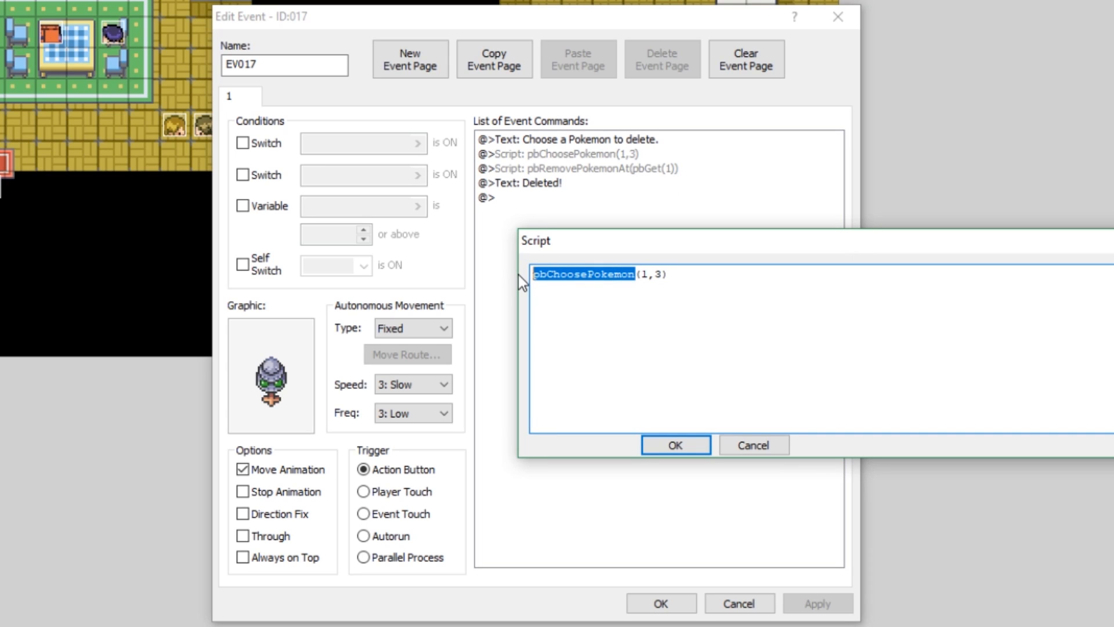
{"action": "left_click", "coordinate": [586, 275]}
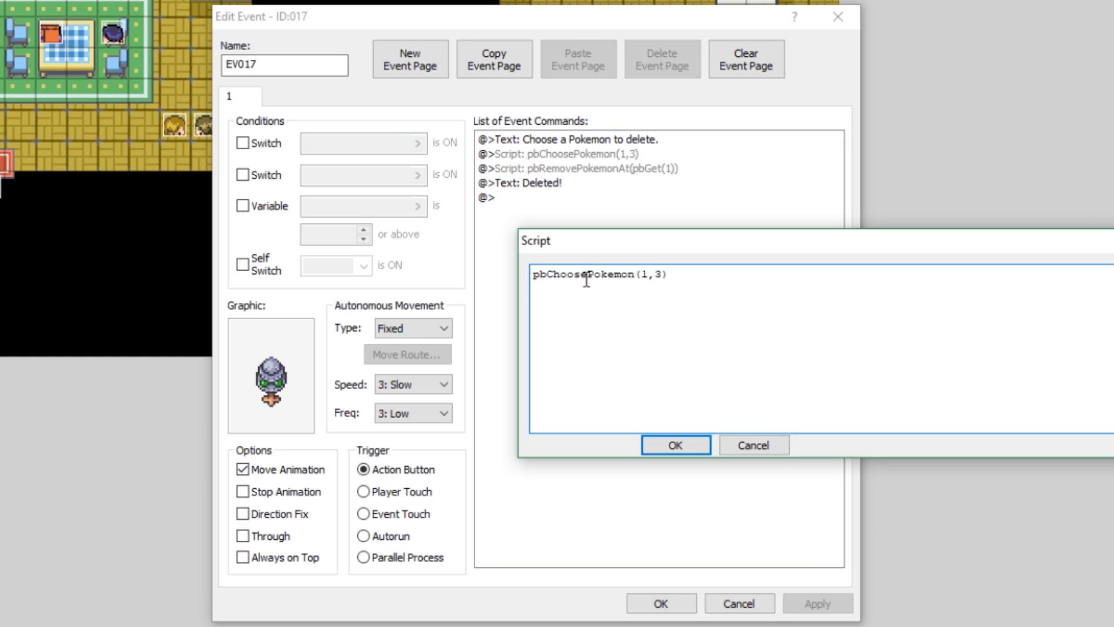
{"action": "mouse_move", "coordinate": [643, 275]}
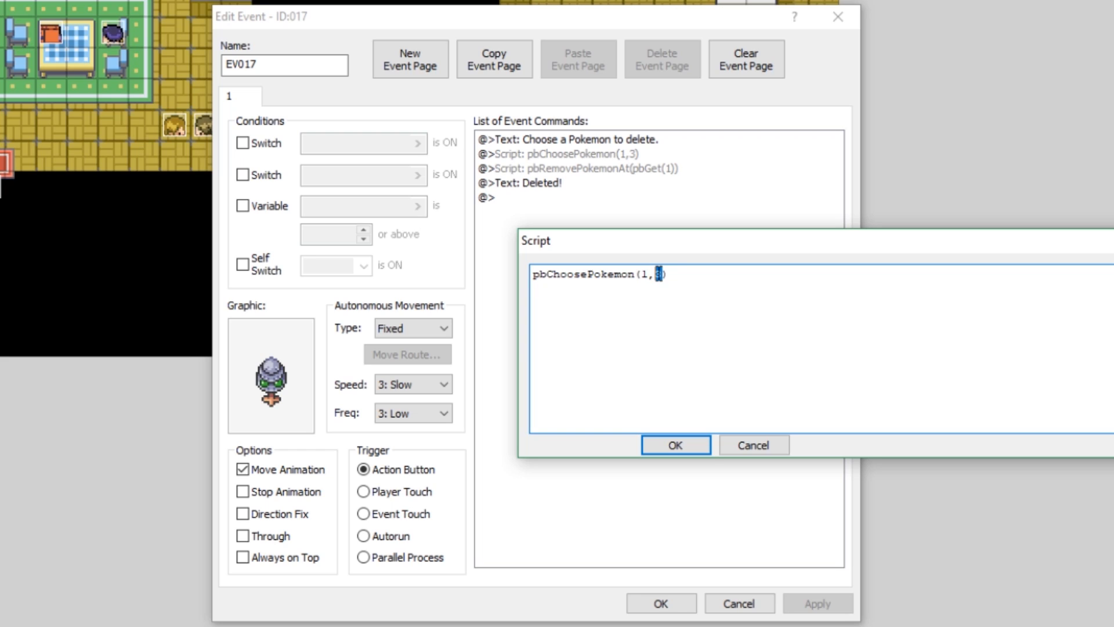
{"action": "left_click", "coordinate": [661, 274]}
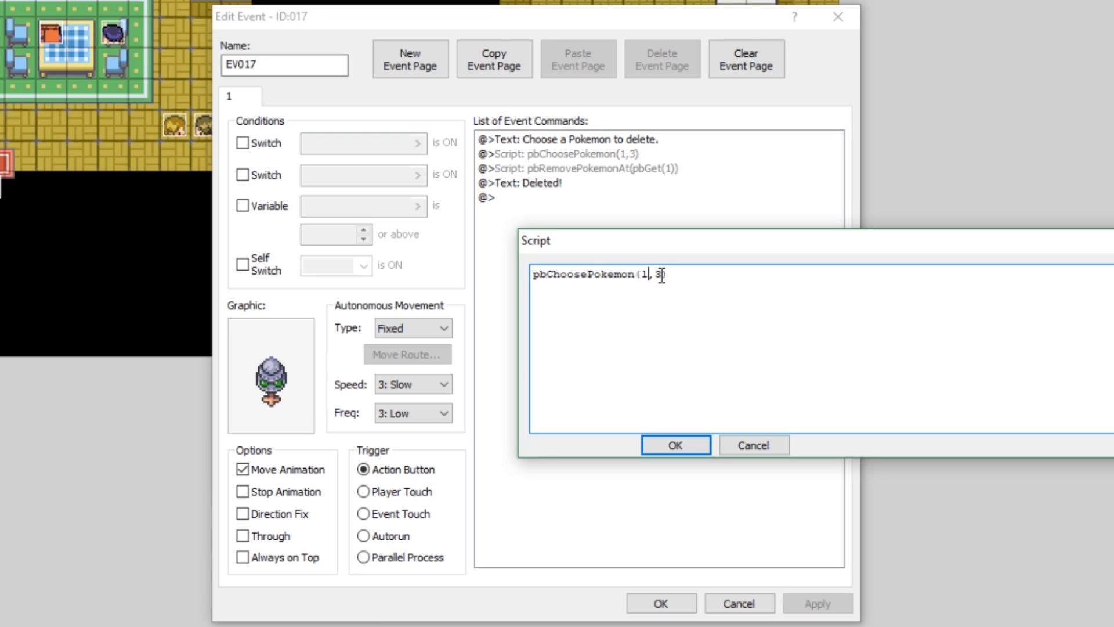
{"action": "mouse_move", "coordinate": [645, 284]}
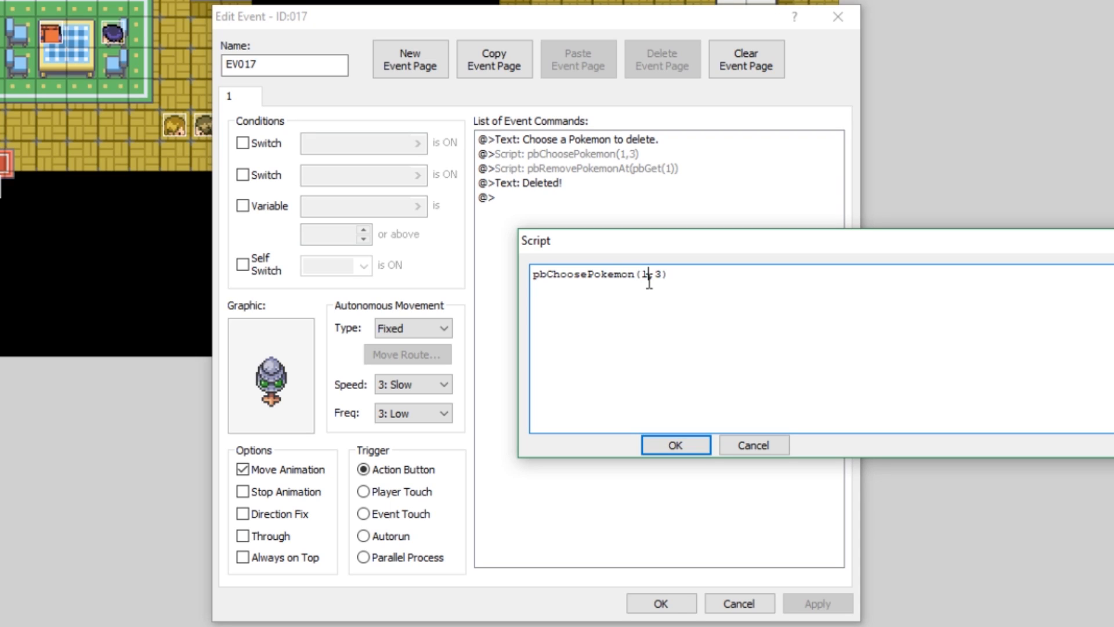
{"action": "double_click", "coordinate": [647, 276]}
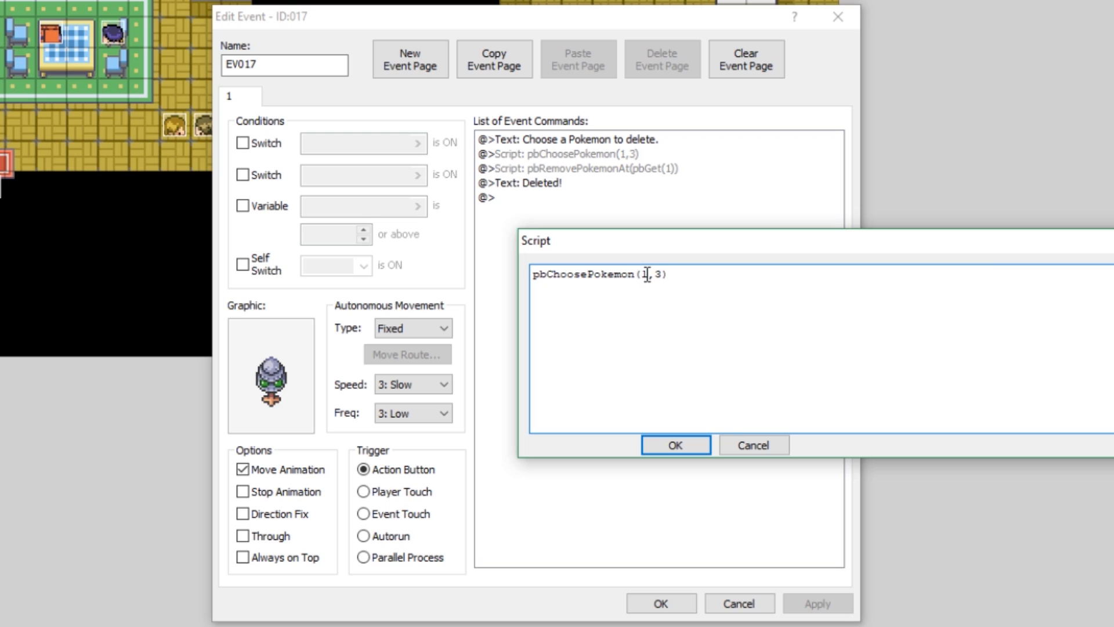
{"action": "double_click", "coordinate": [643, 275]}
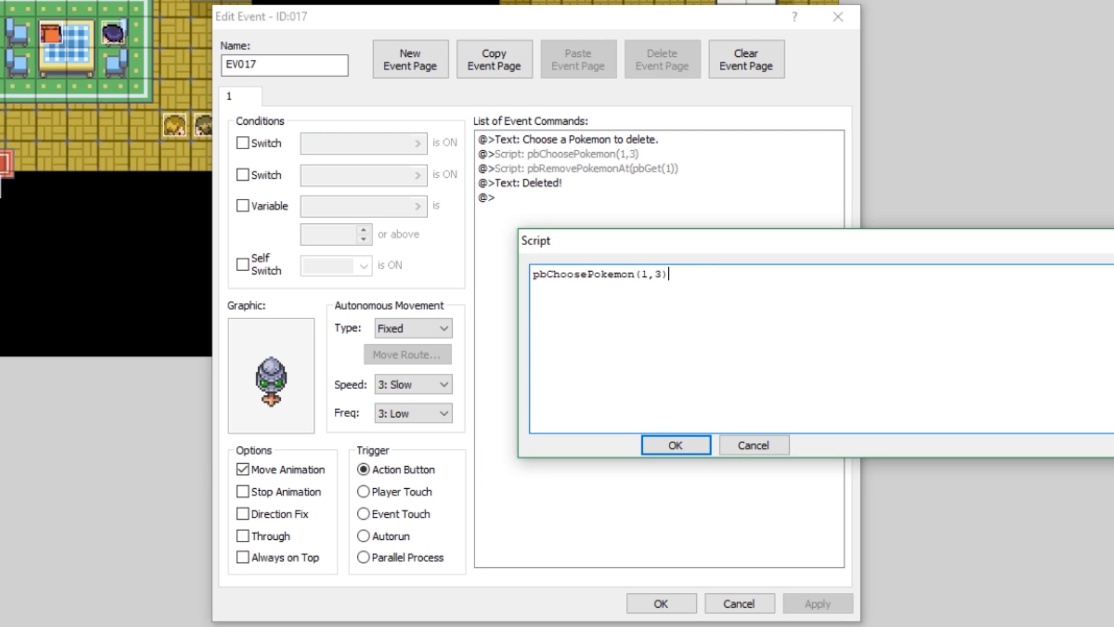
{"action": "mouse_move", "coordinate": [643, 290]}
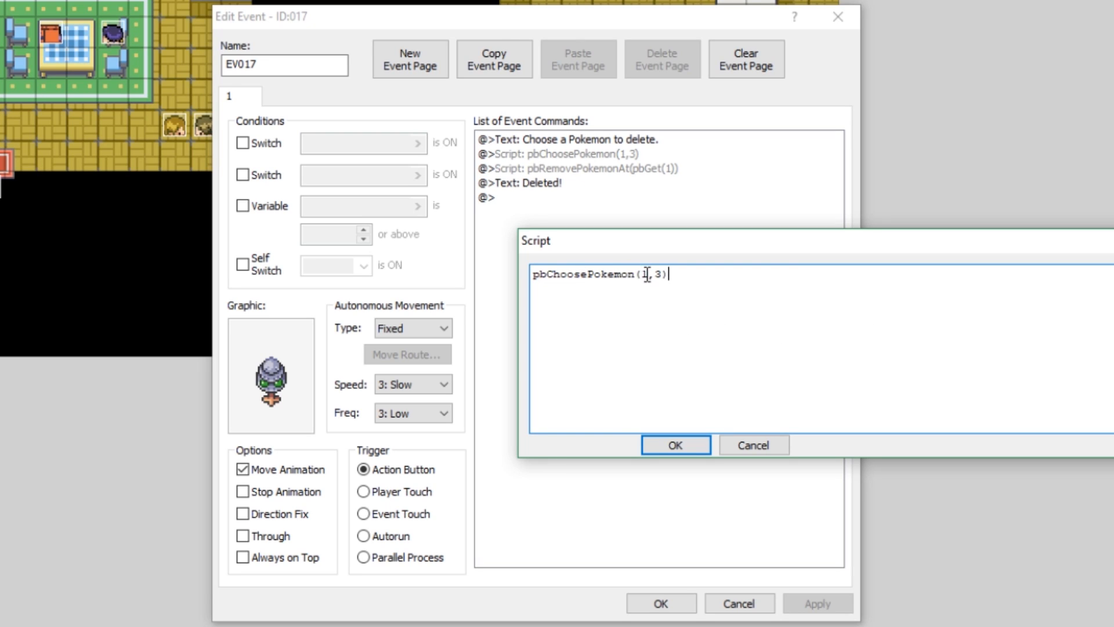
{"action": "double_click", "coordinate": [646, 275]}
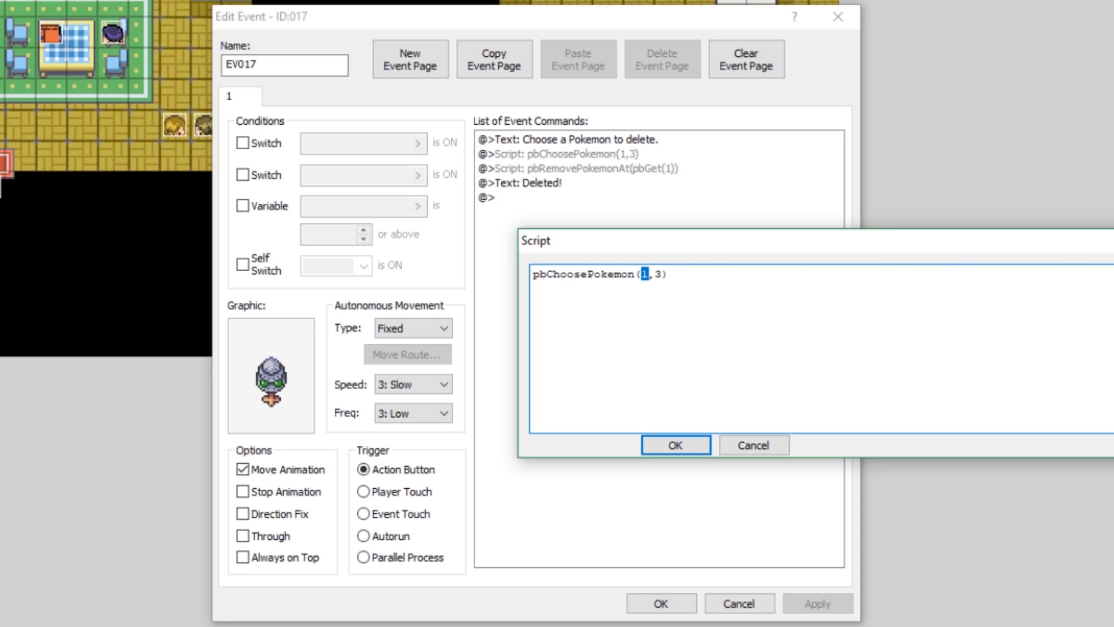
{"action": "right_click", "coordinate": [580, 167]}
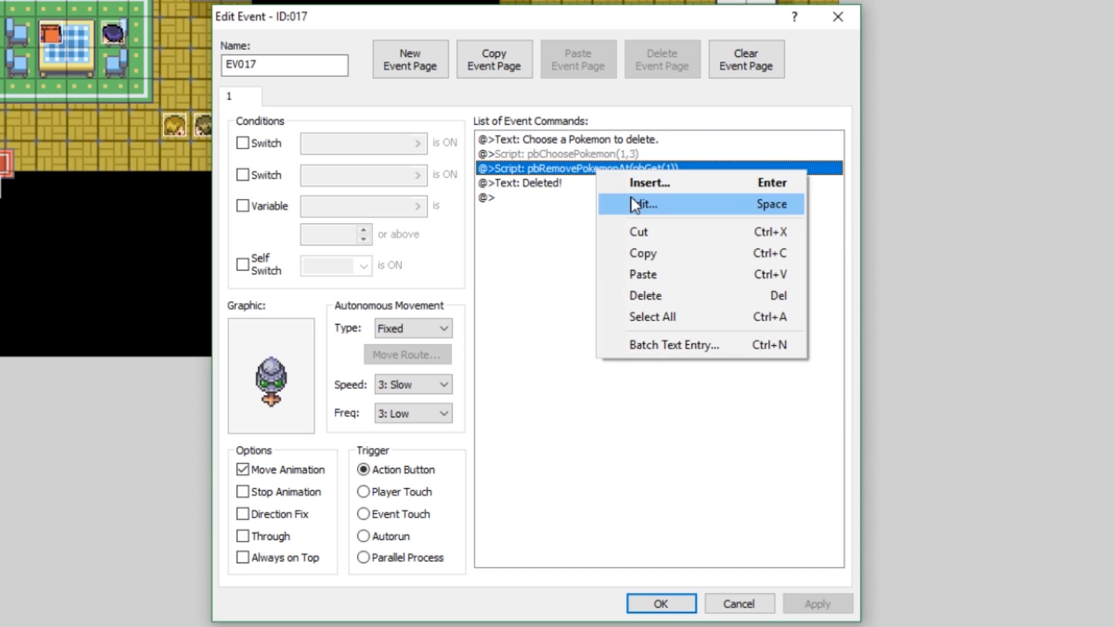
{"action": "left_click", "coordinate": [644, 204]}
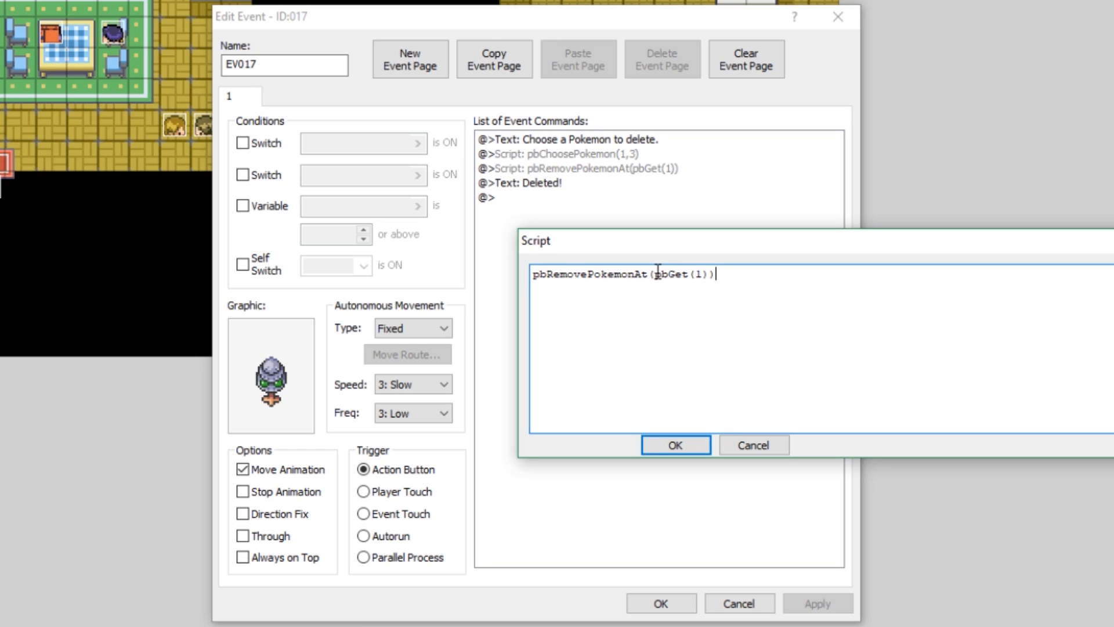
{"action": "double_click", "coordinate": [681, 274]}
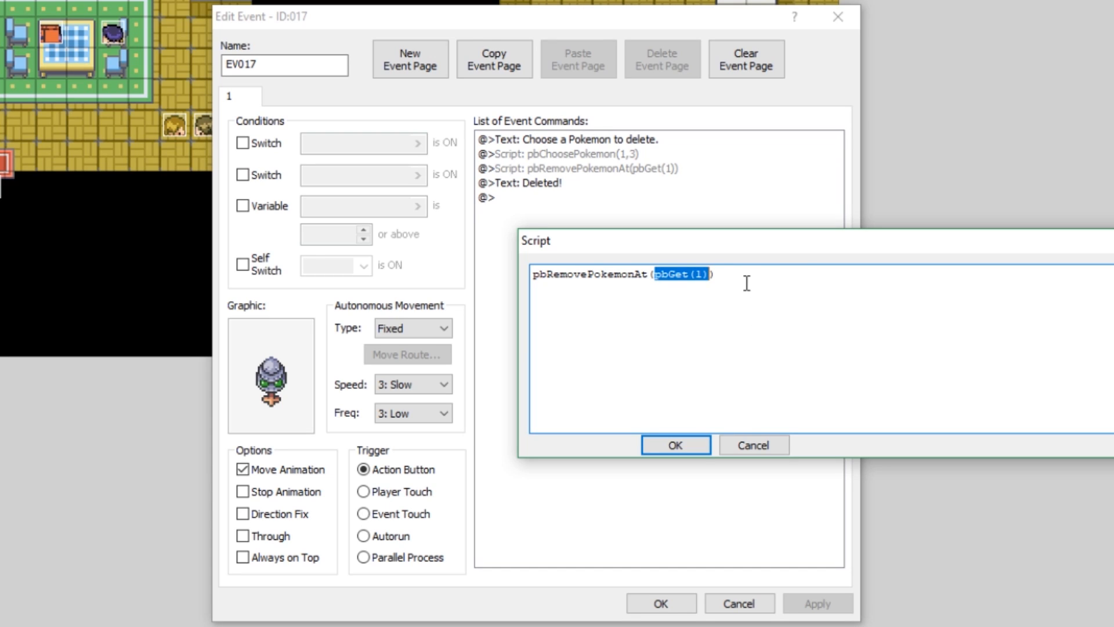
{"action": "mouse_move", "coordinate": [1025, 283]}
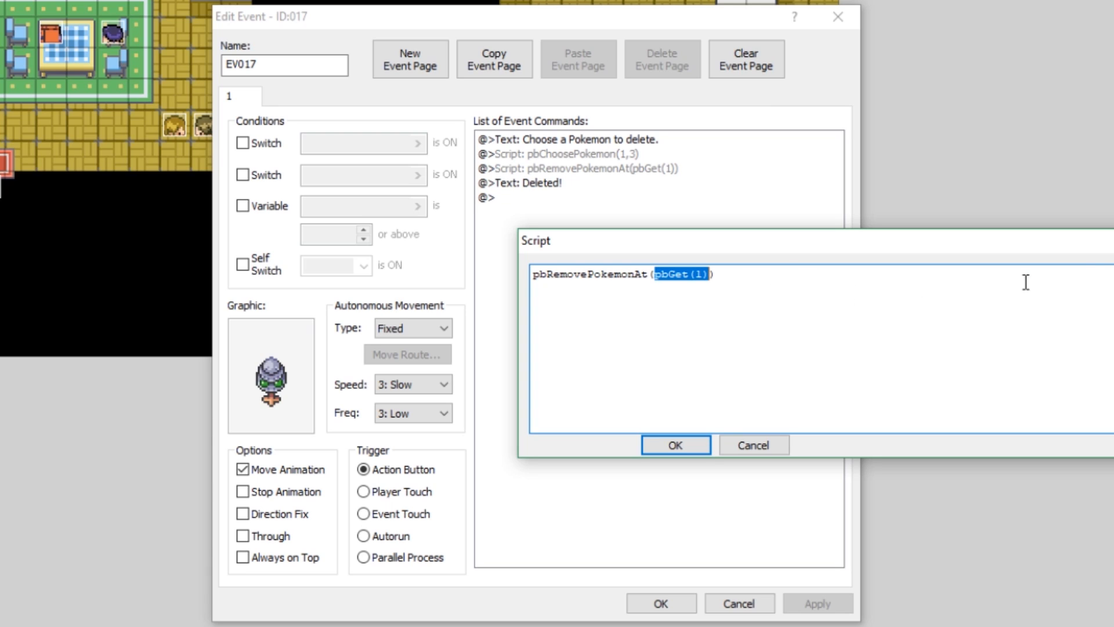
{"action": "left_click", "coordinate": [673, 445]}
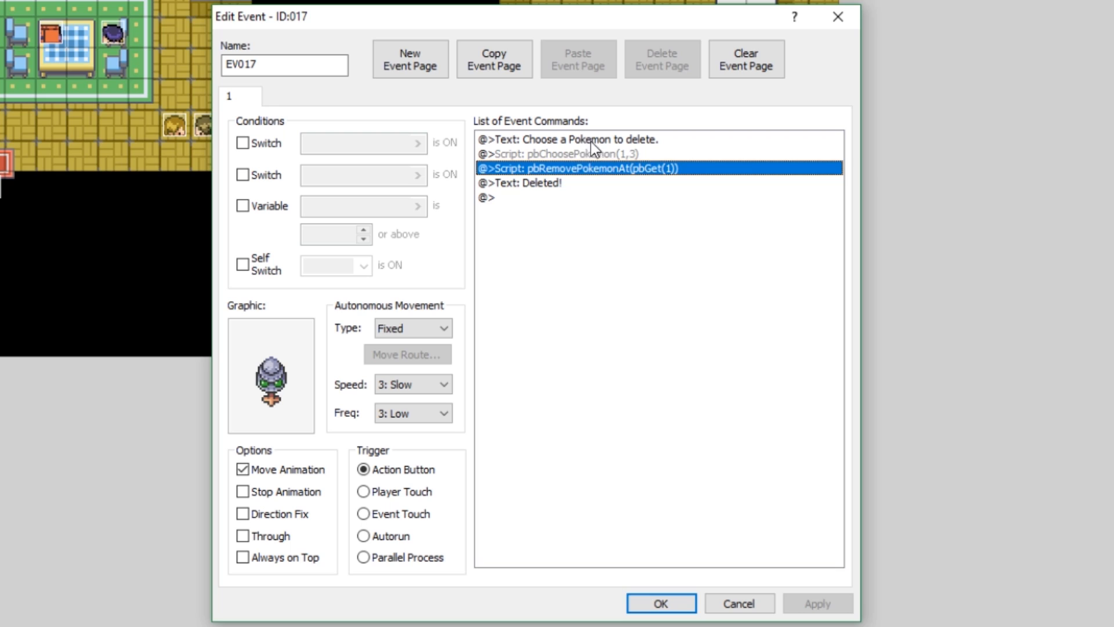
Change the closing text to '\v[3] has been deleted!' and save event EV017
{"action": "double_click", "coordinate": [525, 182]}
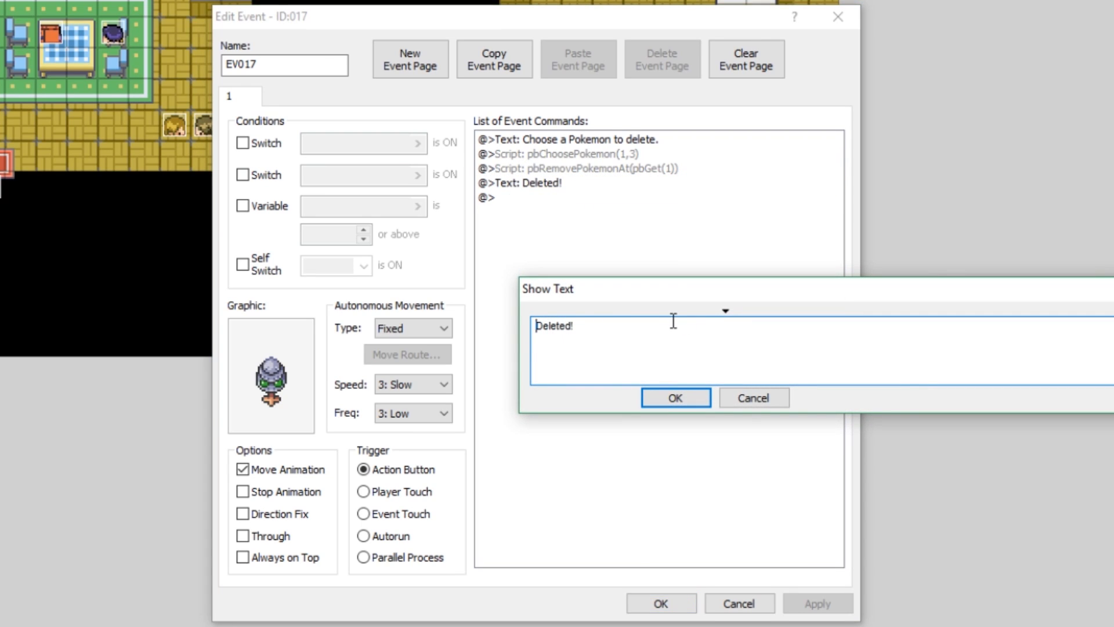
{"action": "type", "text": "\\v"}
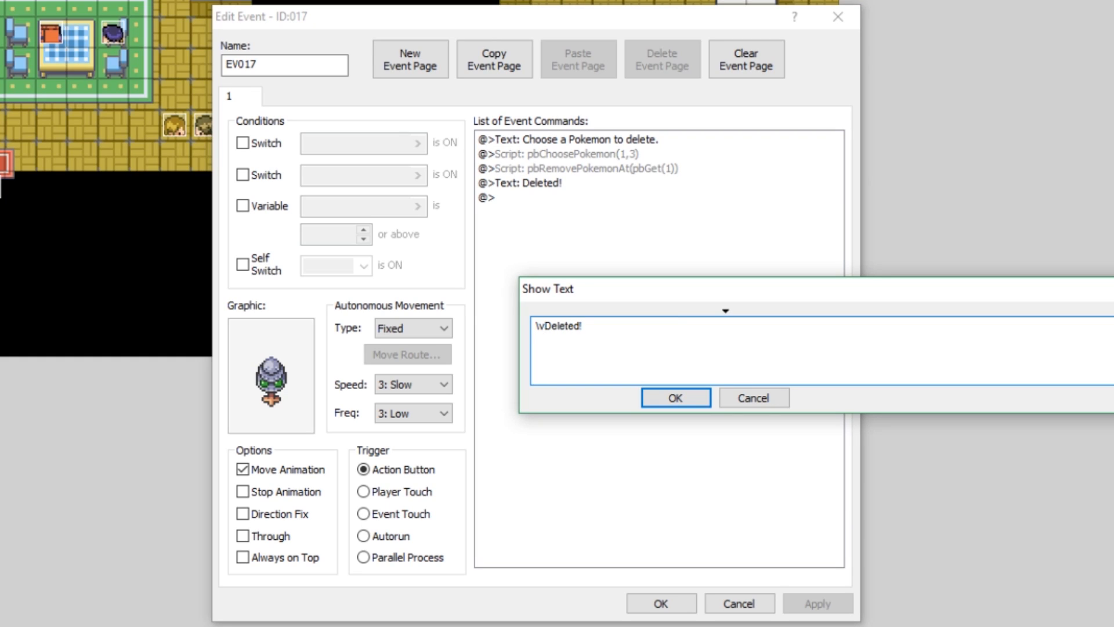
{"action": "type", "text": "[3]"}
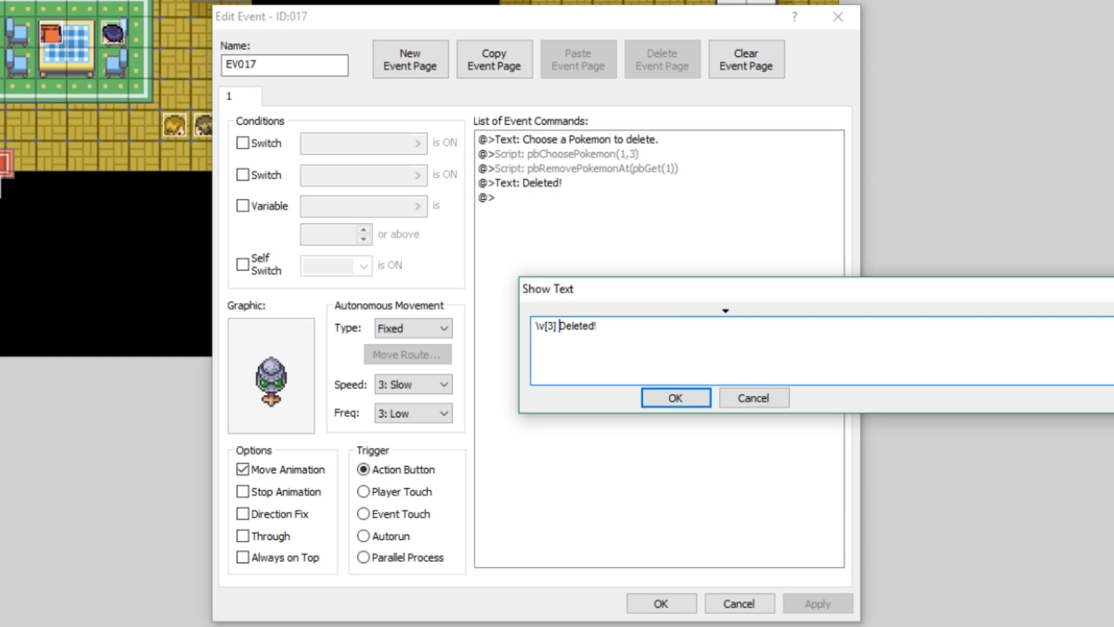
{"action": "type", "text": "has been d"}
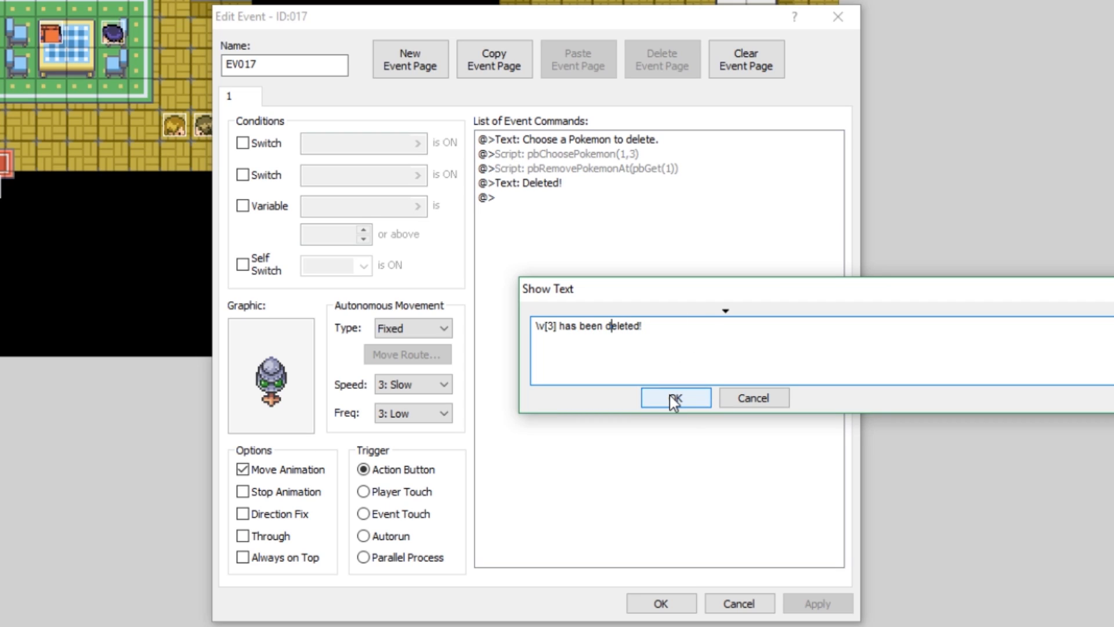
{"action": "mouse_move", "coordinate": [567, 338]}
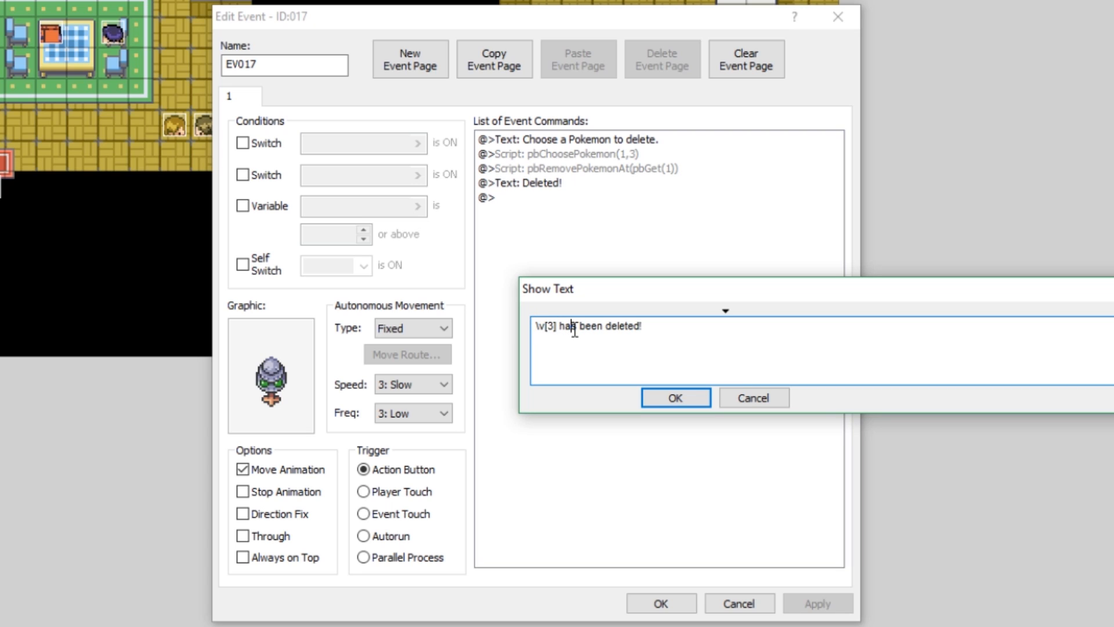
{"action": "left_click", "coordinate": [674, 397]}
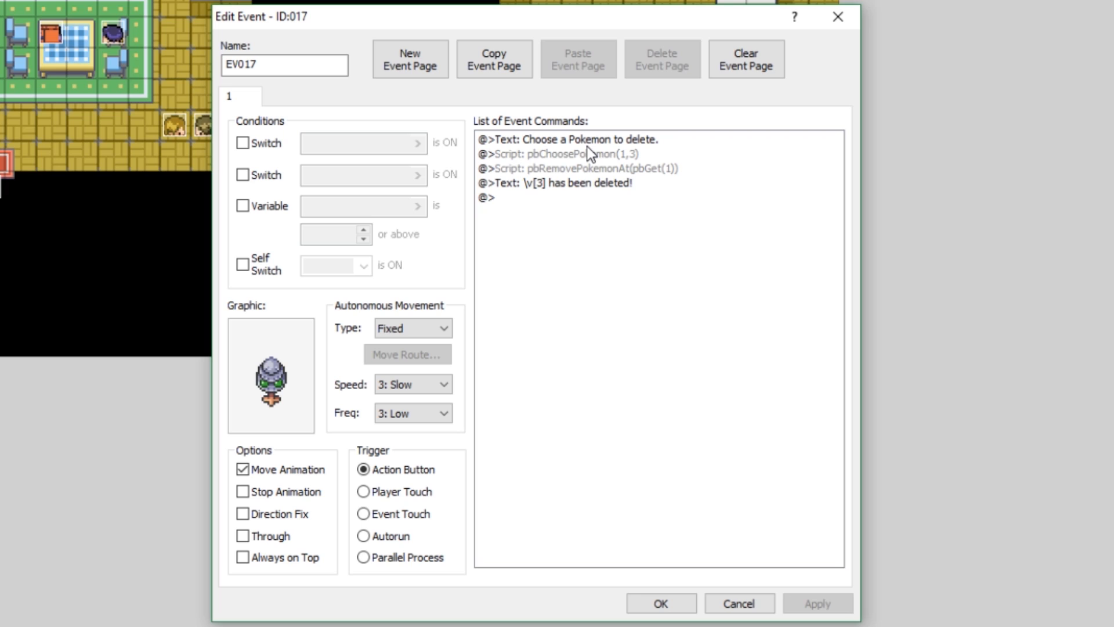
{"action": "left_click", "coordinate": [658, 602]}
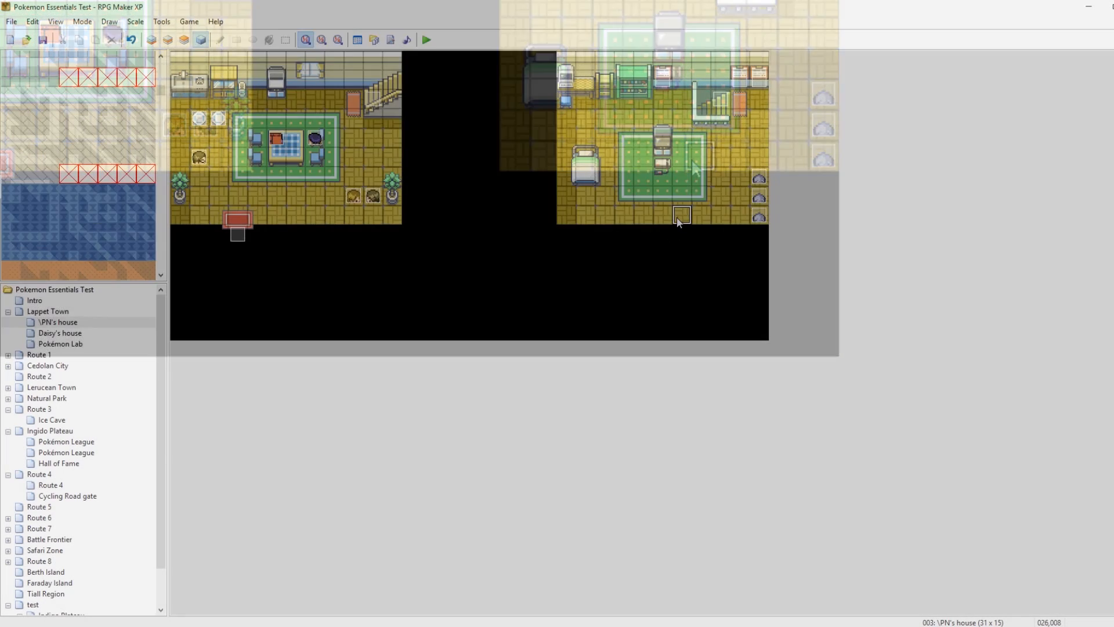
Playtest the choose-a-Pokémon event, view the party of Pidgeotto, Pikachu and Diglett, then quit
{"action": "left_click", "coordinate": [424, 40]}
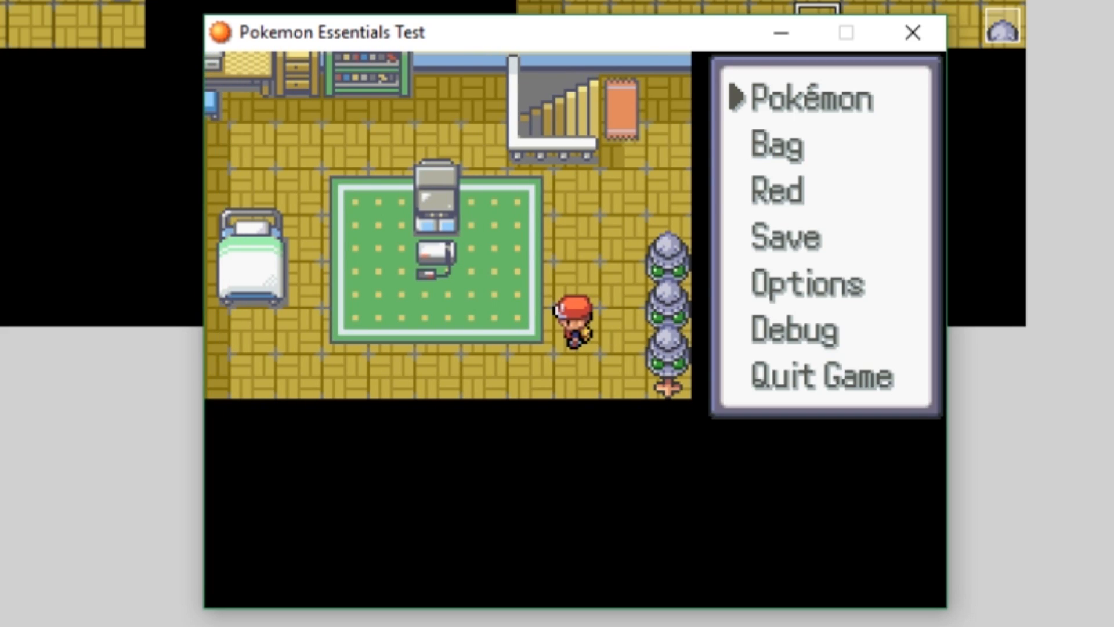
{"action": "left_click", "coordinate": [812, 98]}
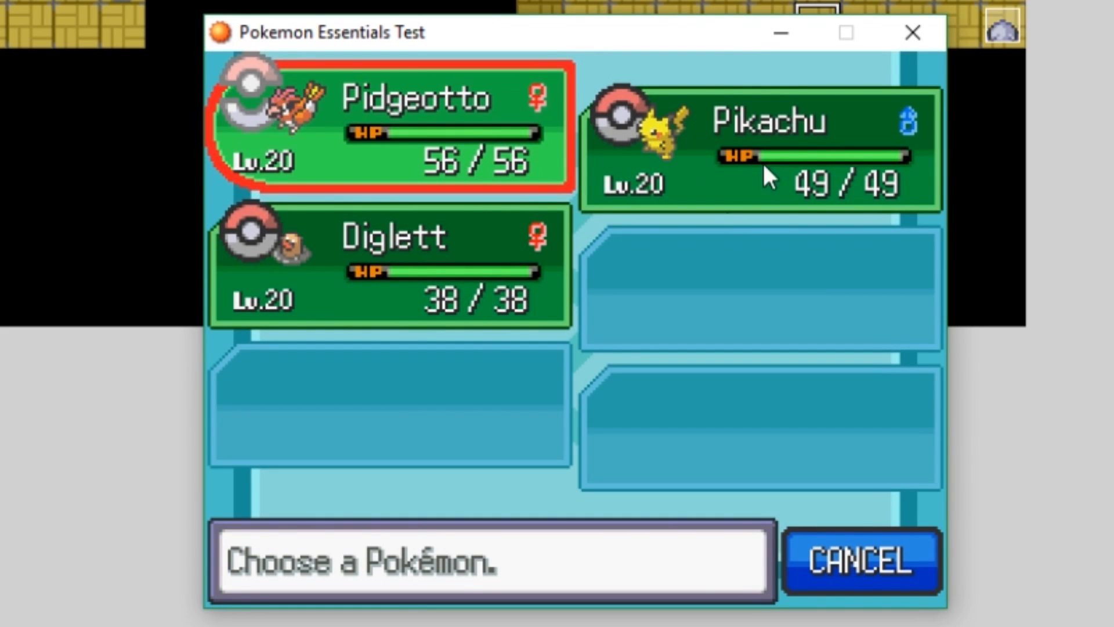
{"action": "left_click", "coordinate": [859, 561]}
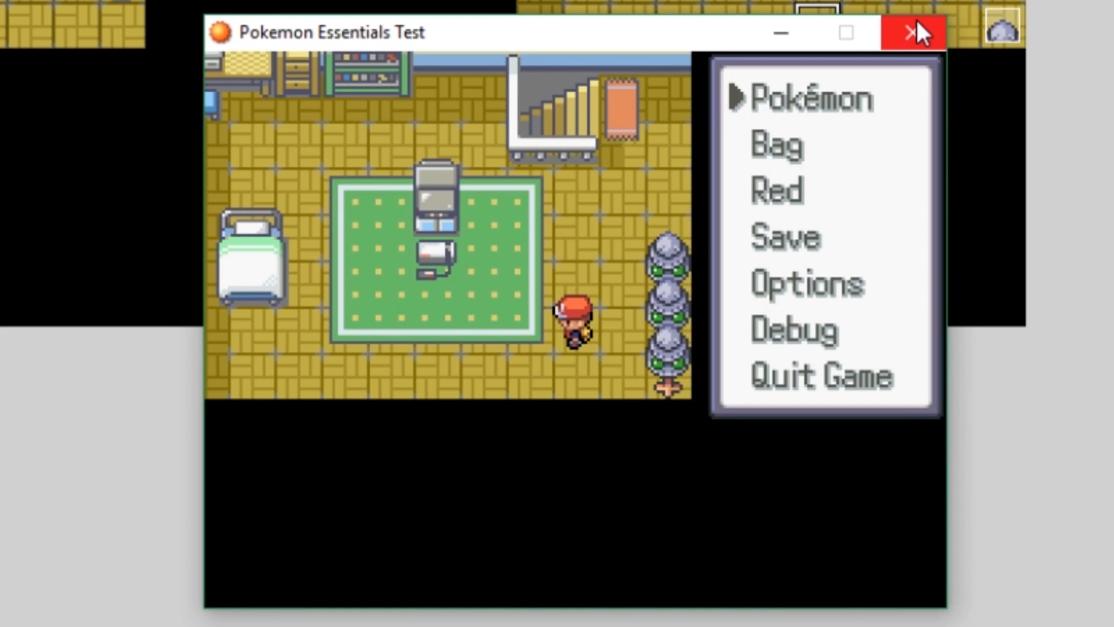
{"action": "left_click", "coordinate": [913, 32]}
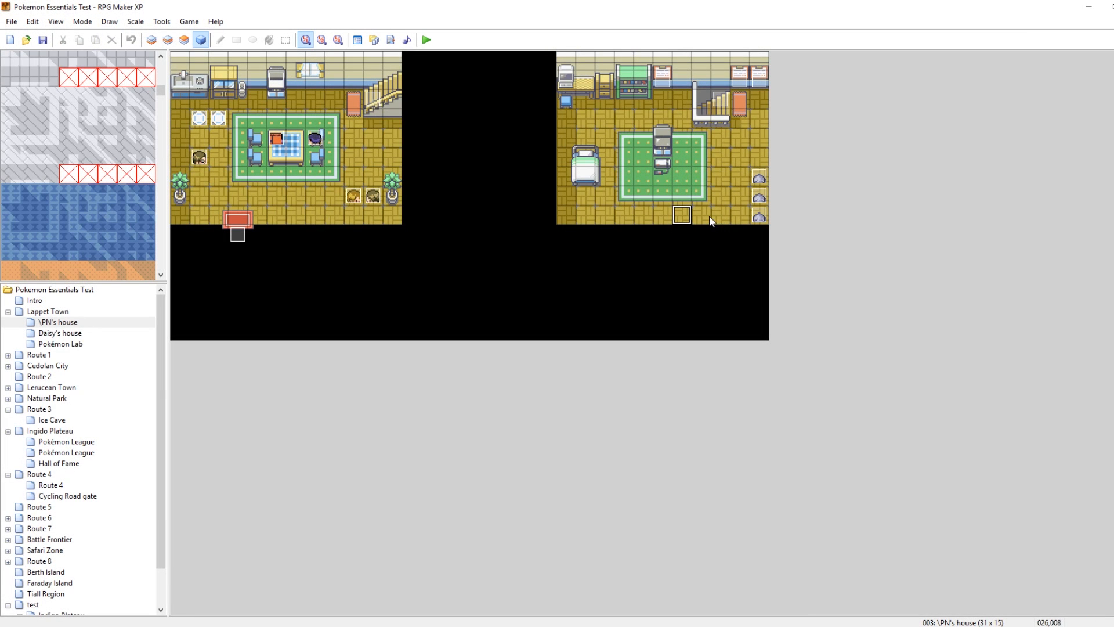
{"action": "double_click", "coordinate": [681, 215]}
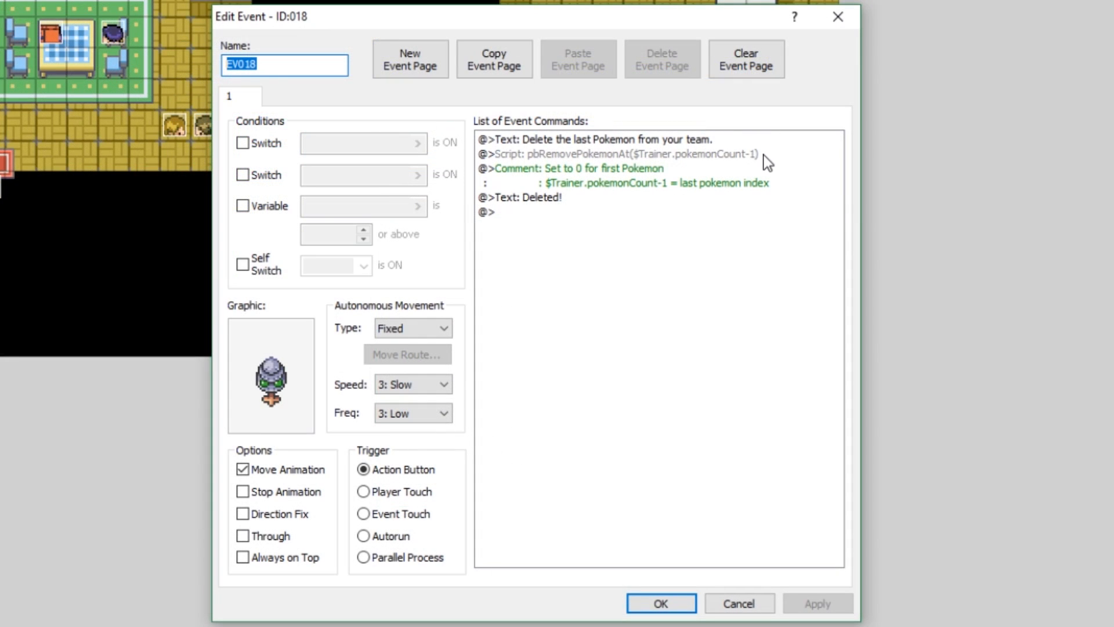
{"action": "mouse_move", "coordinate": [703, 161]}
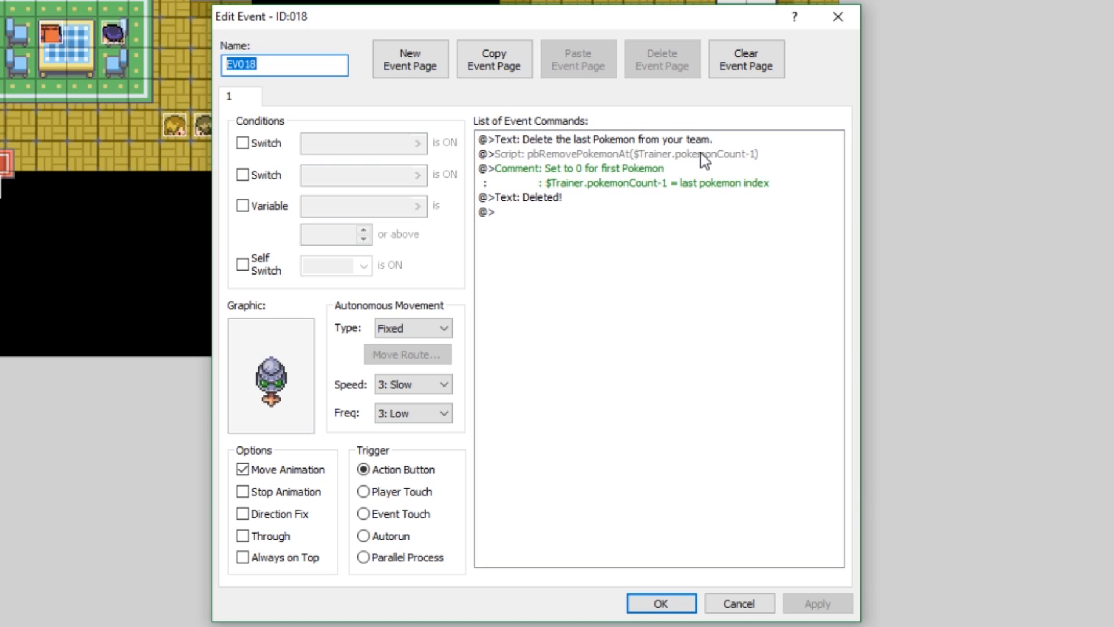
{"action": "left_click", "coordinate": [628, 154]}
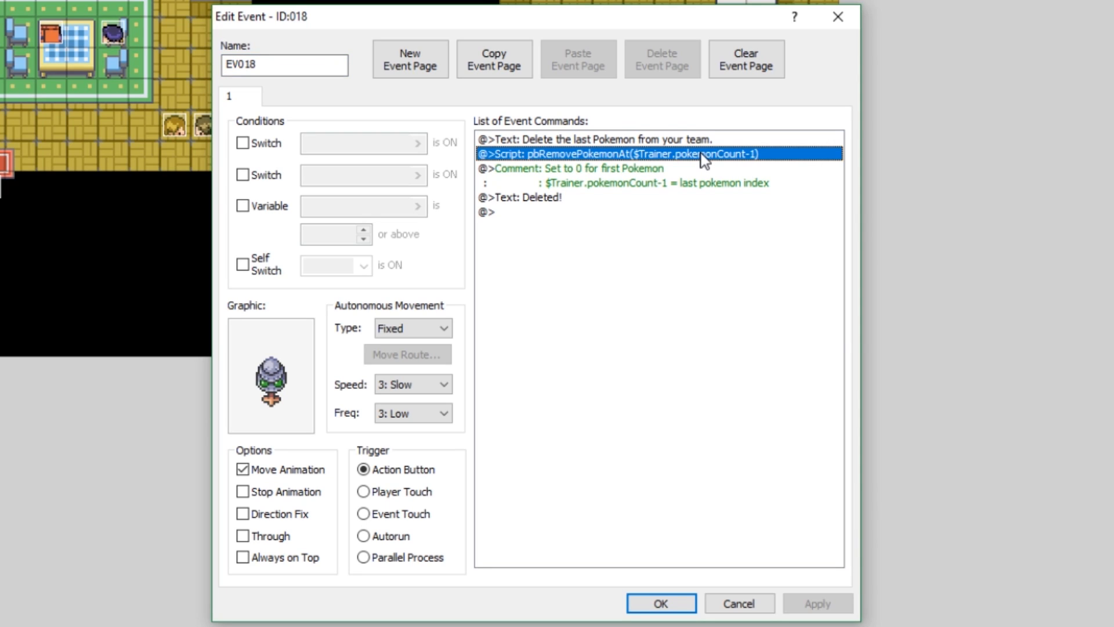
{"action": "double_click", "coordinate": [629, 154]}
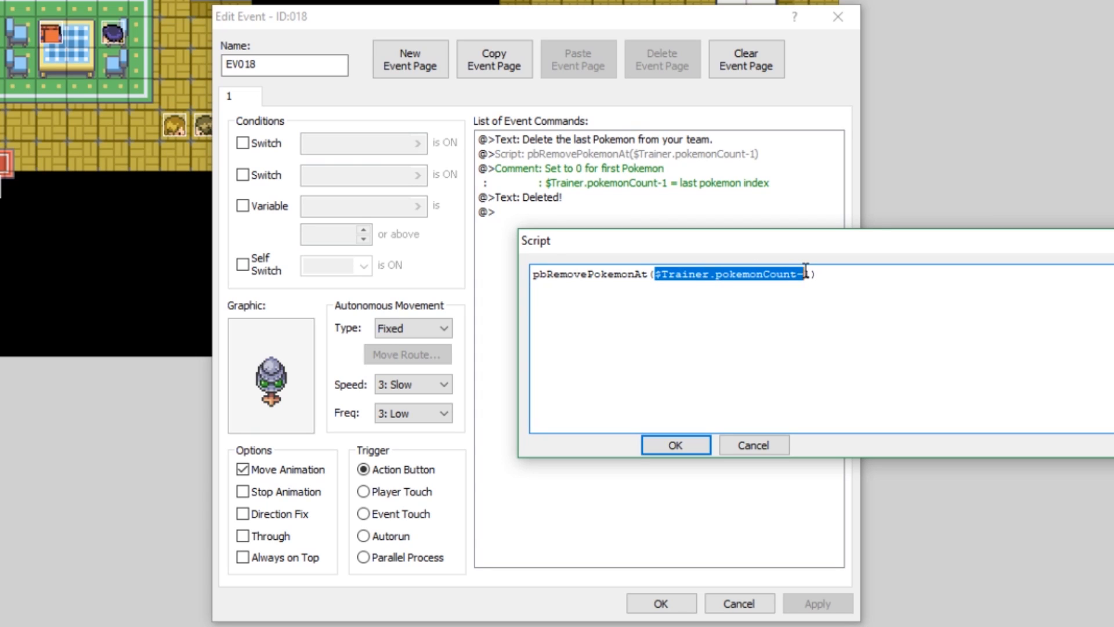
{"action": "left_click", "coordinate": [616, 274]}
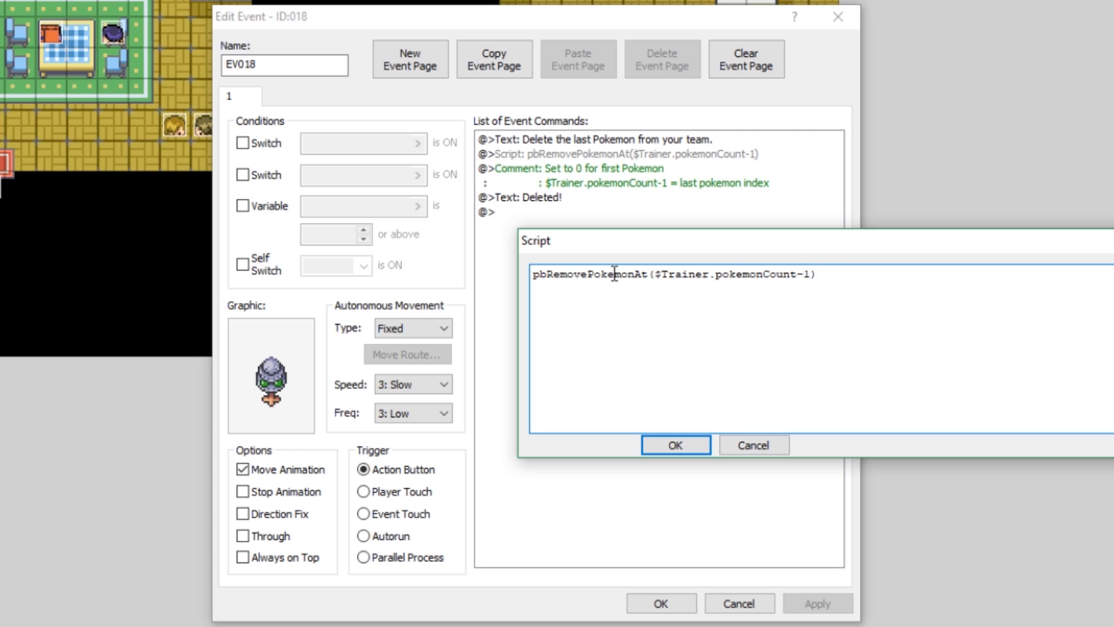
{"action": "double_click", "coordinate": [663, 274]}
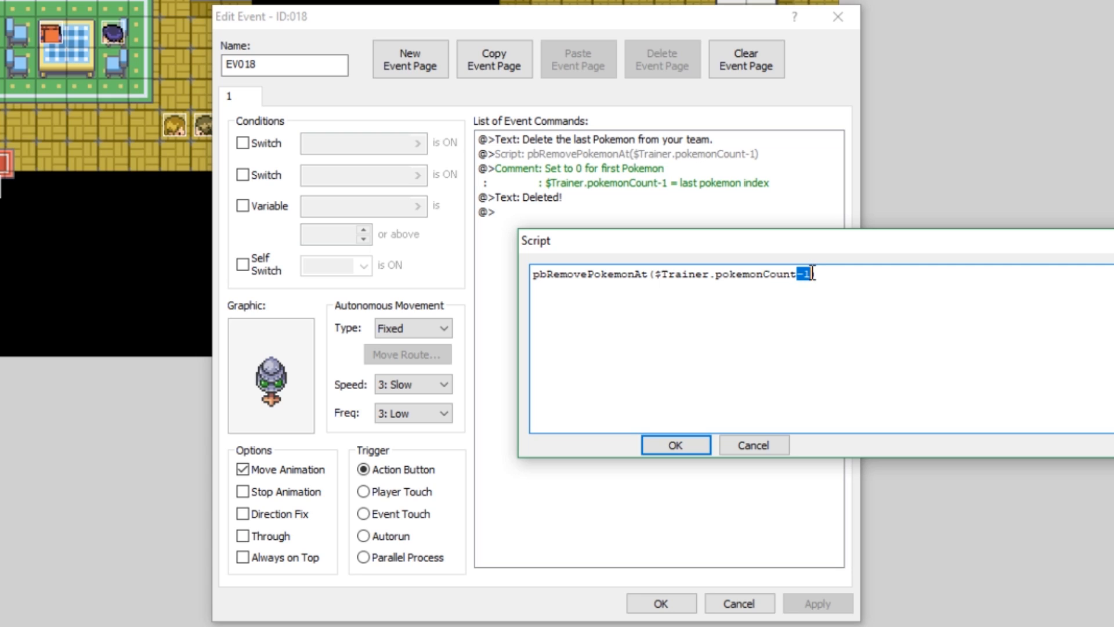
{"action": "left_click", "coordinate": [653, 274]}
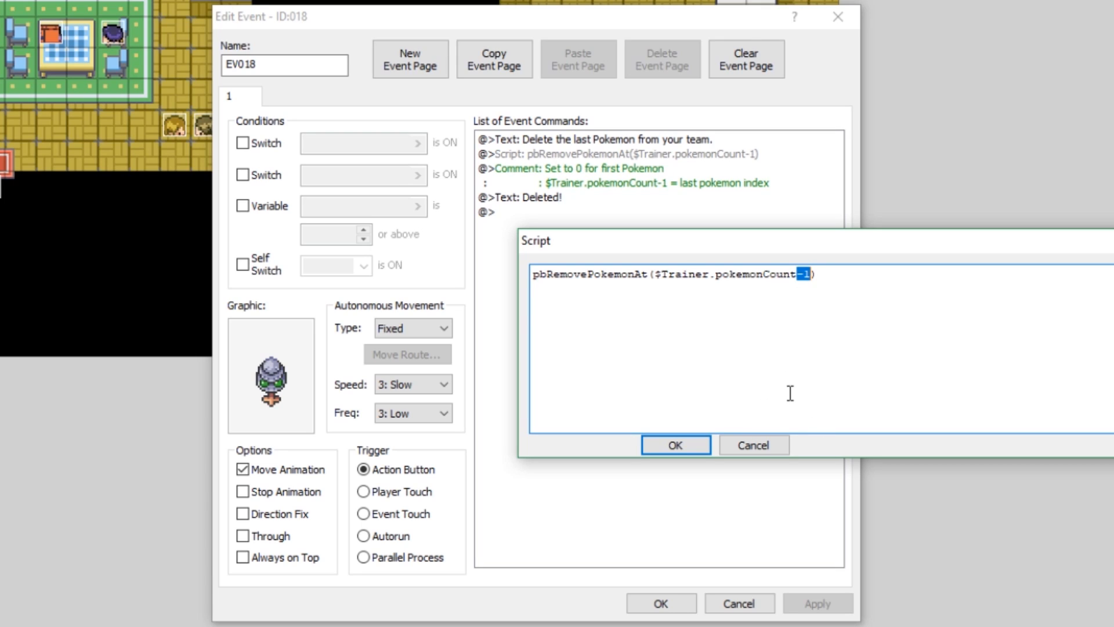
{"action": "mouse_move", "coordinate": [801, 322]}
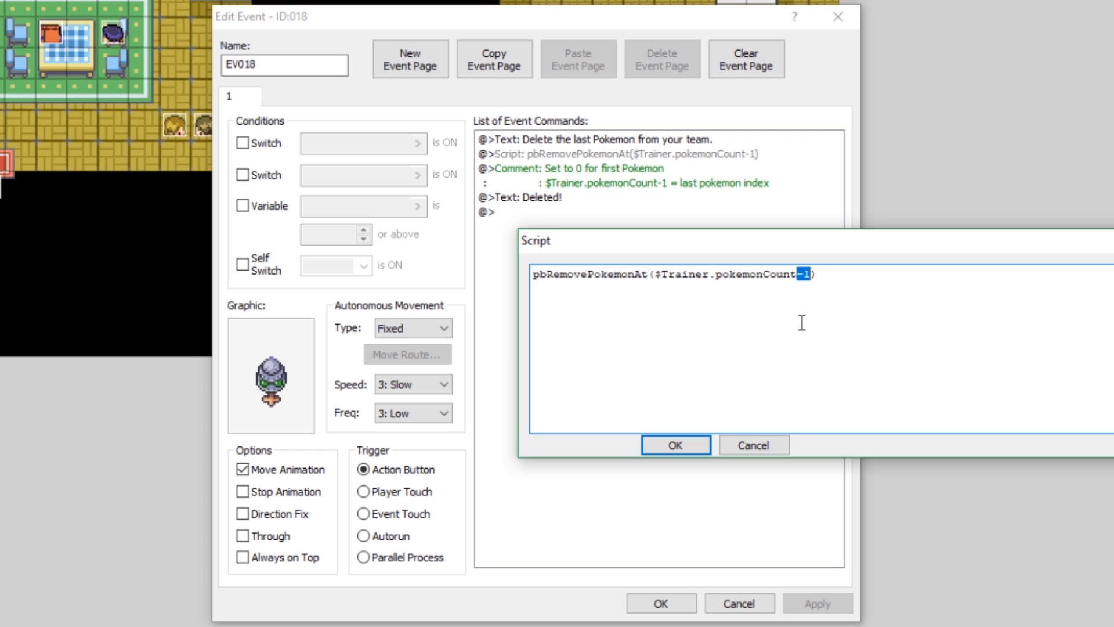
{"action": "left_click", "coordinate": [657, 273]}
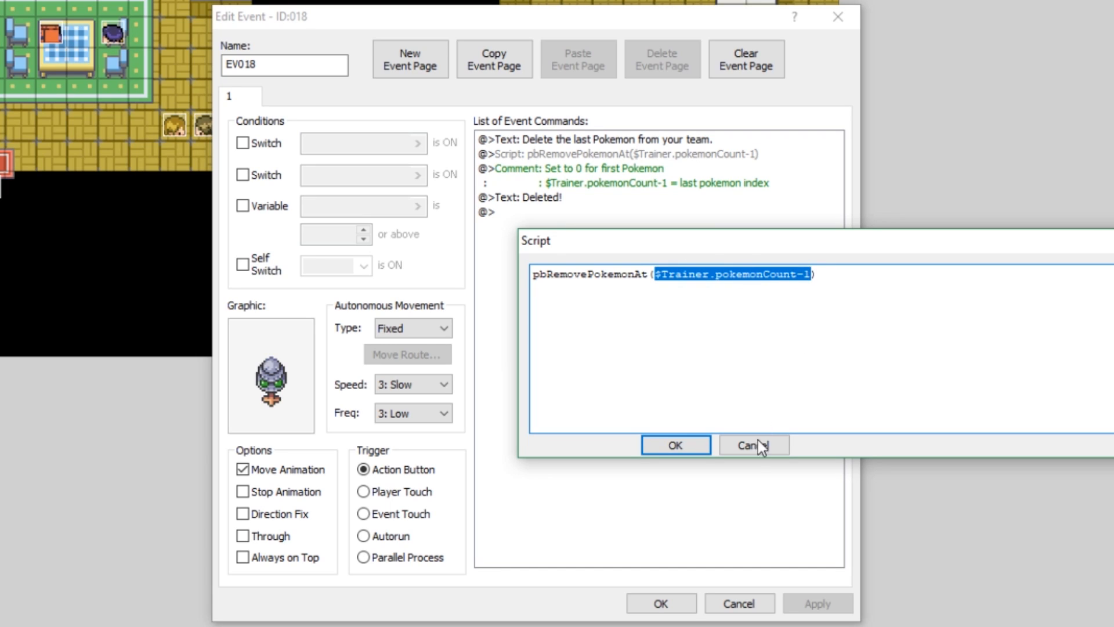
{"action": "left_click", "coordinate": [752, 445]}
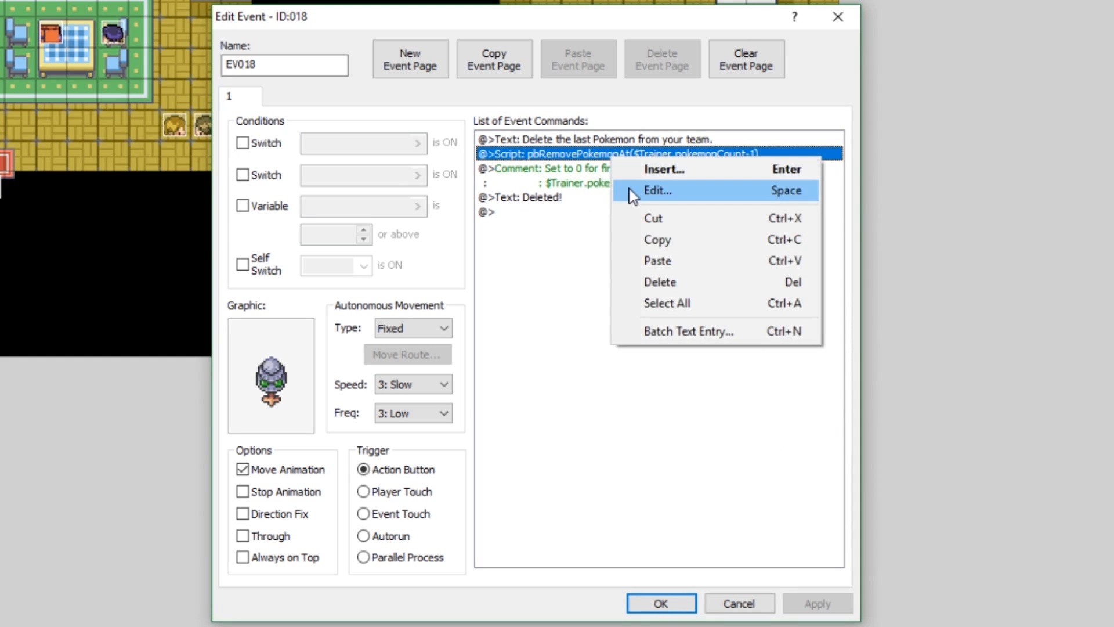
{"action": "left_click", "coordinate": [655, 191]}
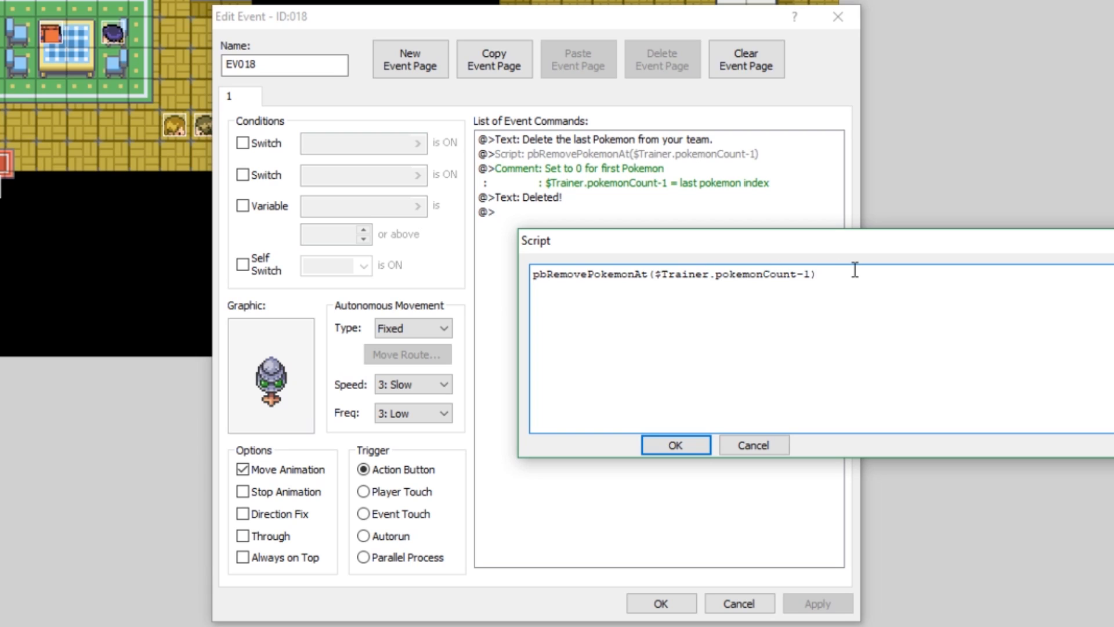
{"action": "left_click", "coordinate": [657, 275]}
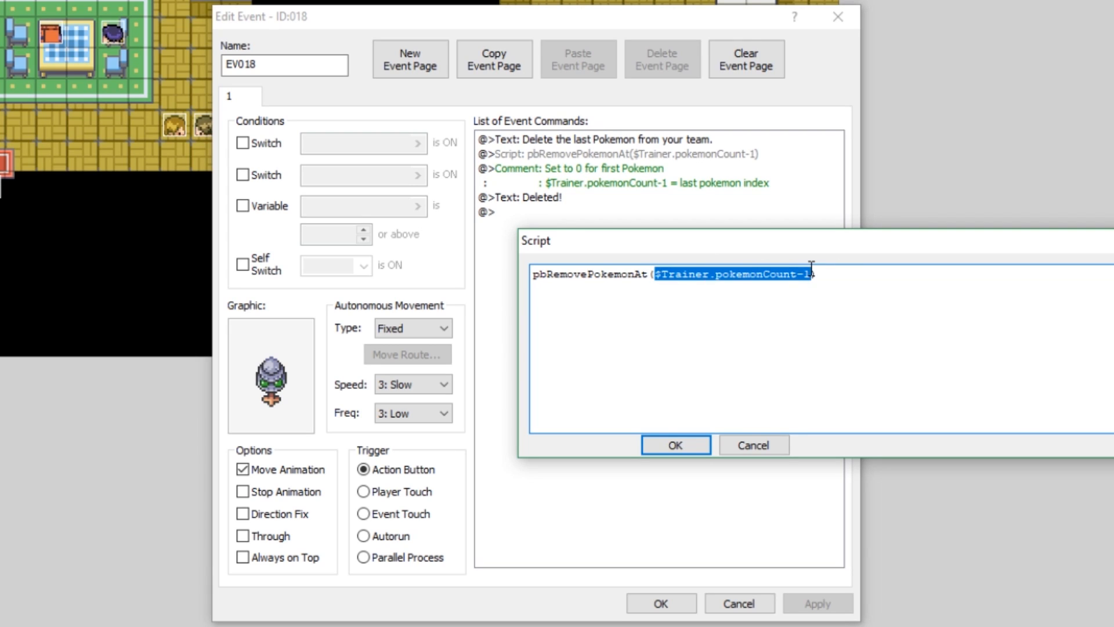
{"action": "left_click", "coordinate": [674, 445]}
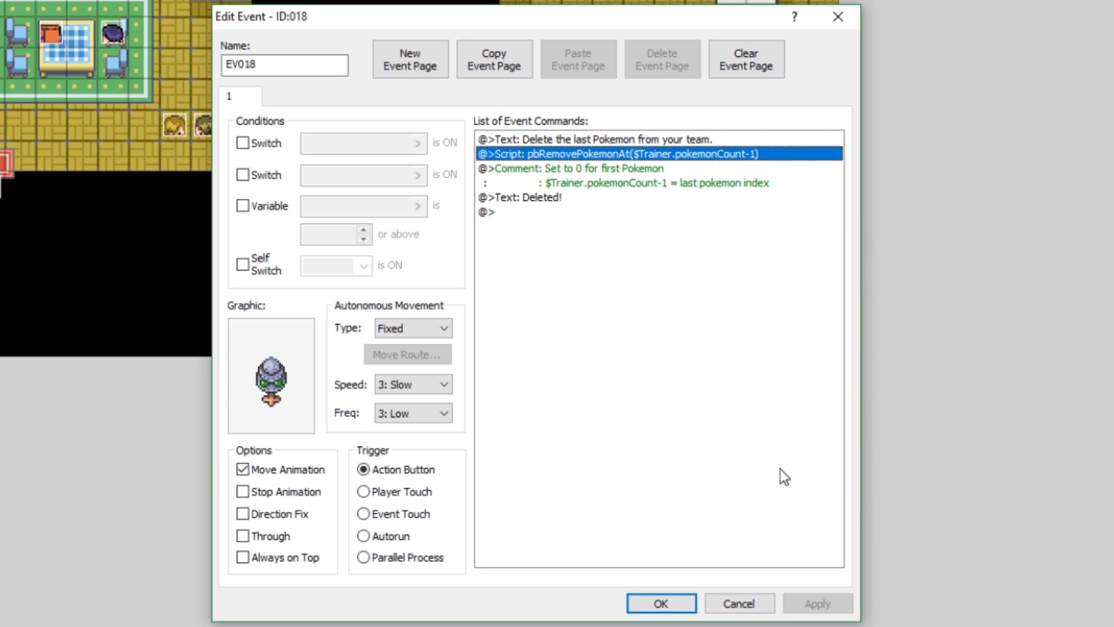
{"action": "mouse_move", "coordinate": [719, 463]}
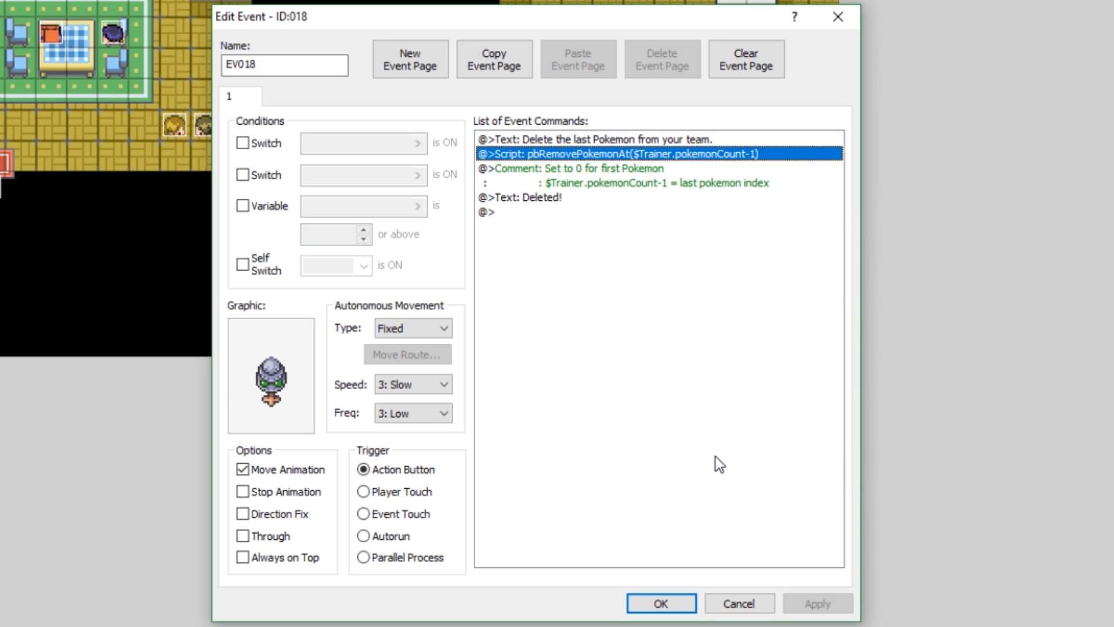
{"action": "left_click", "coordinate": [659, 604]}
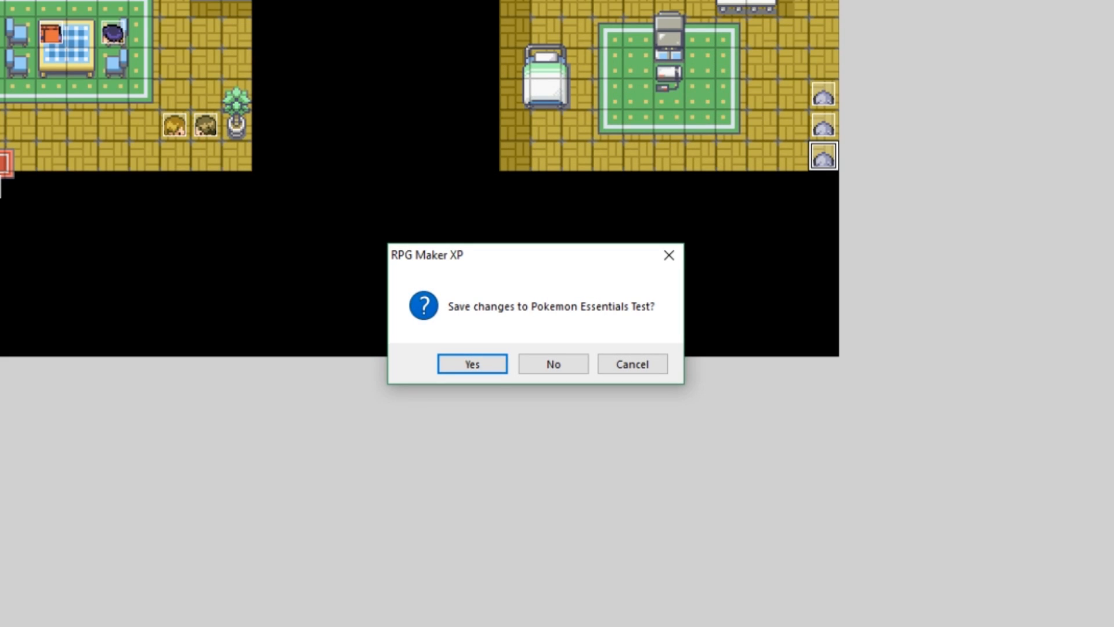
Save, playtest the event and delete party members from the party screen
{"action": "left_click", "coordinate": [471, 363]}
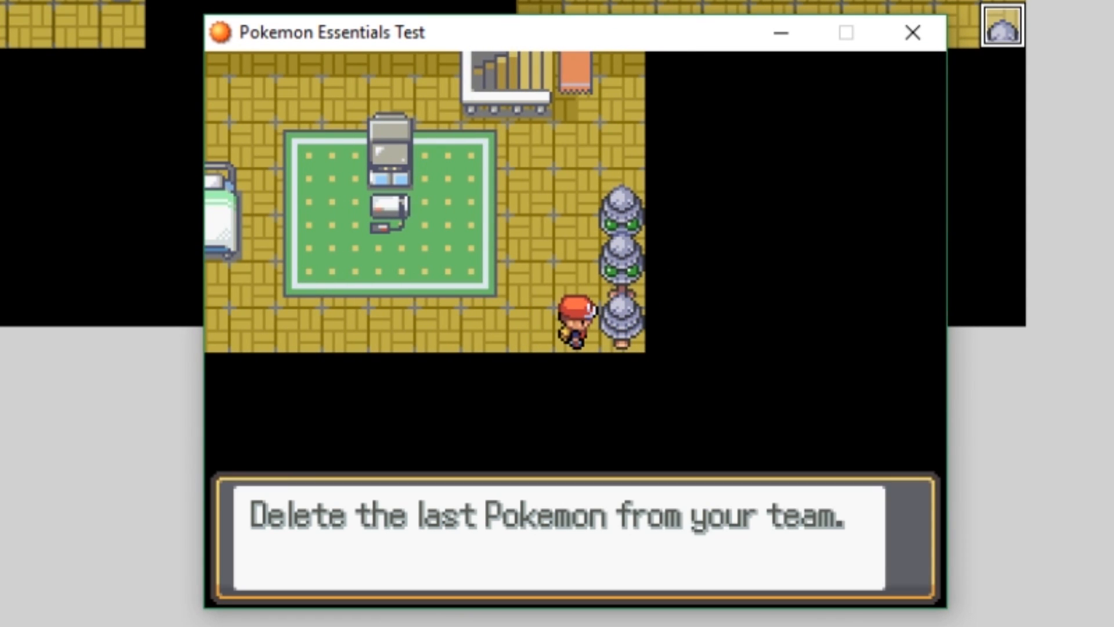
{"action": "key", "text": "X"}
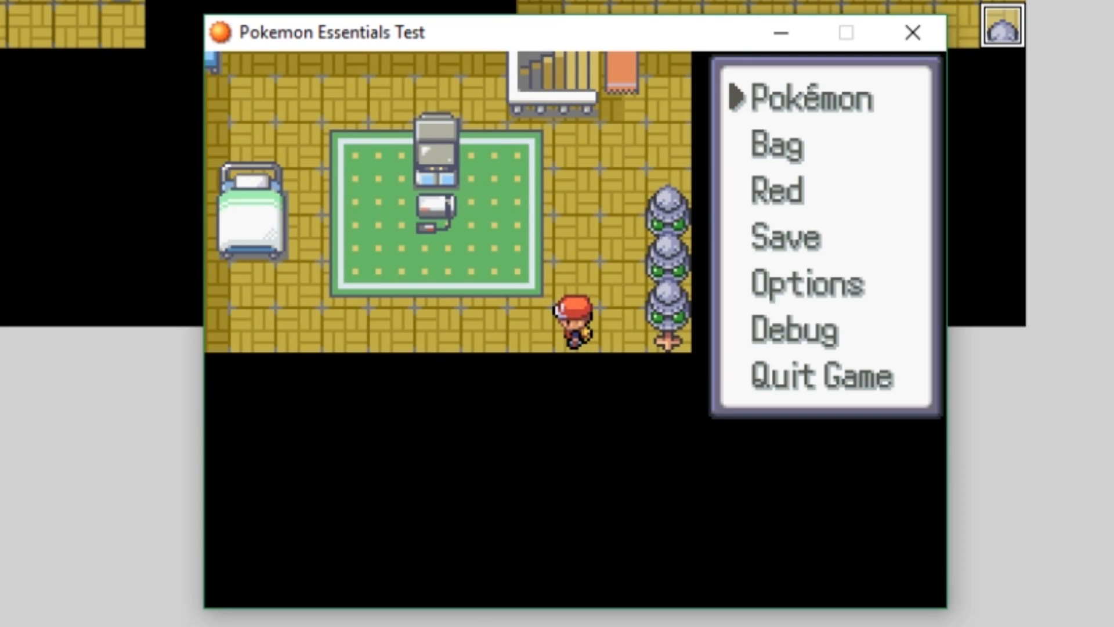
{"action": "left_click", "coordinate": [811, 98]}
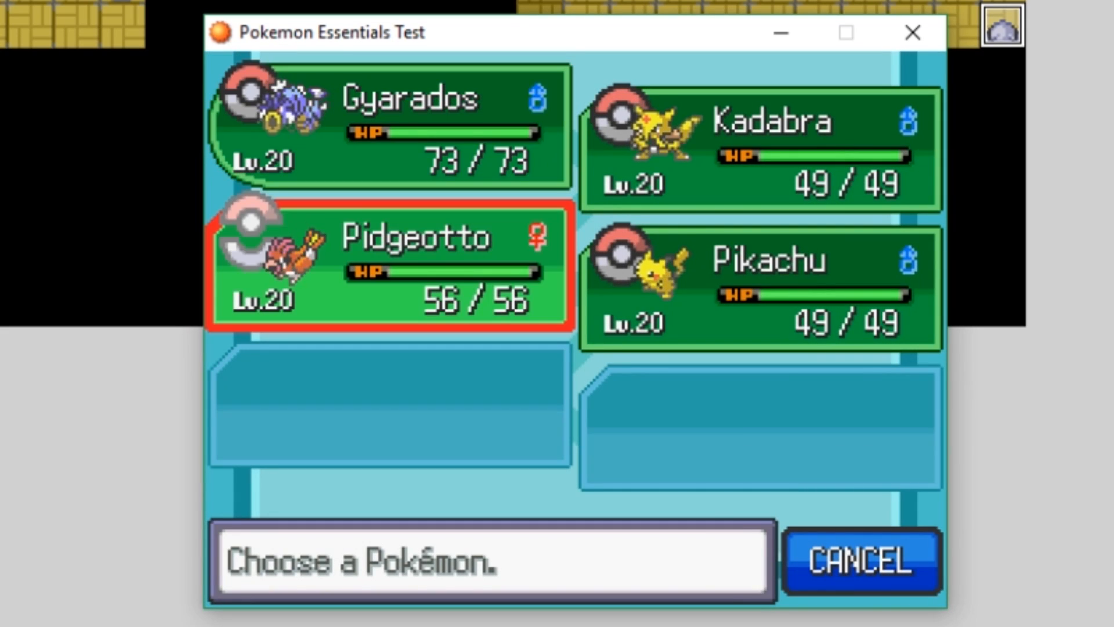
{"action": "left_click", "coordinate": [390, 267]}
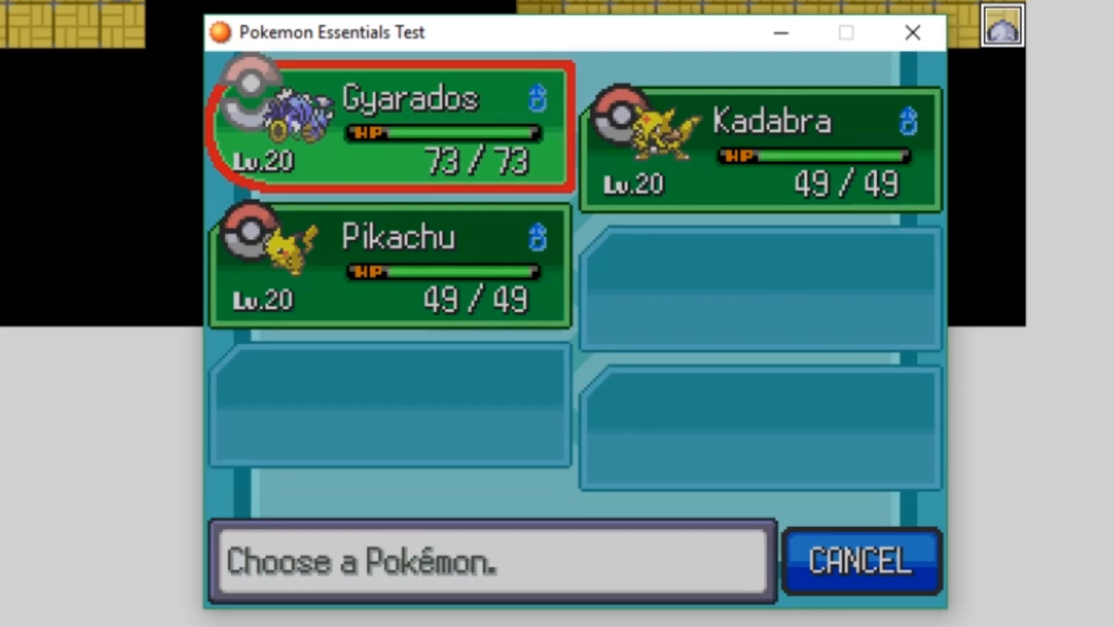
{"action": "left_click", "coordinate": [860, 560]}
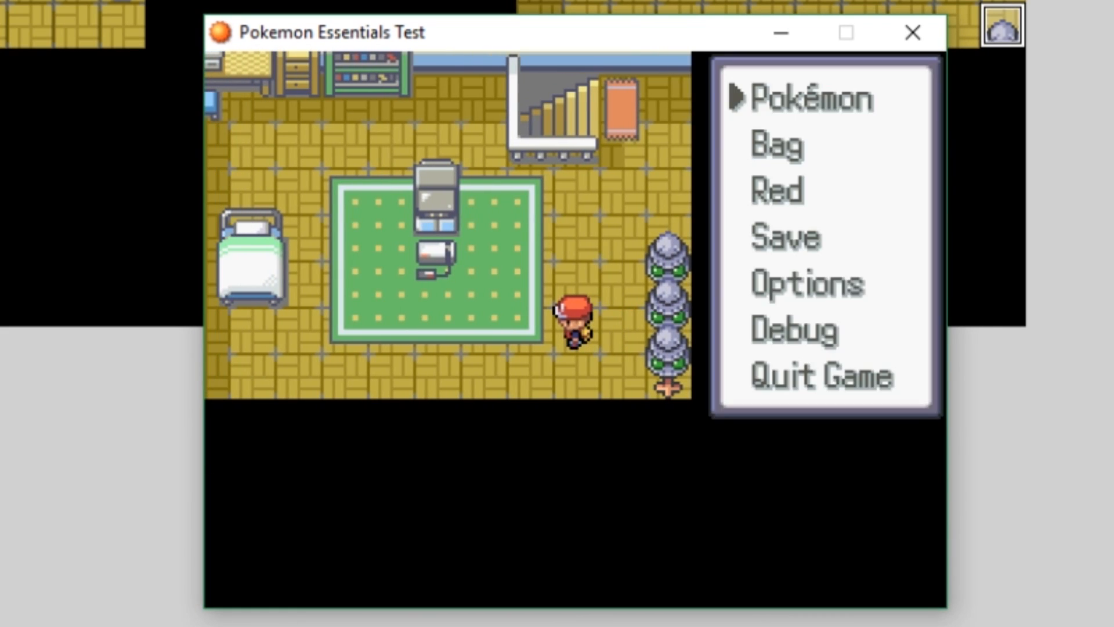
Confirm only the level 20 Gyarados remains, then walk back around the room
{"action": "left_click", "coordinate": [810, 97]}
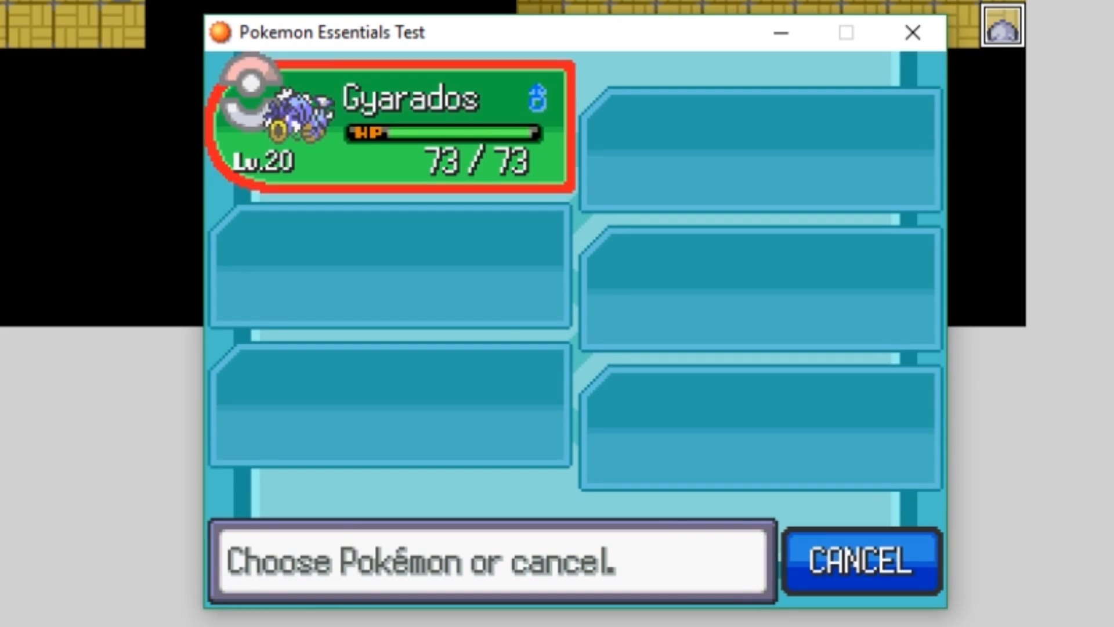
{"action": "left_click", "coordinate": [860, 560]}
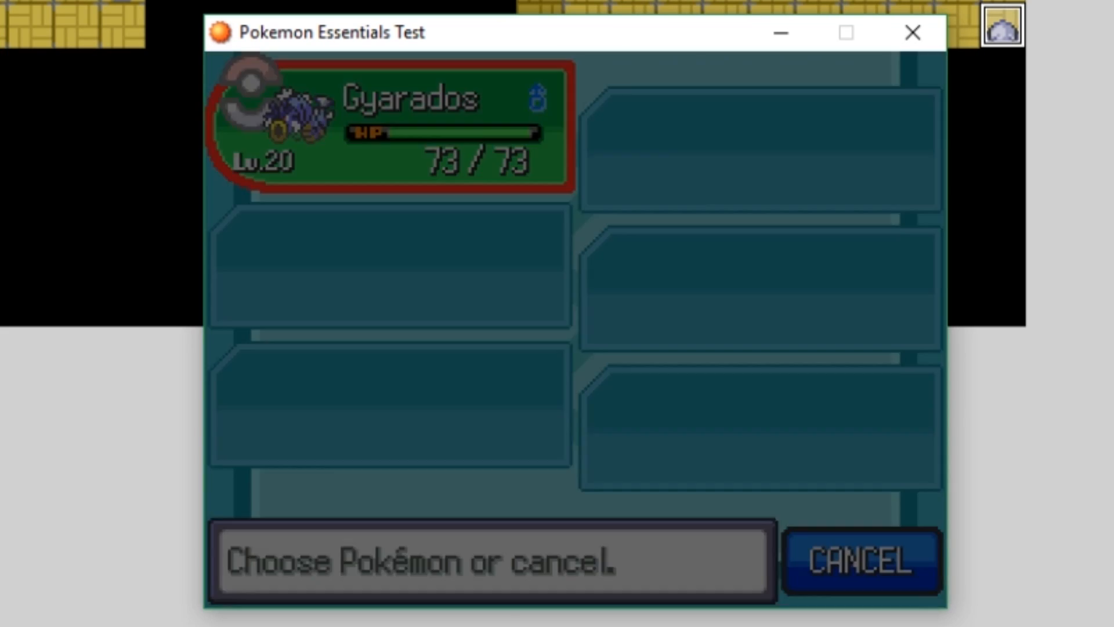
{"action": "left_click", "coordinate": [860, 561]}
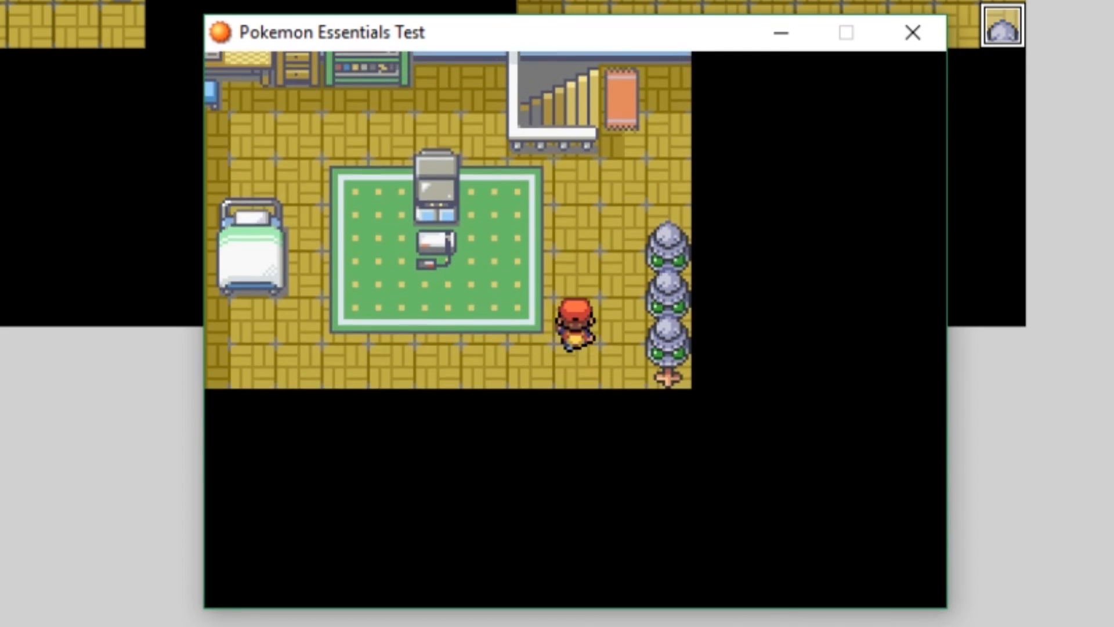
{"action": "key", "text": "up"}
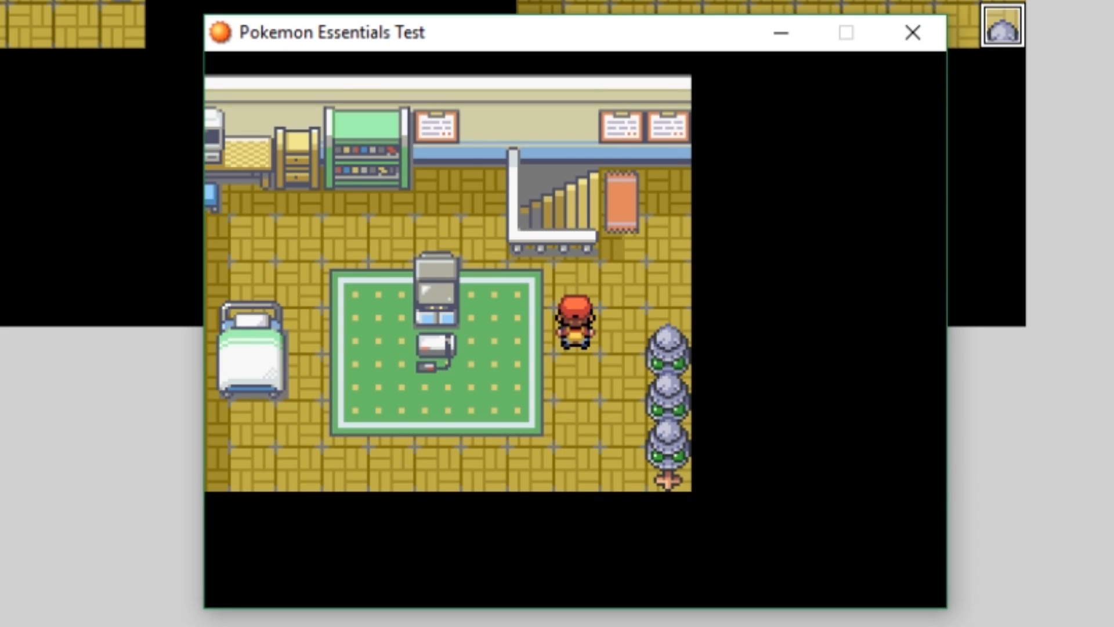
{"action": "mouse_move", "coordinate": [913, 32]}
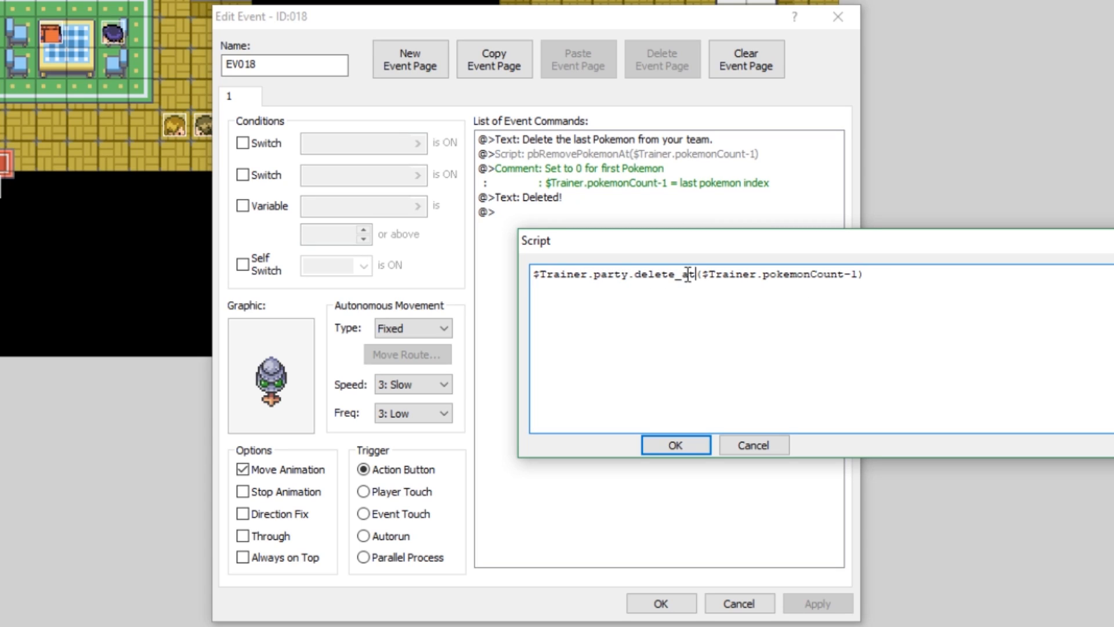
{"action": "mouse_move", "coordinate": [819, 325]}
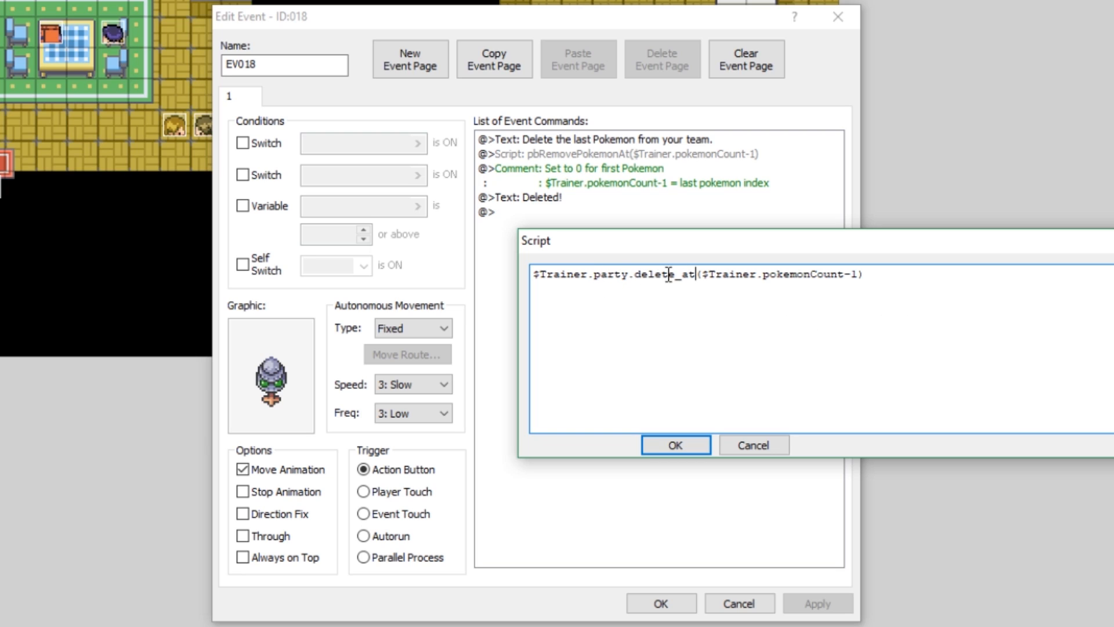
Set EV018's script to $Trainer.party.delete_at($Trainer.pokemonCount-1) and close the event
{"action": "double_click", "coordinate": [753, 276]}
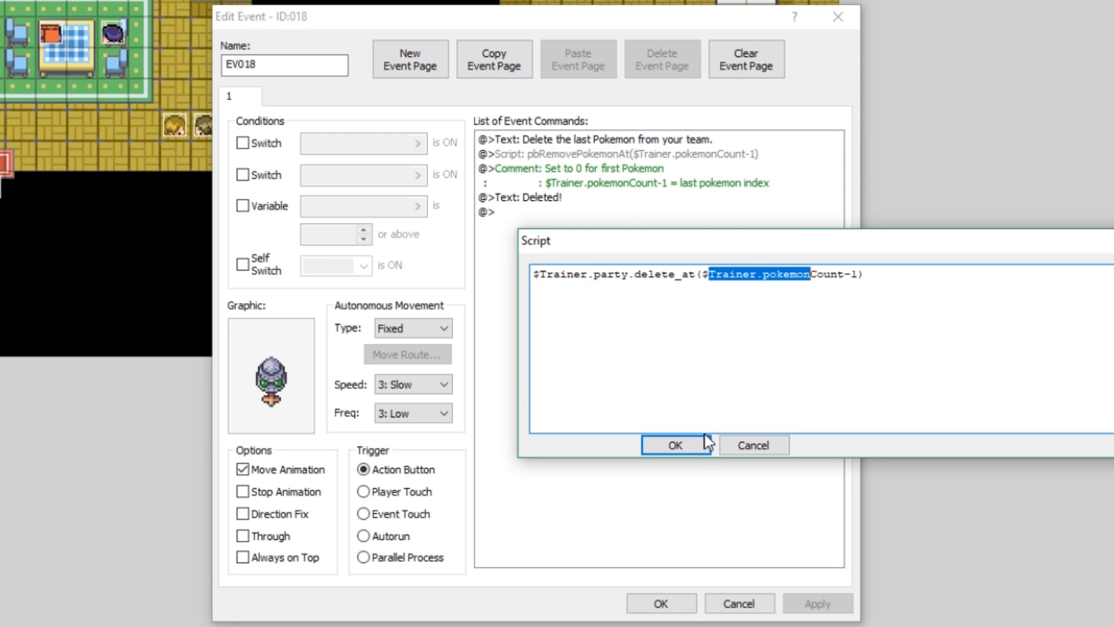
{"action": "left_click", "coordinate": [673, 445]}
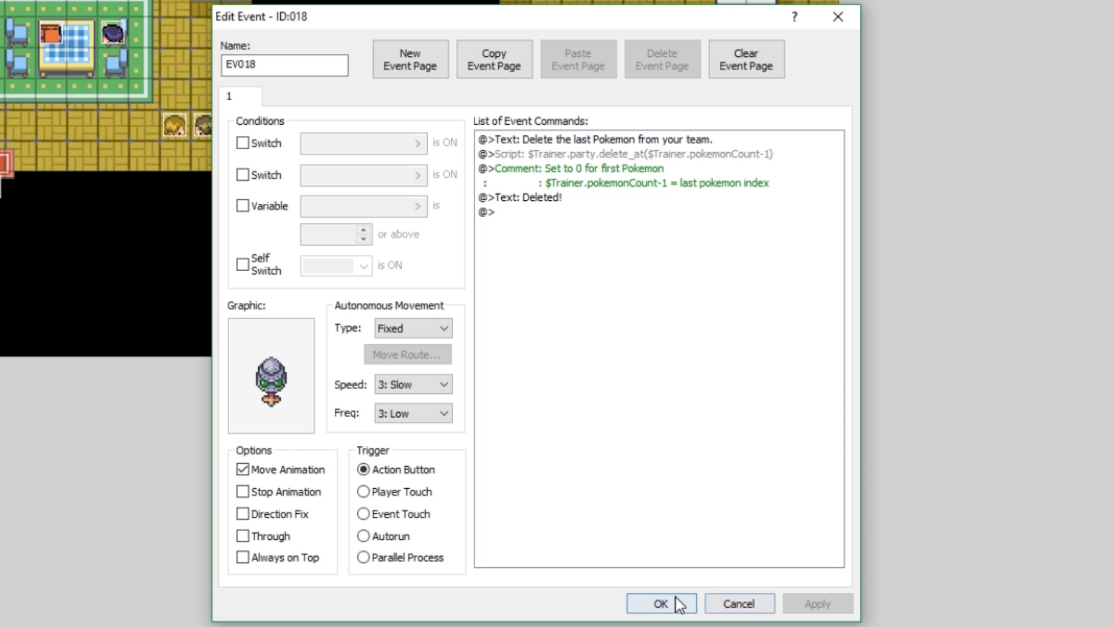
{"action": "left_click", "coordinate": [659, 603]}
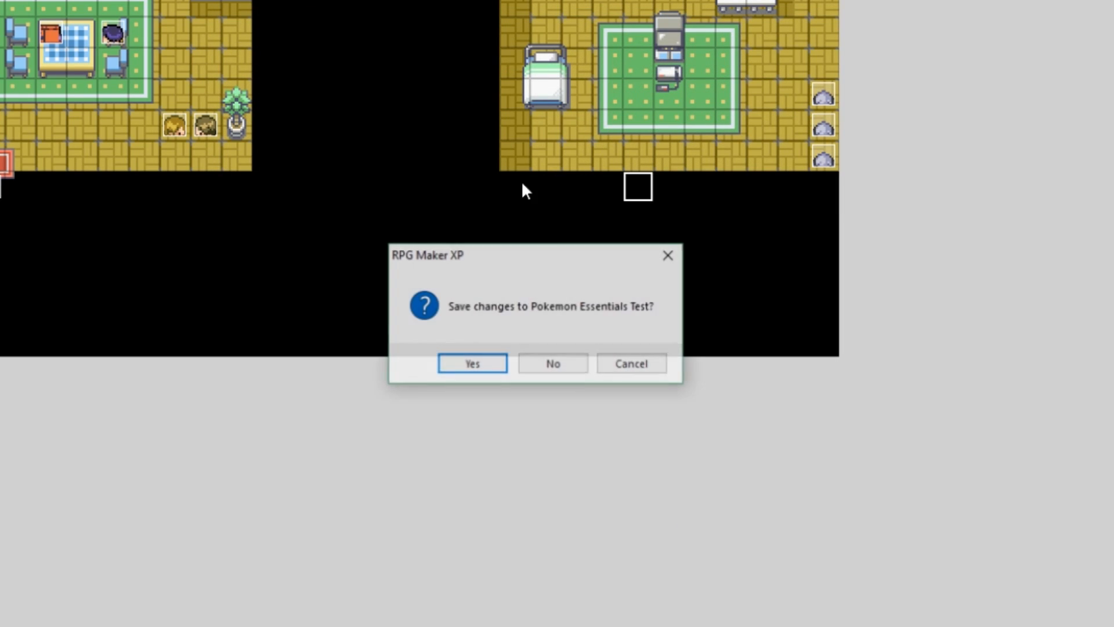
Save, playtest, view the party holding only a level 20 Gyarados, and return to the map
{"action": "left_click", "coordinate": [471, 363]}
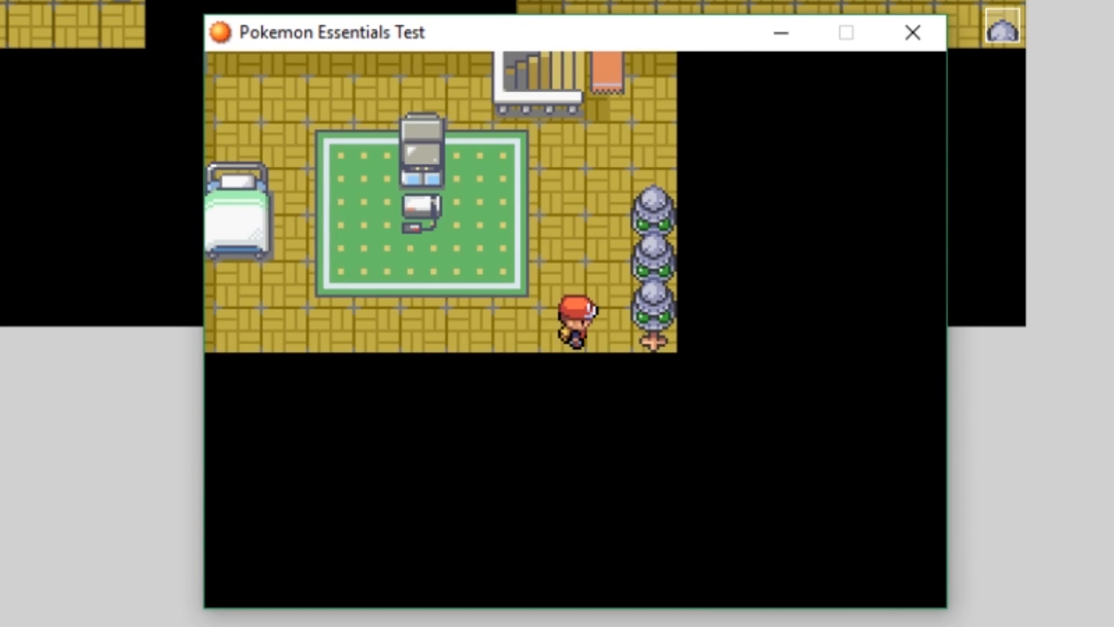
{"action": "key", "text": "right"}
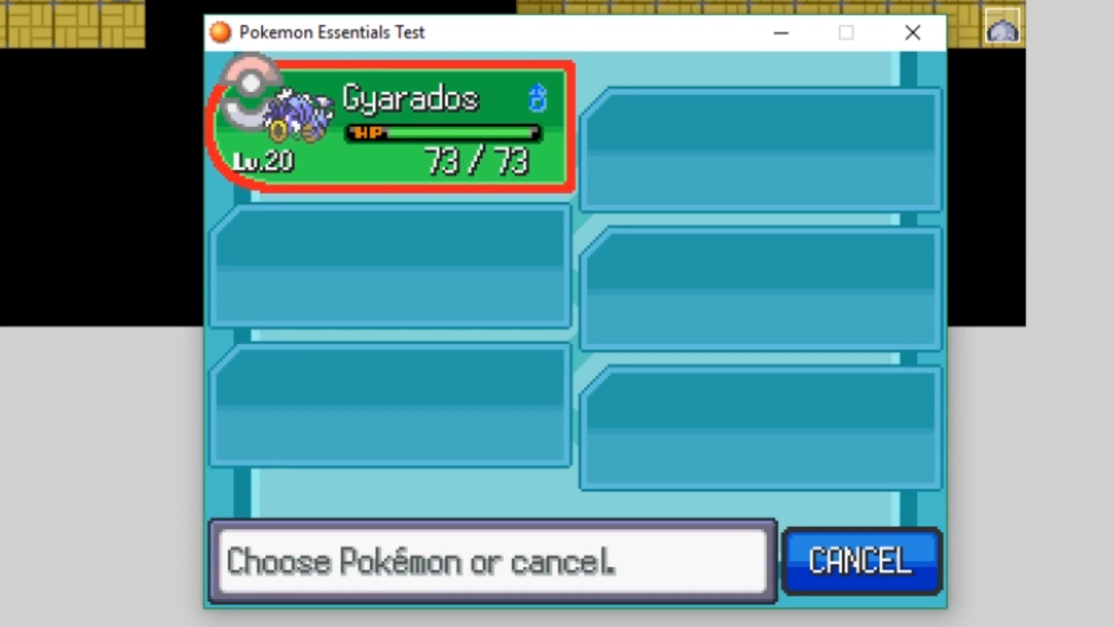
{"action": "left_click", "coordinate": [860, 560]}
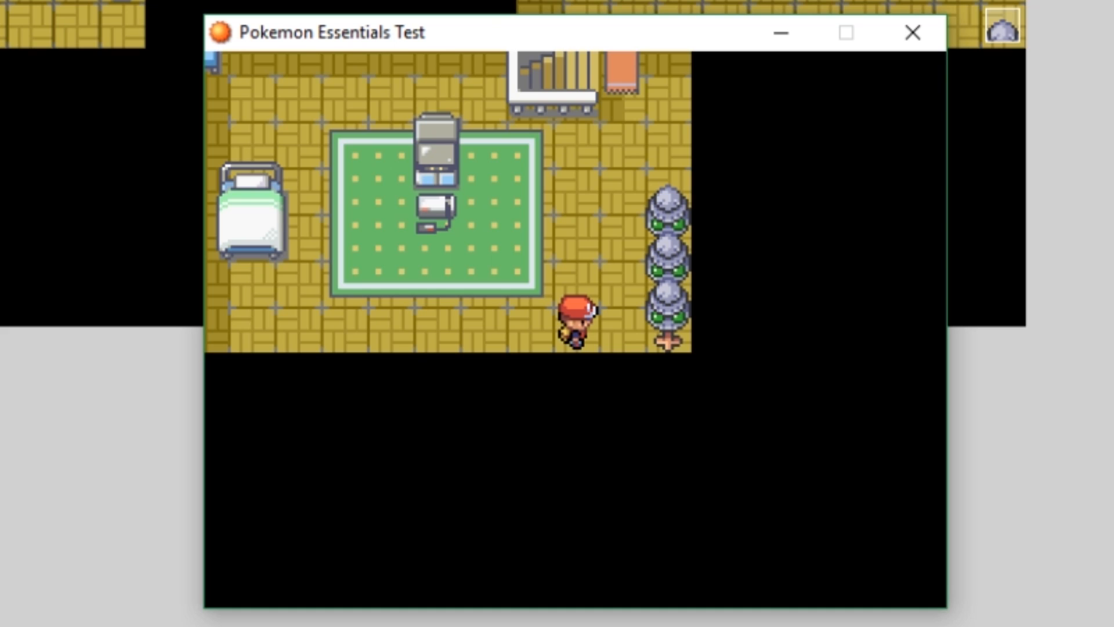
{"action": "mouse_move", "coordinate": [726, 50]}
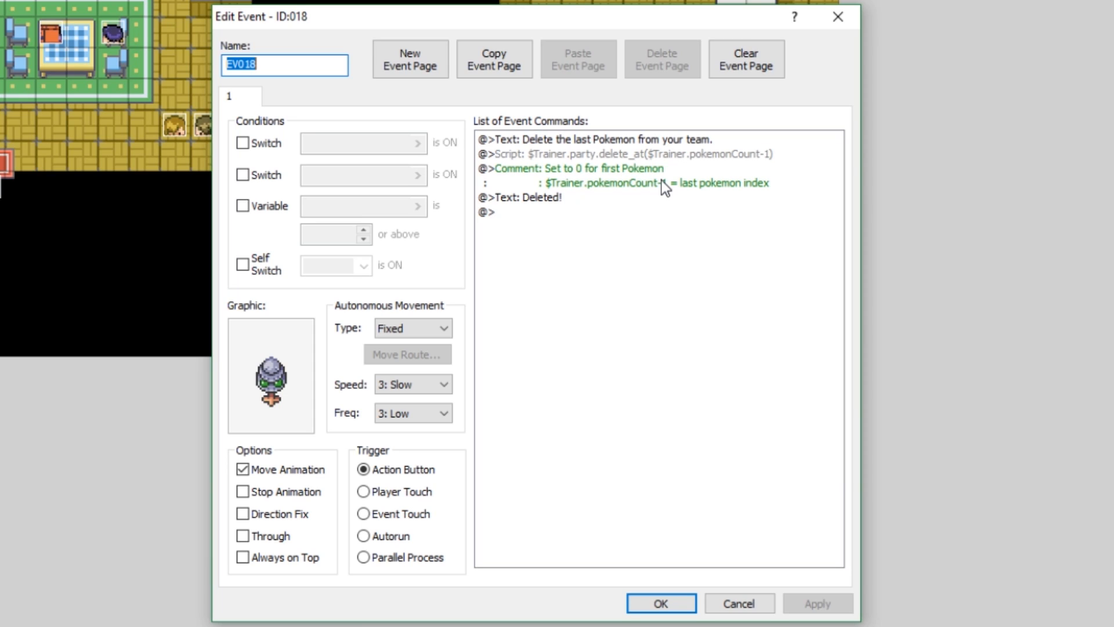
{"action": "mouse_move", "coordinate": [584, 177]}
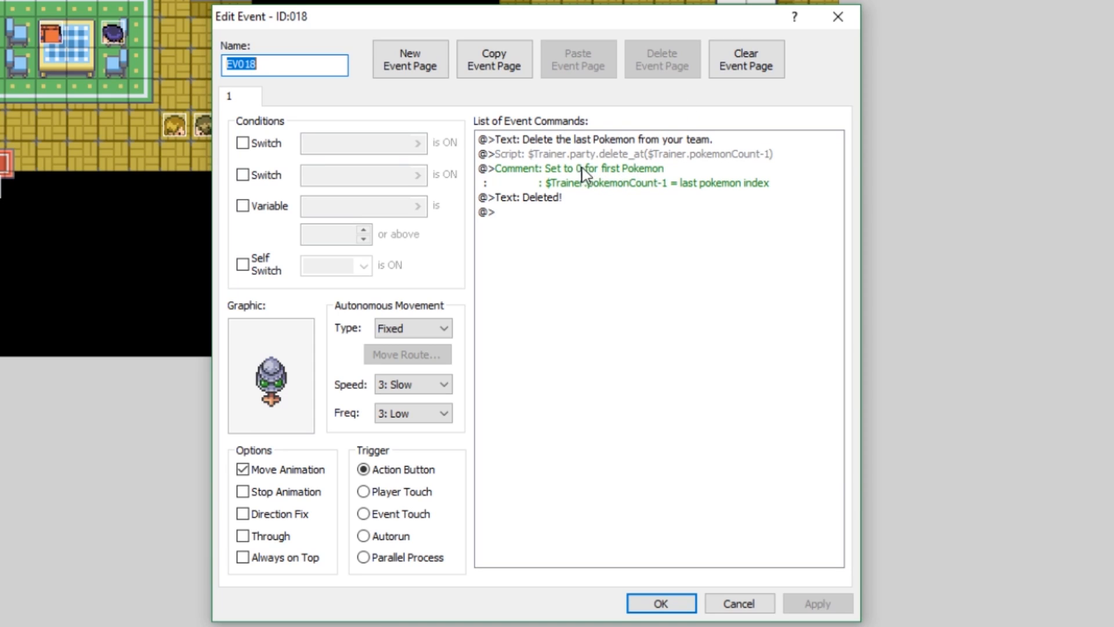
Review EV018's last-slot delete_at script without changes and close the choose-a-Pokémon event
{"action": "double_click", "coordinate": [628, 154]}
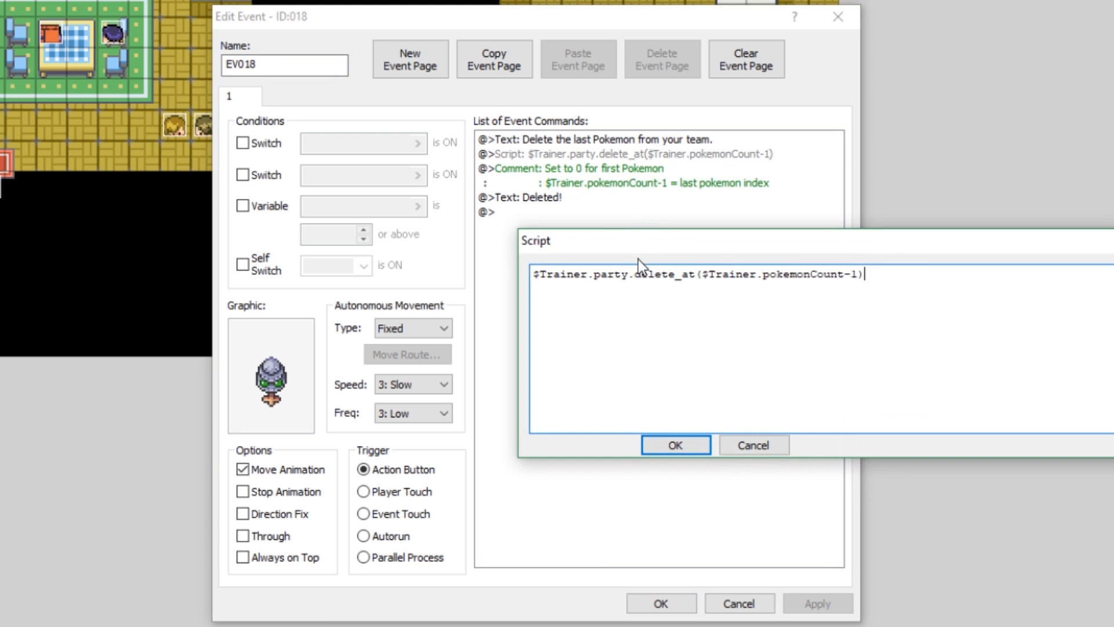
{"action": "double_click", "coordinate": [615, 273]}
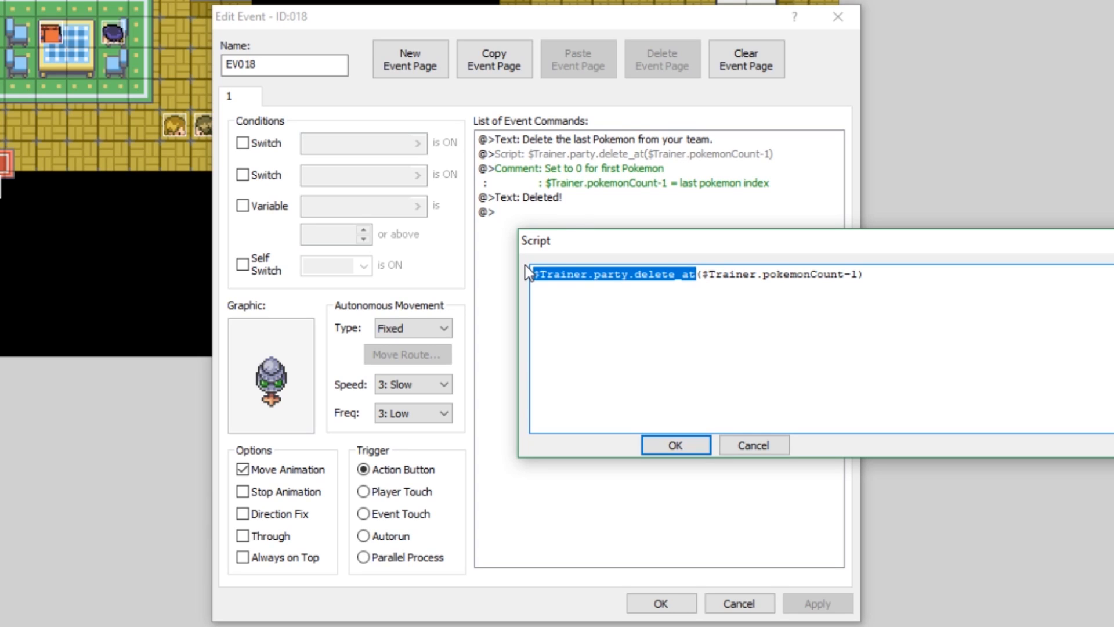
{"action": "mouse_move", "coordinate": [578, 273]}
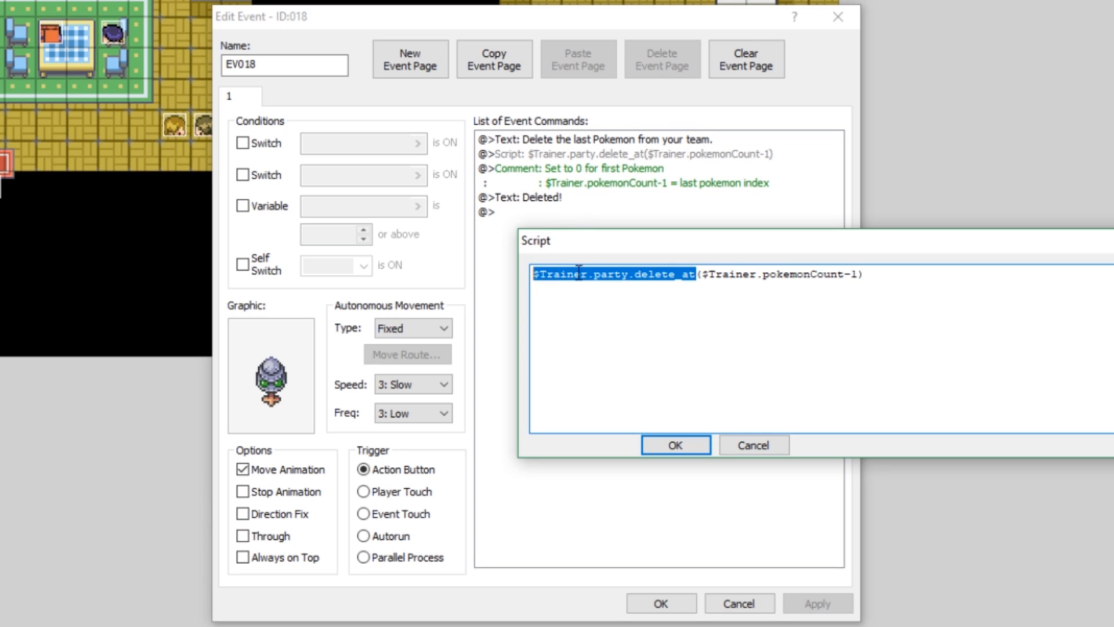
{"action": "left_click", "coordinate": [840, 298]}
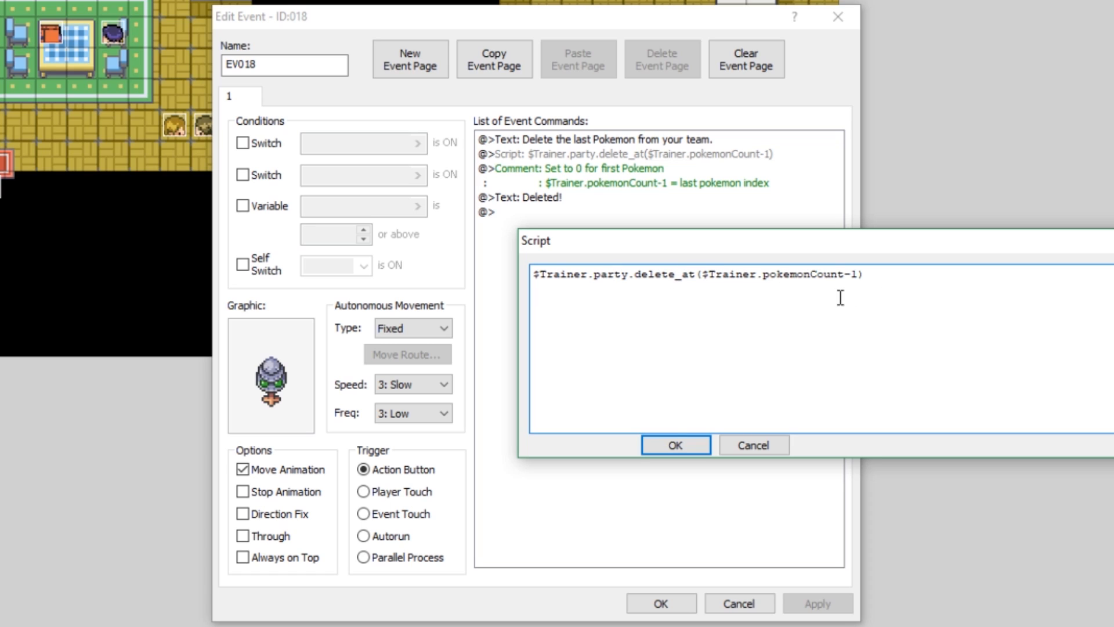
{"action": "left_click", "coordinate": [673, 444]}
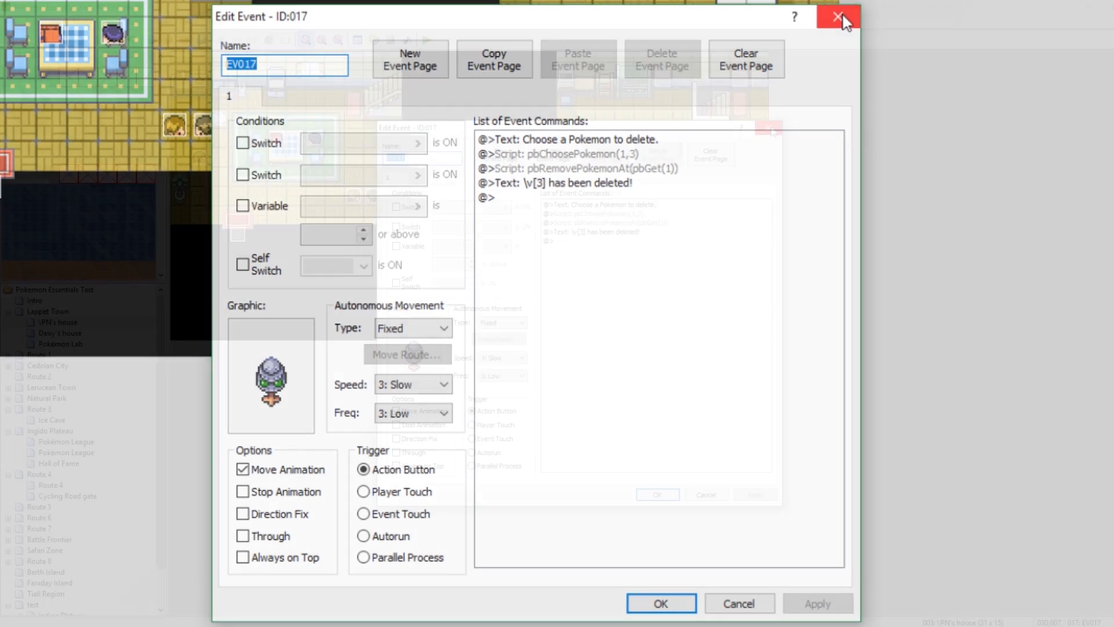
{"action": "left_click", "coordinate": [838, 17]}
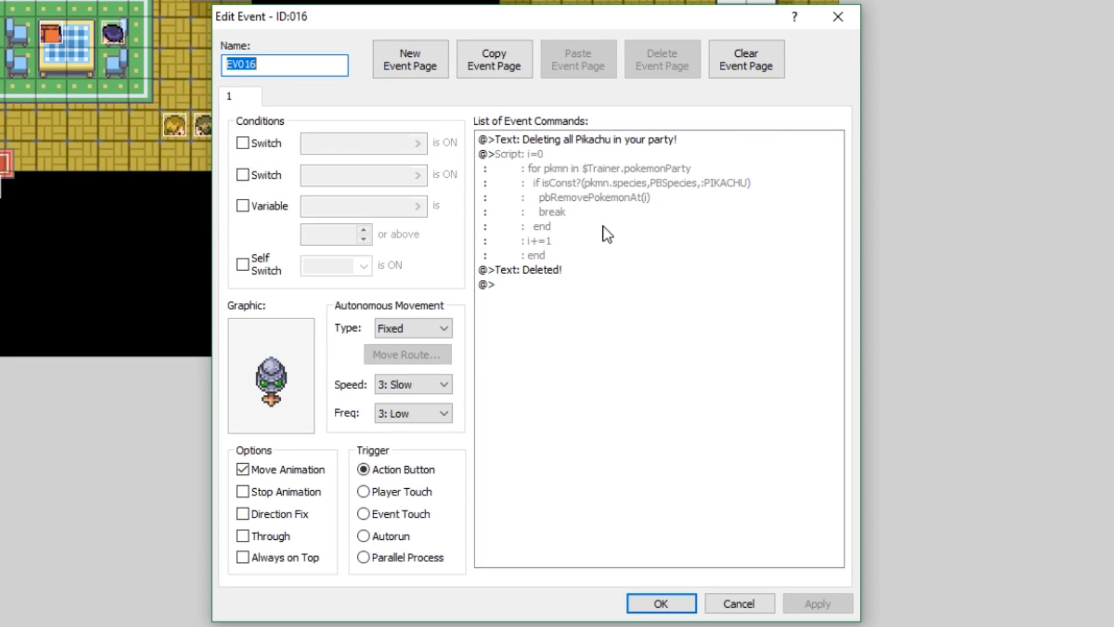
Open EV016's Pikachu-deleting loop script for editing
{"action": "left_click", "coordinate": [619, 168]}
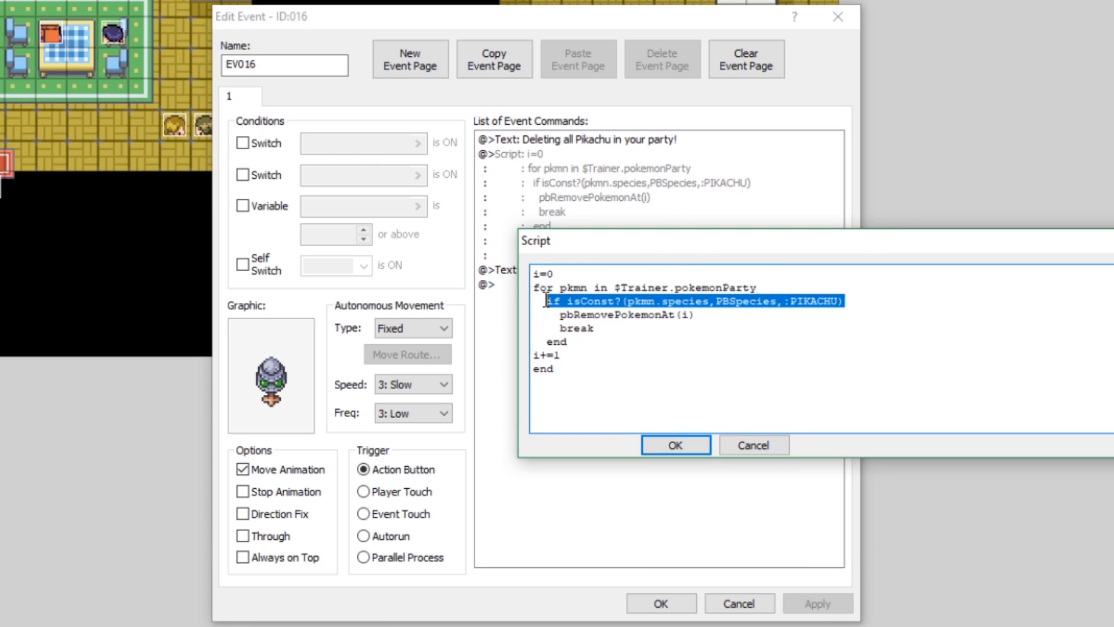
Remove the isConst? Pikachu check from EV016's loop so it deletes every party Pokémon, and apply
{"action": "key", "text": "Delete"}
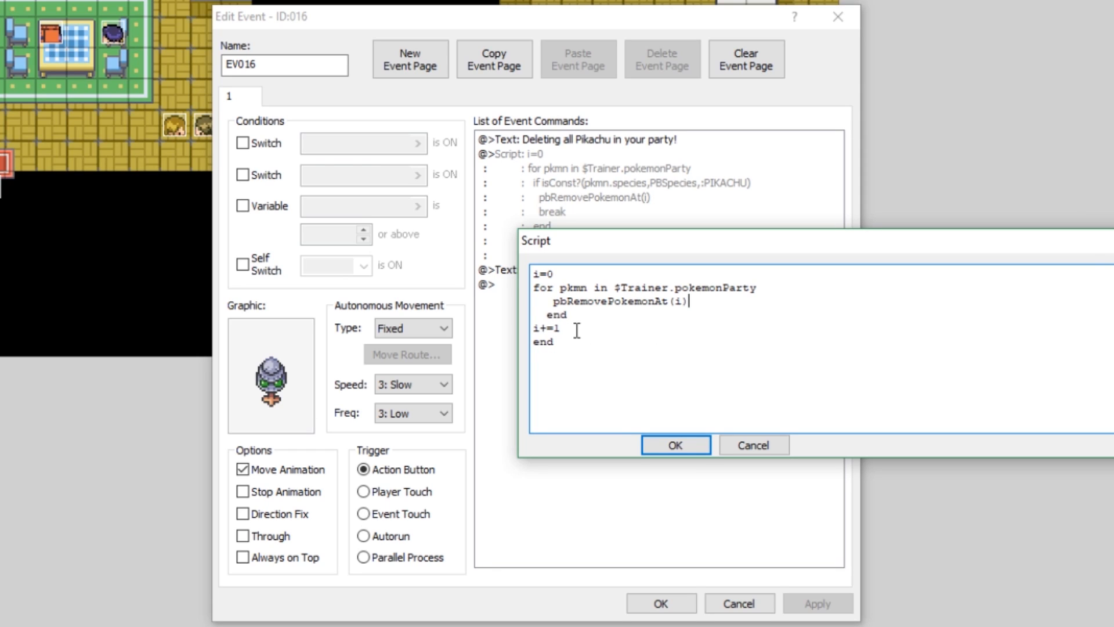
{"action": "mouse_move", "coordinate": [675, 345]}
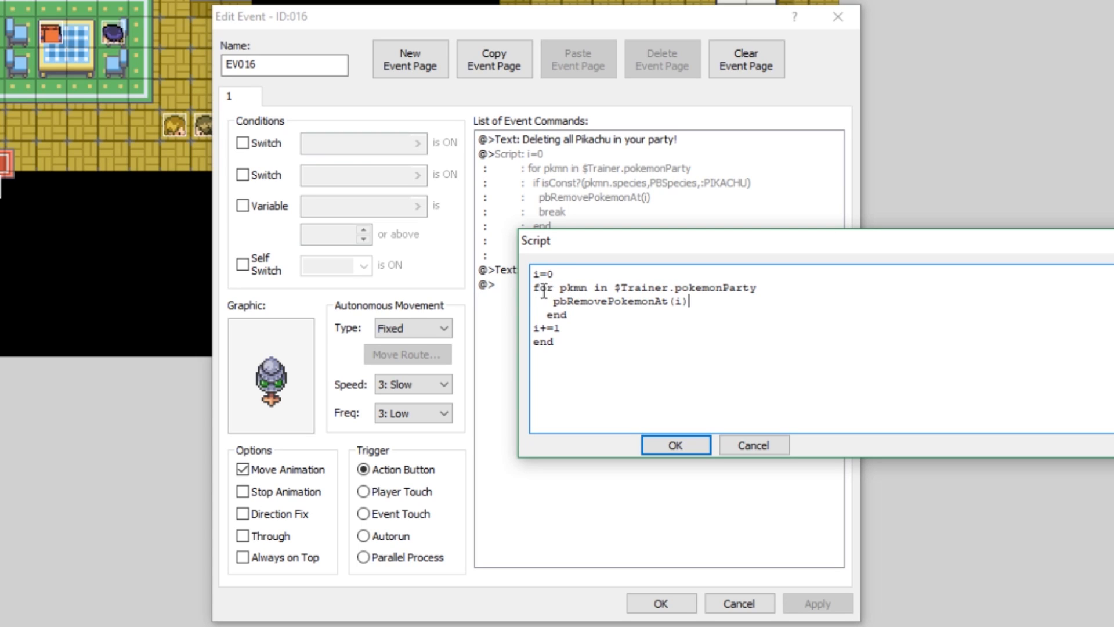
{"action": "left_click", "coordinate": [674, 445]}
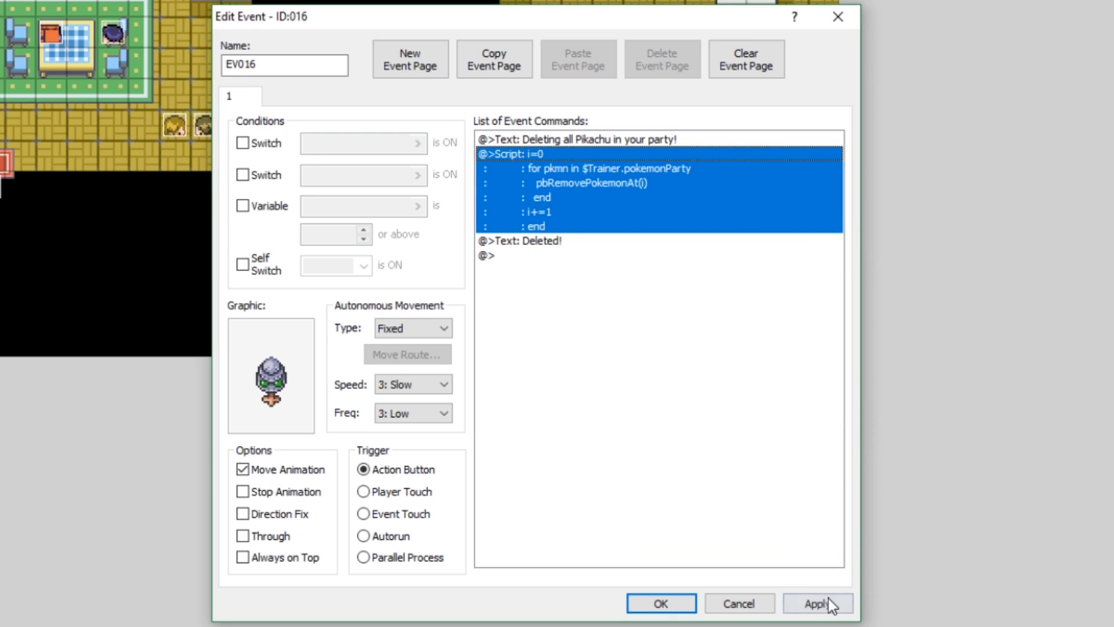
{"action": "left_click", "coordinate": [659, 602]}
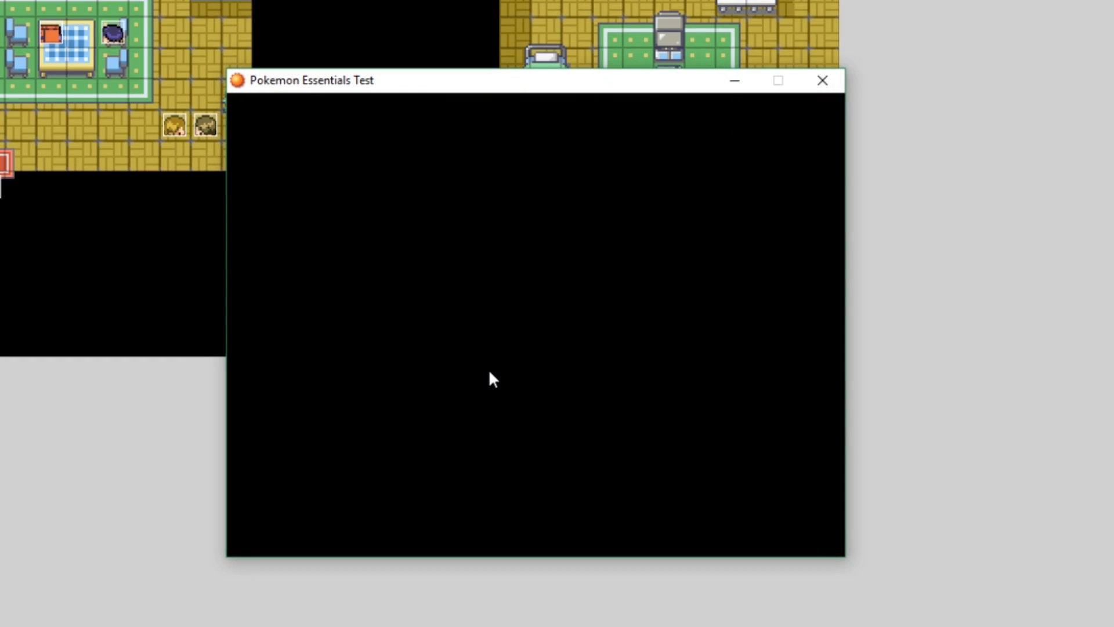
Dismiss the syntax error, drop the stray end from EV016's loop with i+=1 inside it, and save the event
{"action": "left_click_drag", "start_coordinate": [498, 80], "coordinate": [562, 160]}
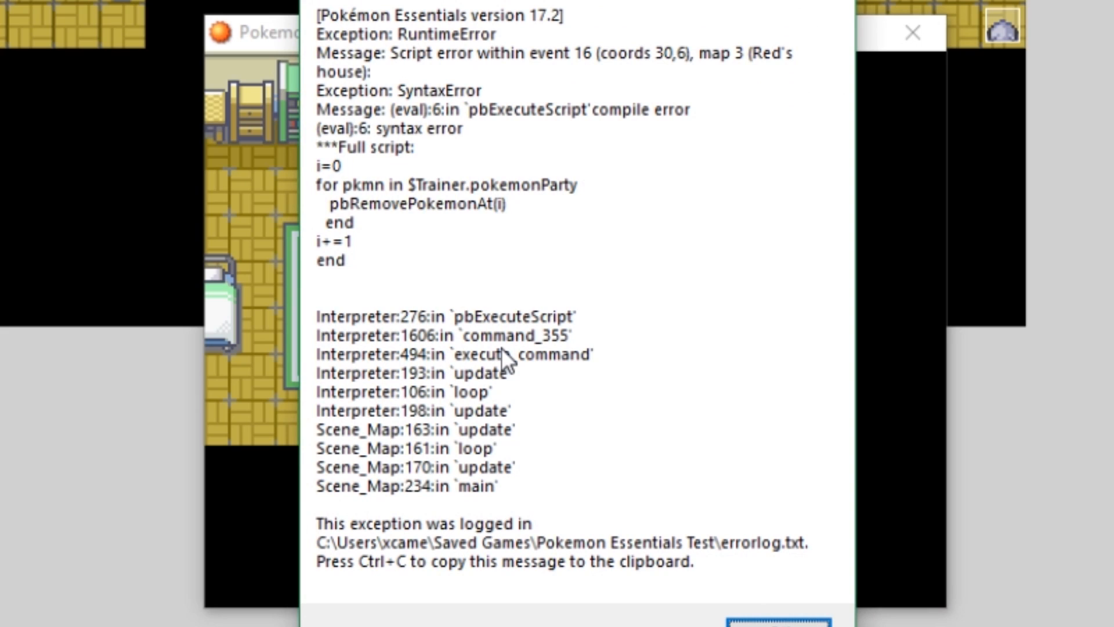
{"action": "mouse_move", "coordinate": [778, 624]}
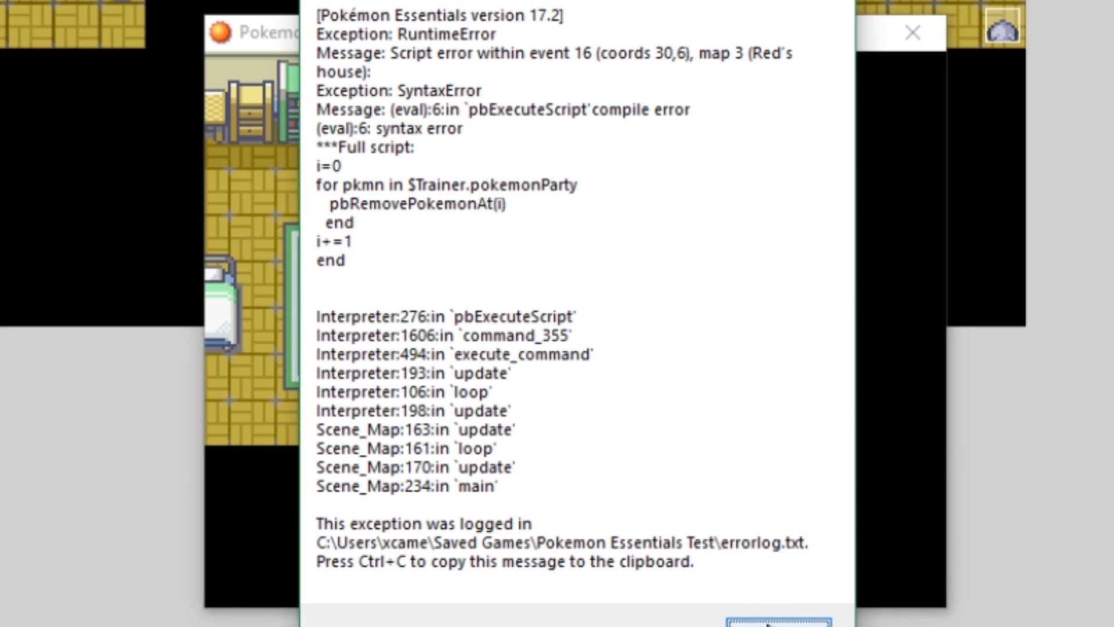
{"action": "left_click", "coordinate": [778, 622]}
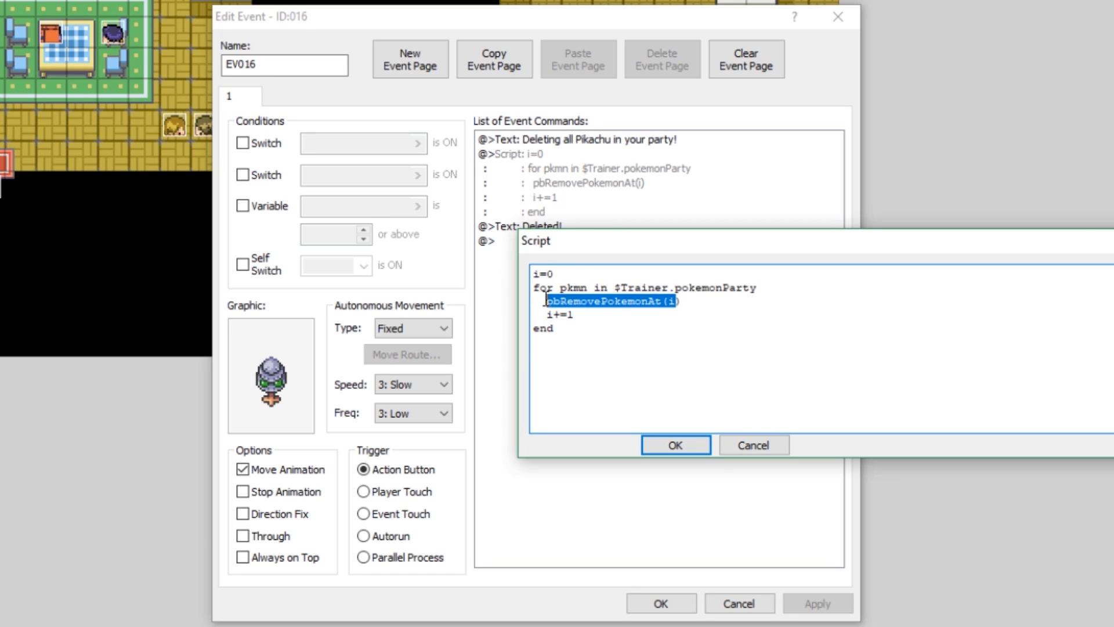
{"action": "left_click", "coordinate": [673, 444]}
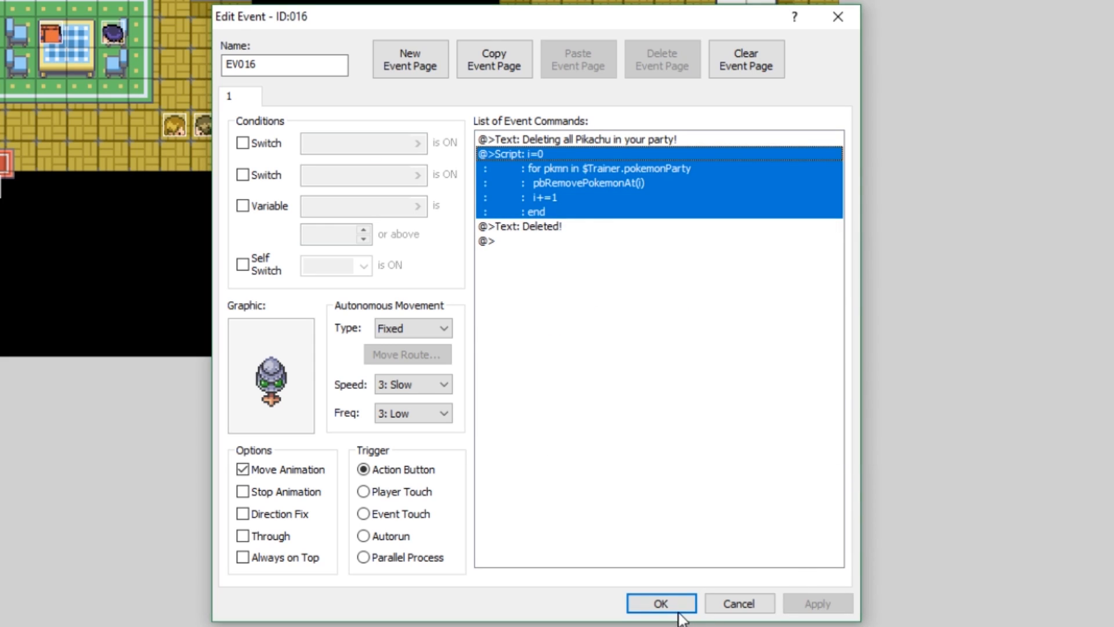
{"action": "left_click", "coordinate": [660, 604]}
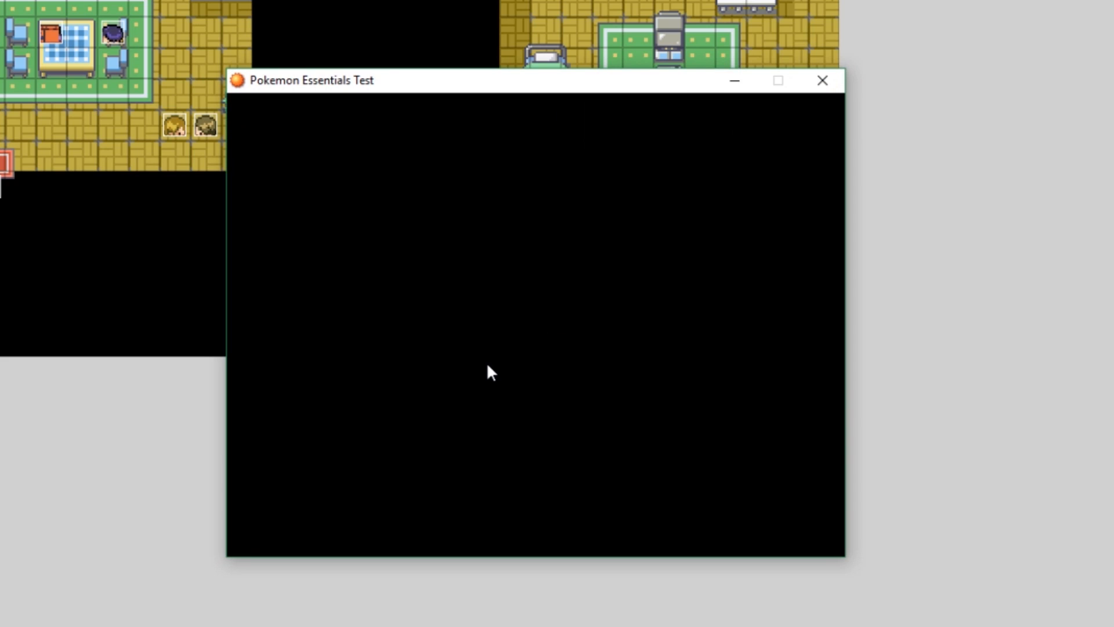
Trigger the wipe event in the playtest and check the party screen, finding a level 20 Pikachu left
{"action": "left_click_drag", "start_coordinate": [490, 80], "coordinate": [547, 160]}
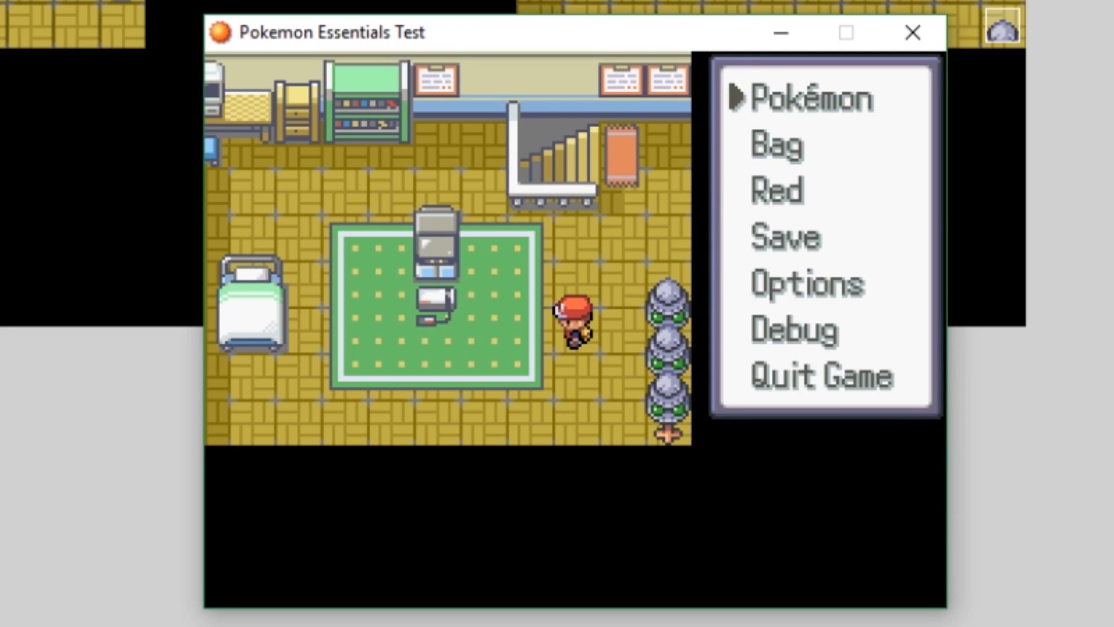
{"action": "left_click", "coordinate": [810, 98]}
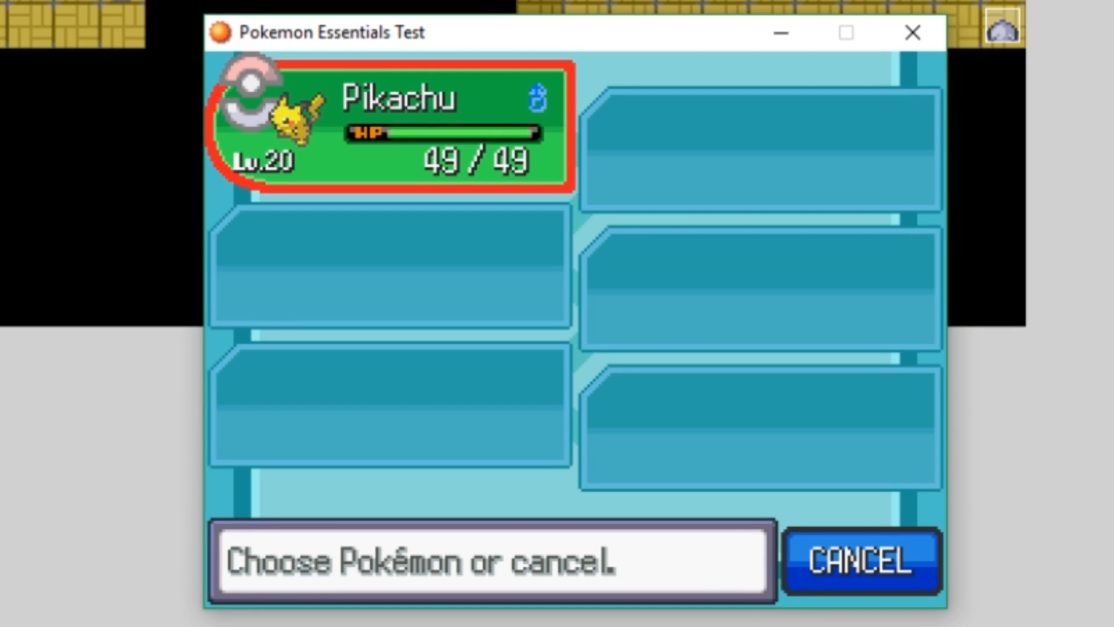
{"action": "left_click", "coordinate": [860, 561]}
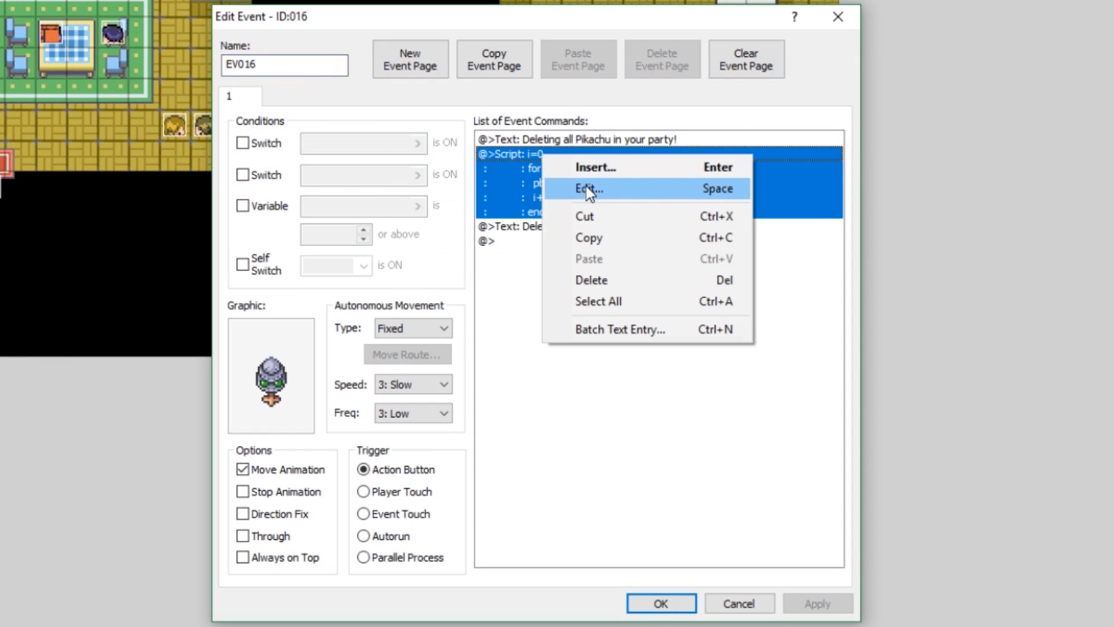
Draft EV016's script as per-slot removal calls pbRemovePokemonAt(0) through (5) and save it
{"action": "left_click", "coordinate": [587, 189]}
{"action": "type", "text": "pbRemovePokemonAt(i"}
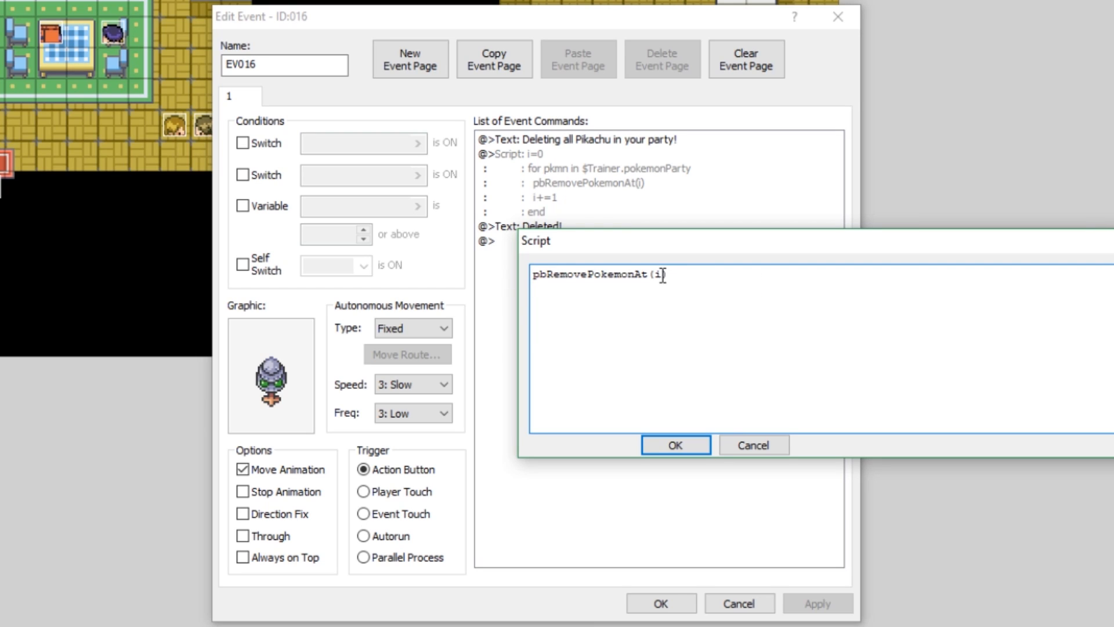
{"action": "type", "text": "0)"}
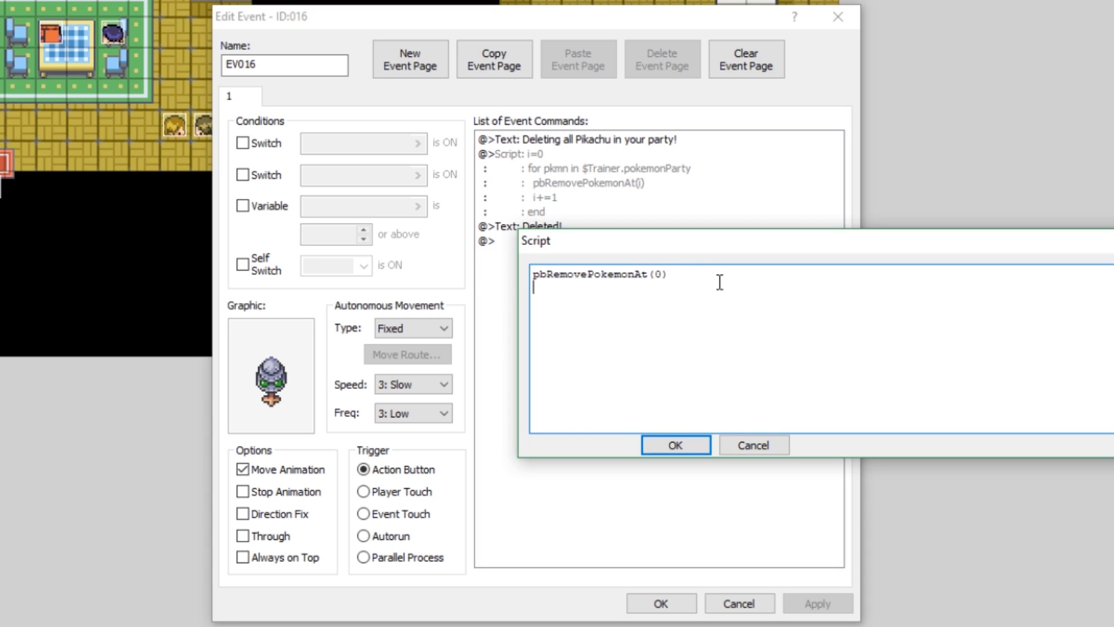
{"action": "type", "text": "pbRemovePokemonAt(0)"}
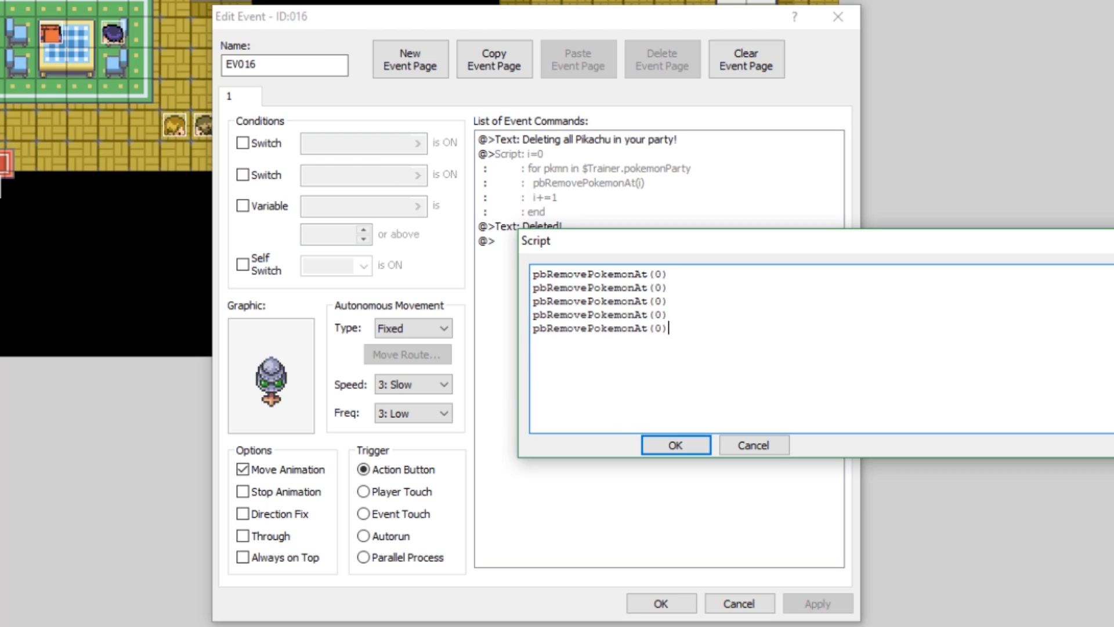
{"action": "type", "text": "1"}
{"action": "left_click", "coordinate": [601, 315]}
{"action": "type", "text": "3"}
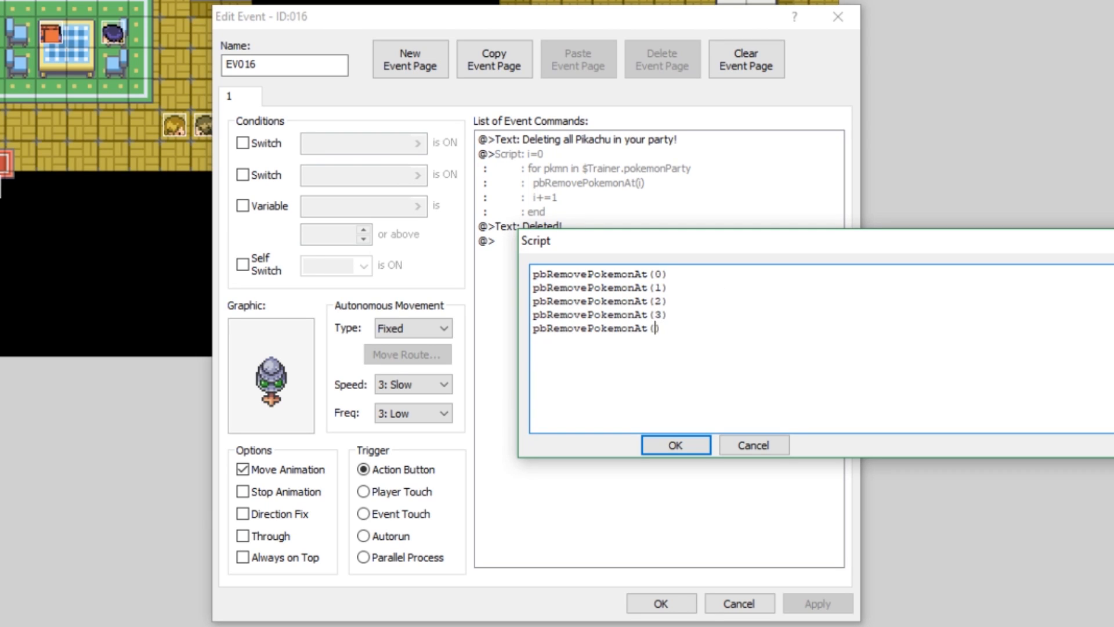
{"action": "type", "text": "4)"}
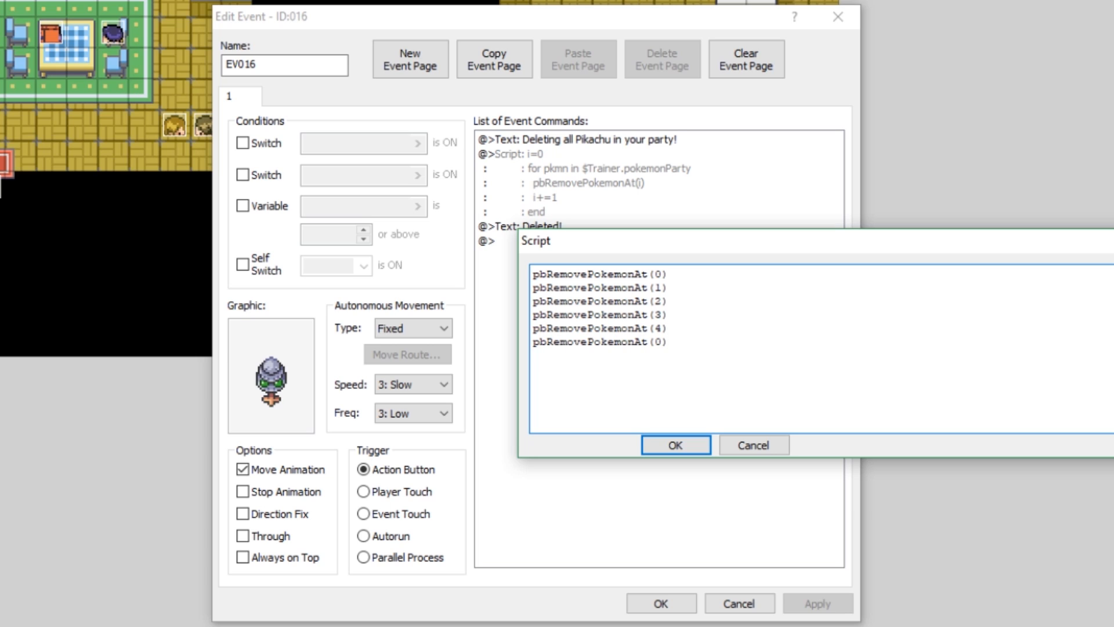
{"action": "type", "text": "5"}
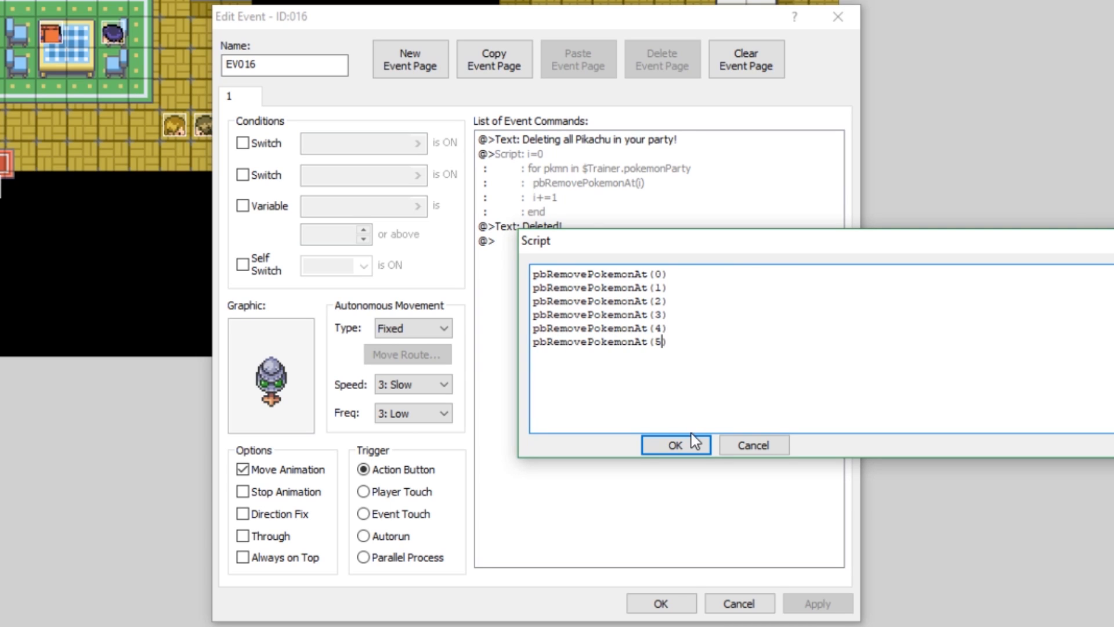
{"action": "left_click", "coordinate": [673, 445]}
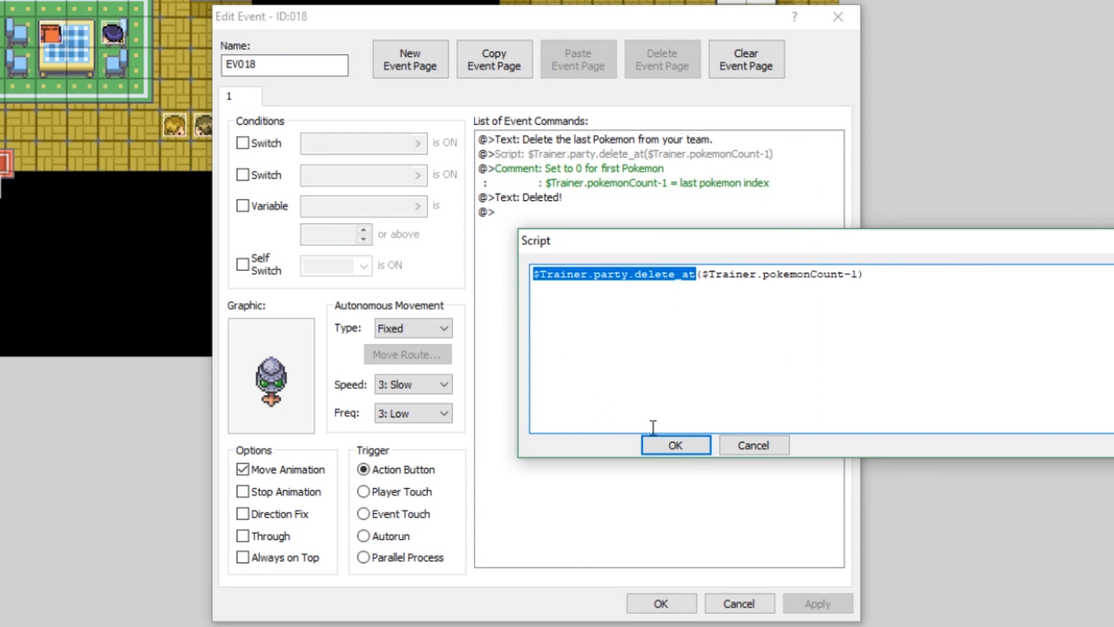
{"action": "left_click", "coordinate": [673, 444]}
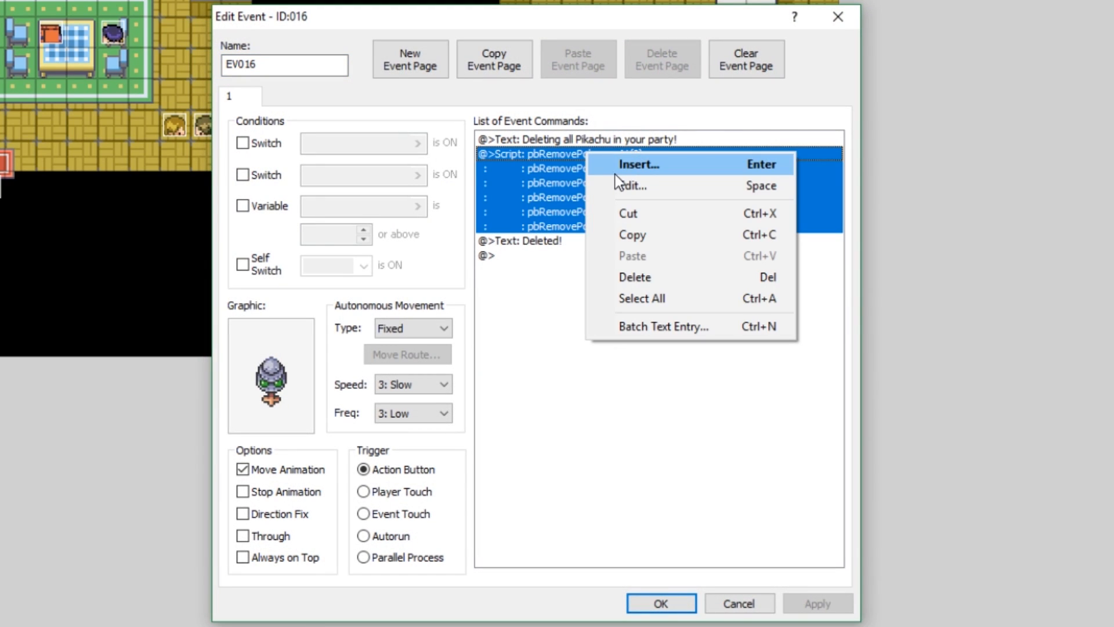
Rewrite the script as six $Trainer.party.delete_at lines for slots 0 through 5 and save
{"action": "left_click", "coordinate": [630, 186]}
{"action": "type", "text": "$Trainer.party.delete_at(1"}
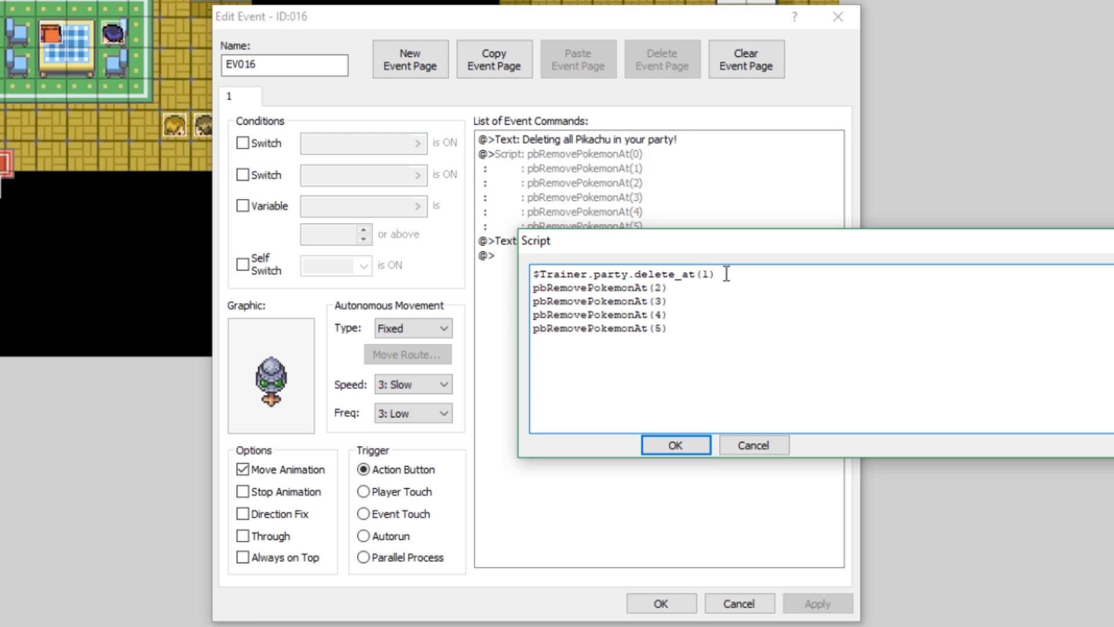
{"action": "type", "text": "0"}
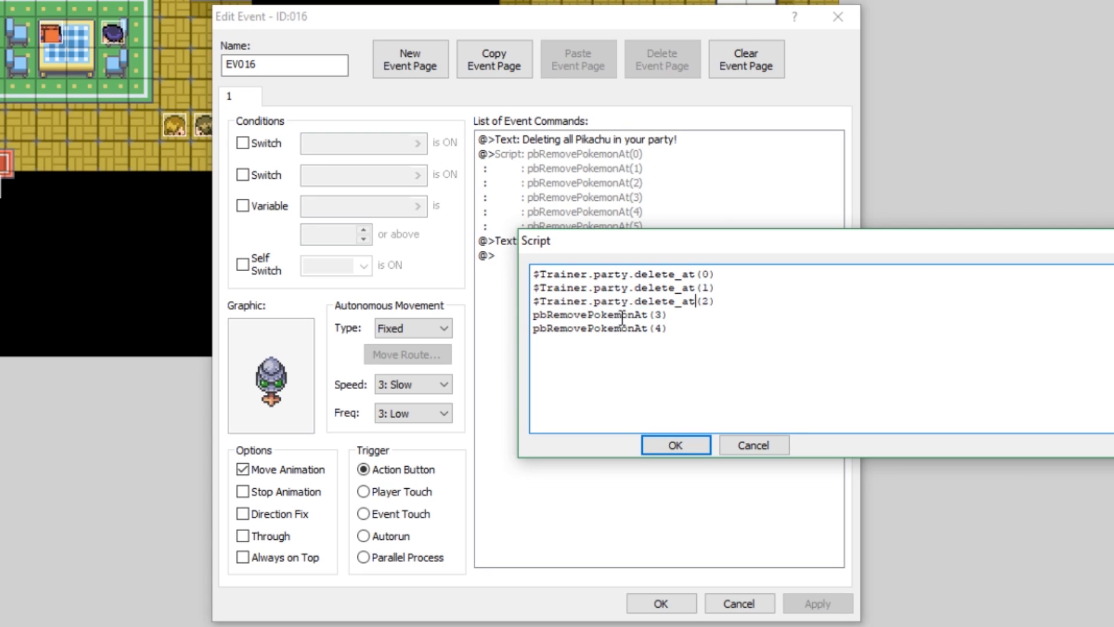
{"action": "type", "text": "$Trainer.party.delete_at(3)"}
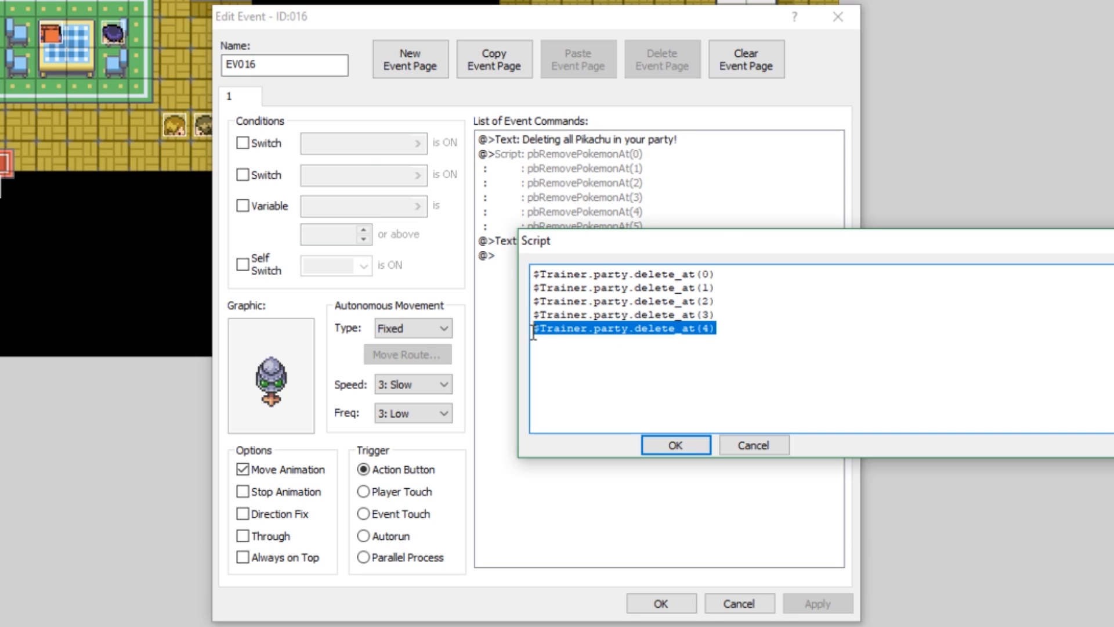
{"action": "left_click", "coordinate": [753, 340]}
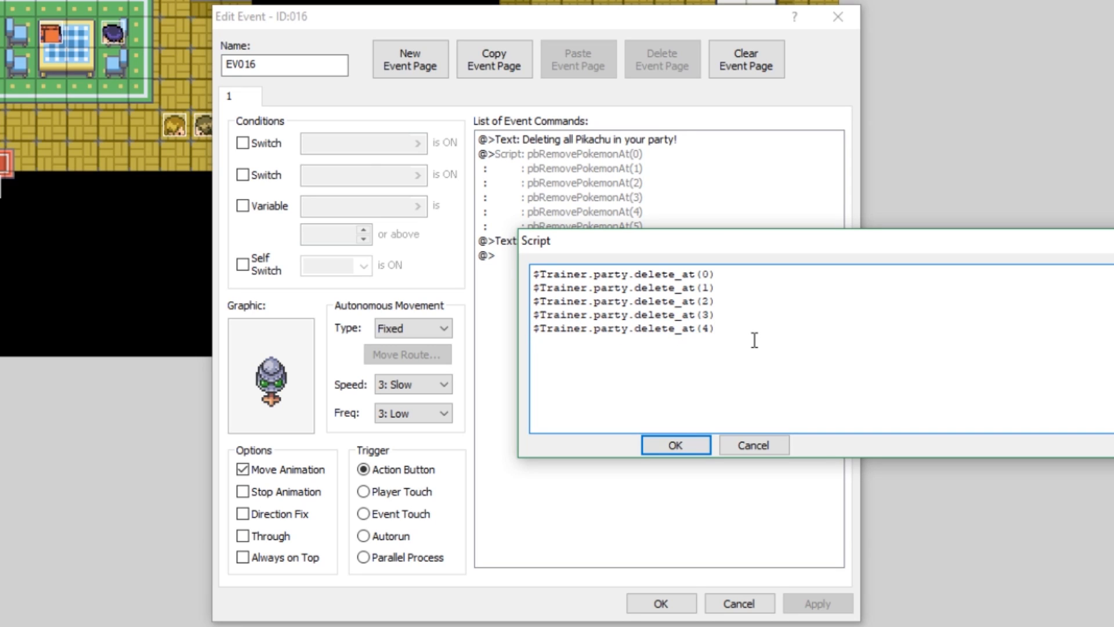
{"action": "type", "text": "$Trainer.party.delete_at(4)"}
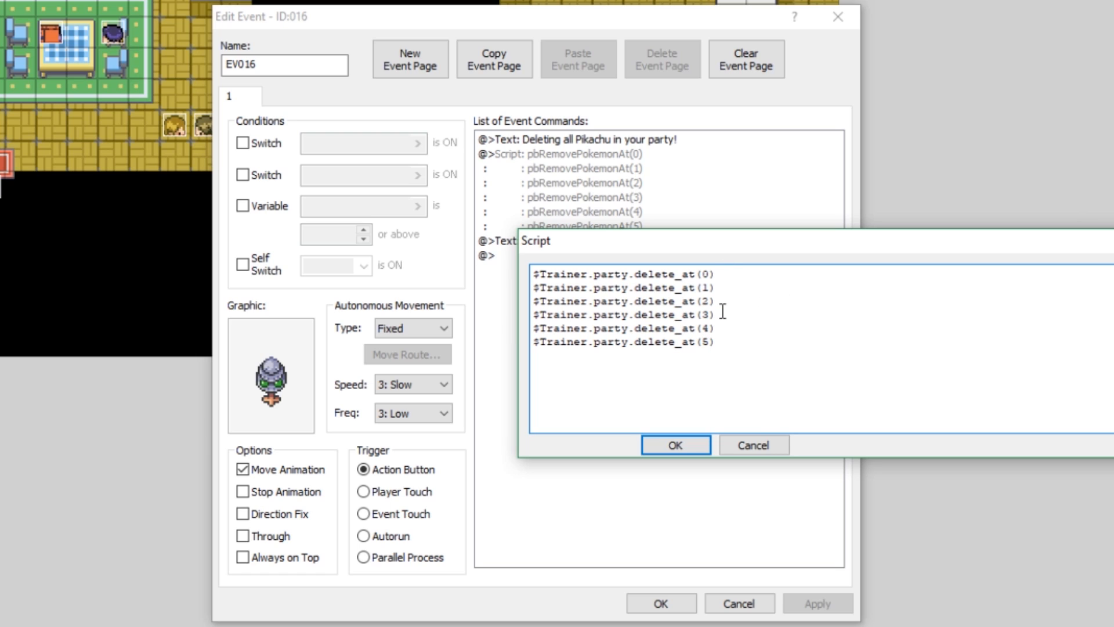
{"action": "mouse_move", "coordinate": [633, 293]}
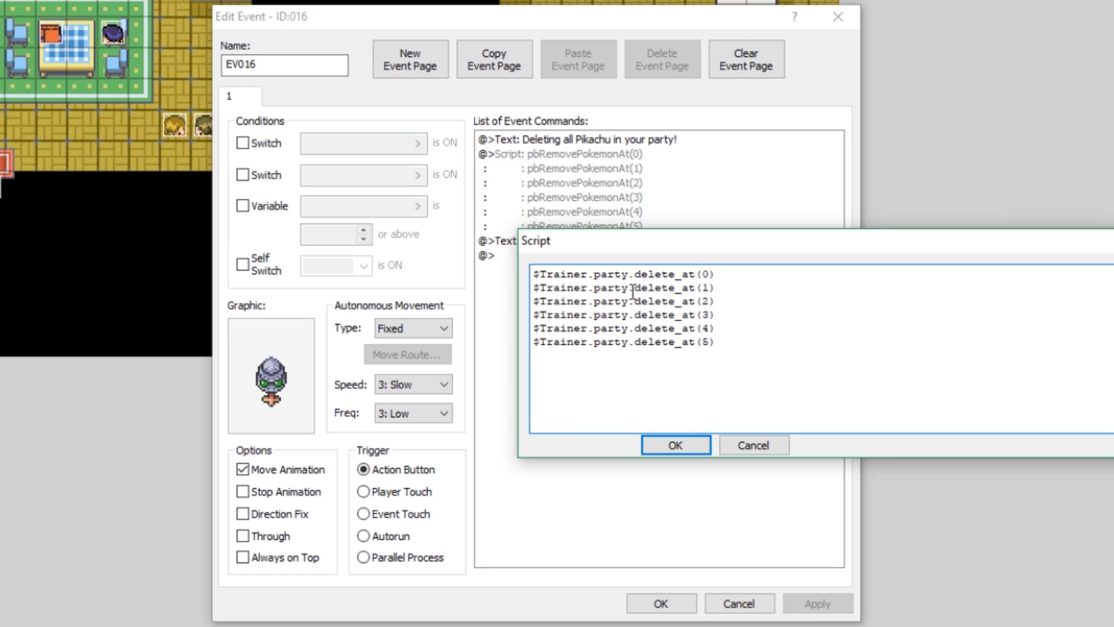
{"action": "left_click", "coordinate": [675, 445]}
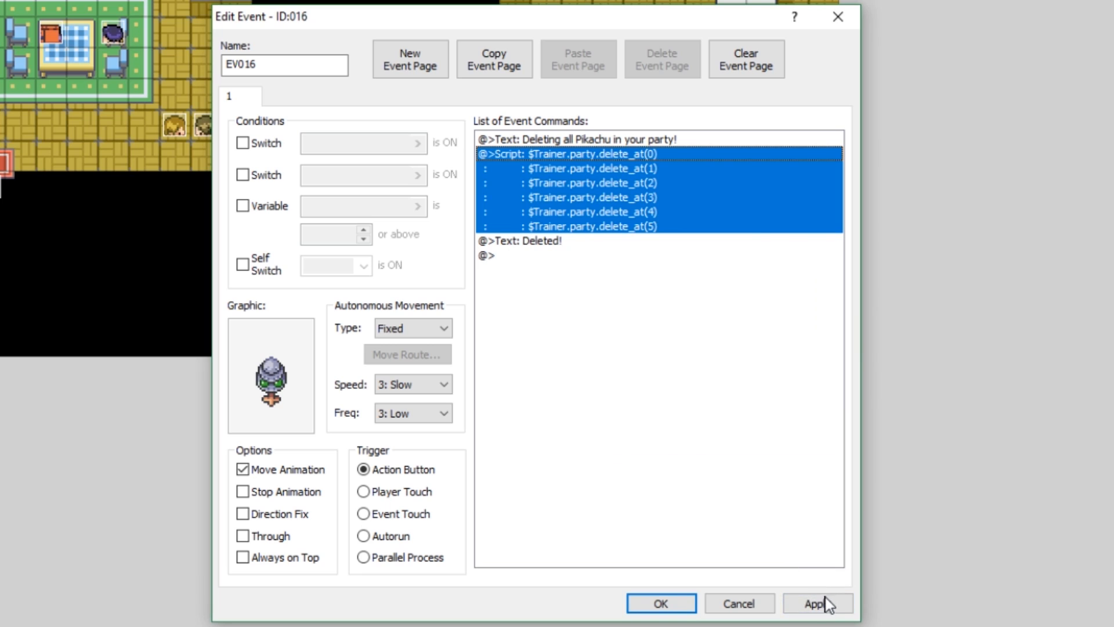
Apply EV016, playtest the wipe event and find Kadabra, Pikachu and Chansey still in the party
{"action": "left_click", "coordinate": [659, 602]}
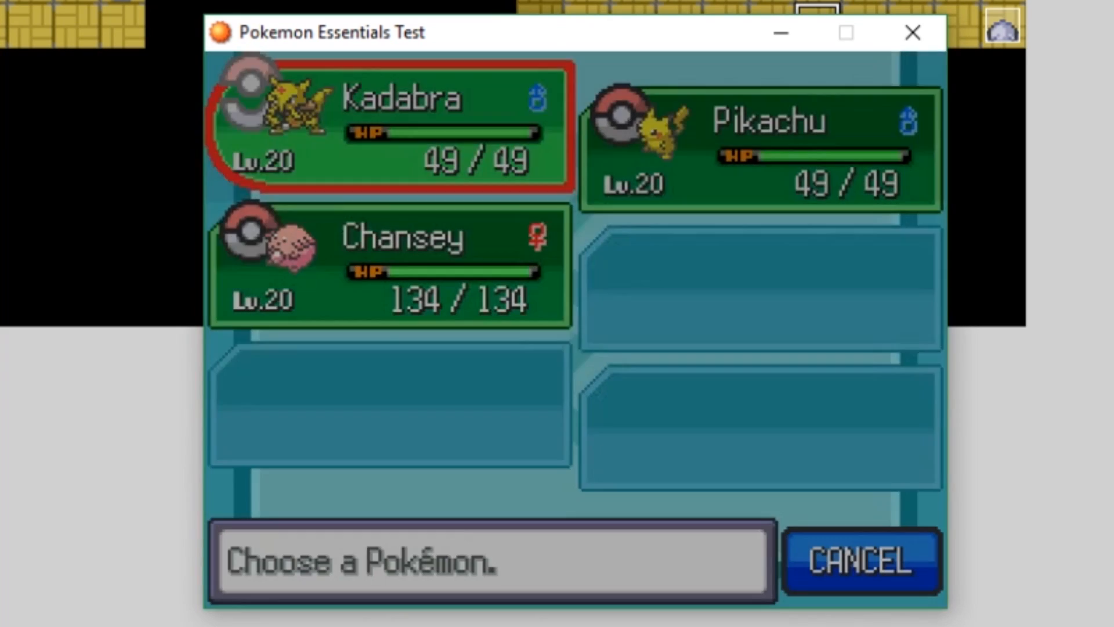
{"action": "left_click", "coordinate": [860, 561]}
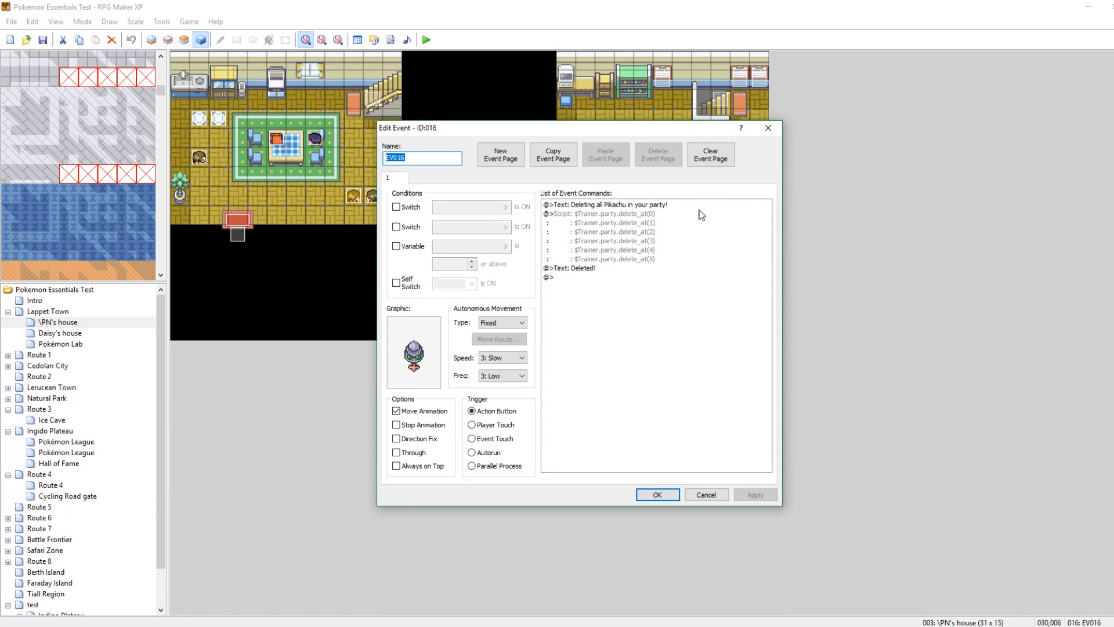
Confirm EV016's script is the single line $Trainer.party = [] and save the event
{"action": "double_click", "coordinate": [613, 213]}
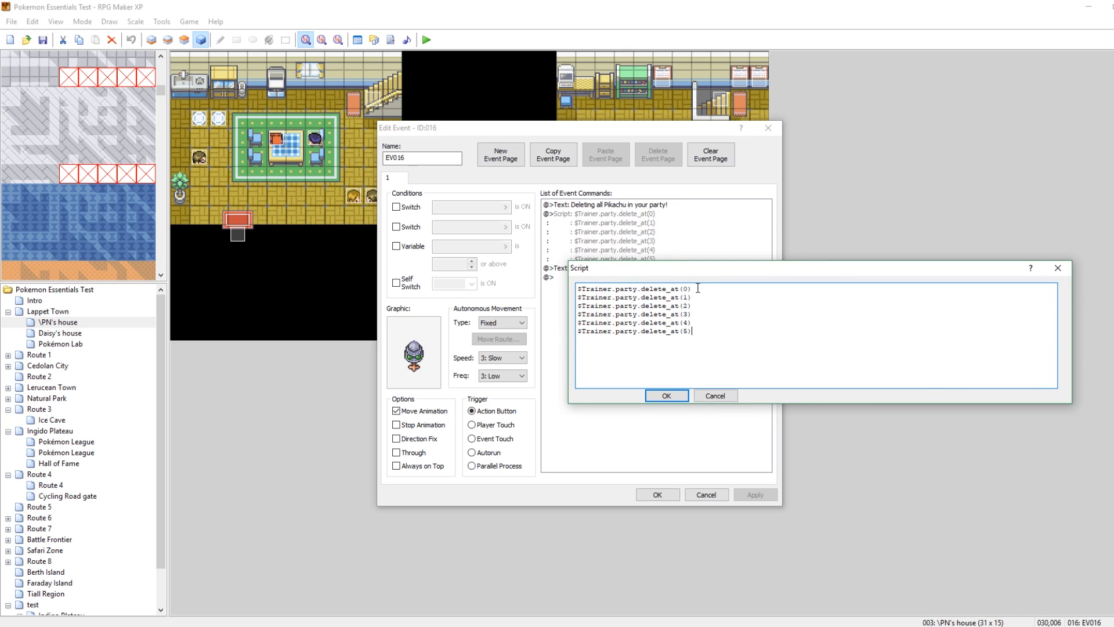
{"action": "mouse_move", "coordinate": [1009, 285]}
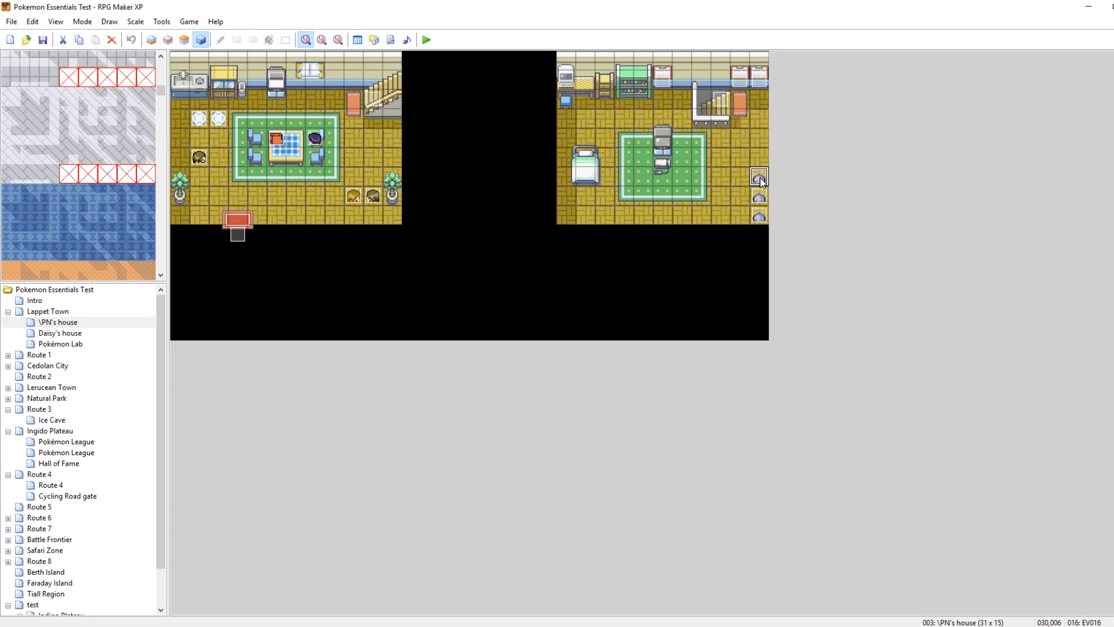
{"action": "double_click", "coordinate": [757, 176]}
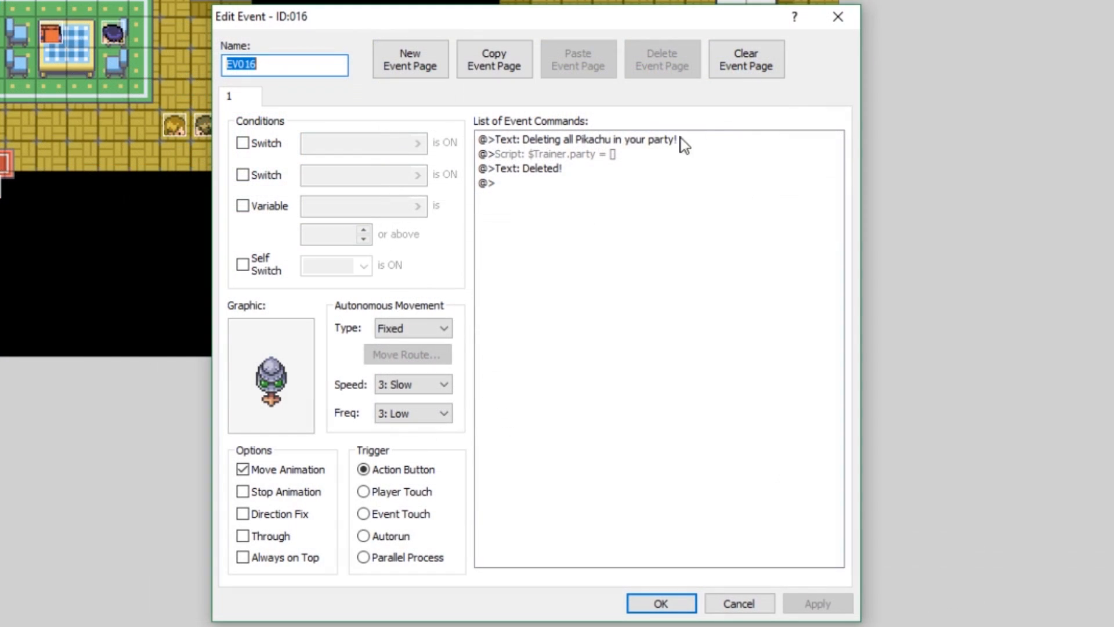
{"action": "double_click", "coordinate": [547, 155]}
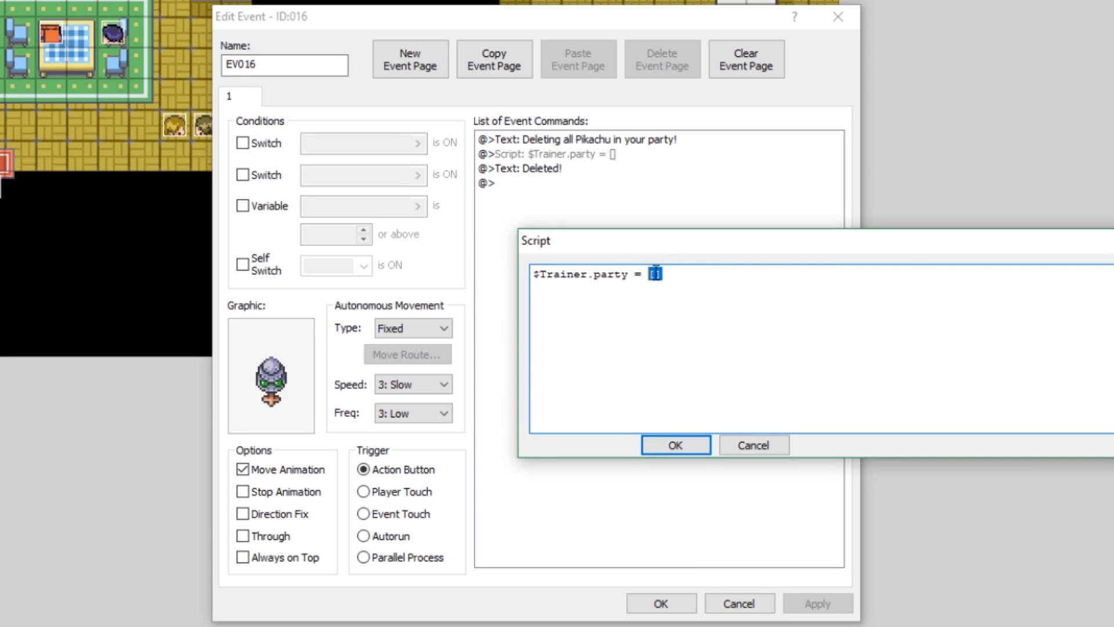
{"action": "left_click", "coordinate": [675, 445]}
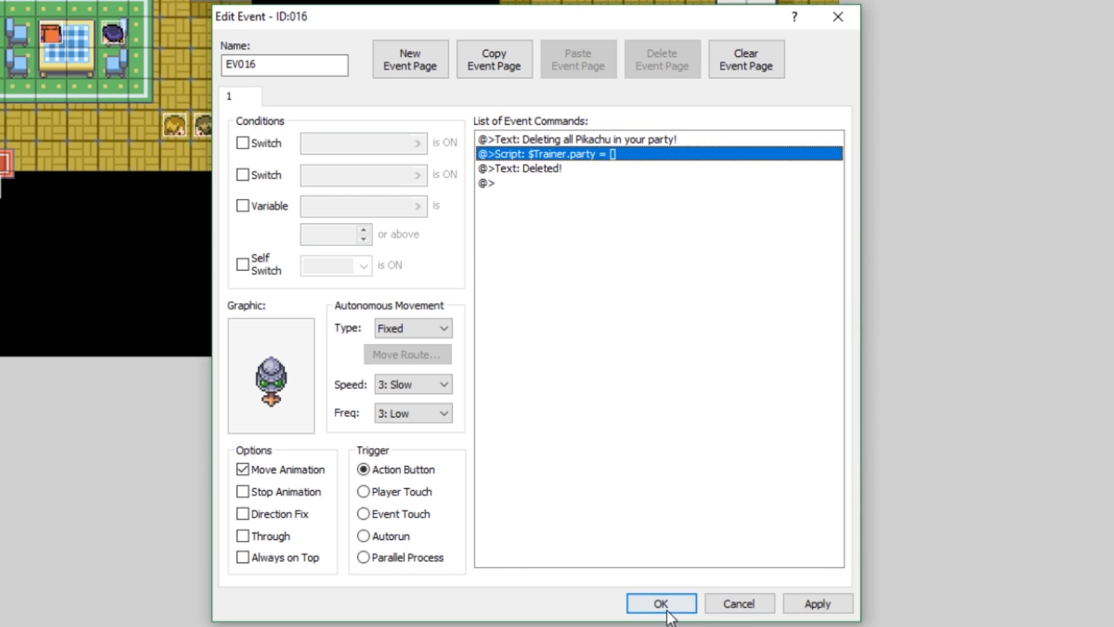
{"action": "left_click", "coordinate": [660, 602]}
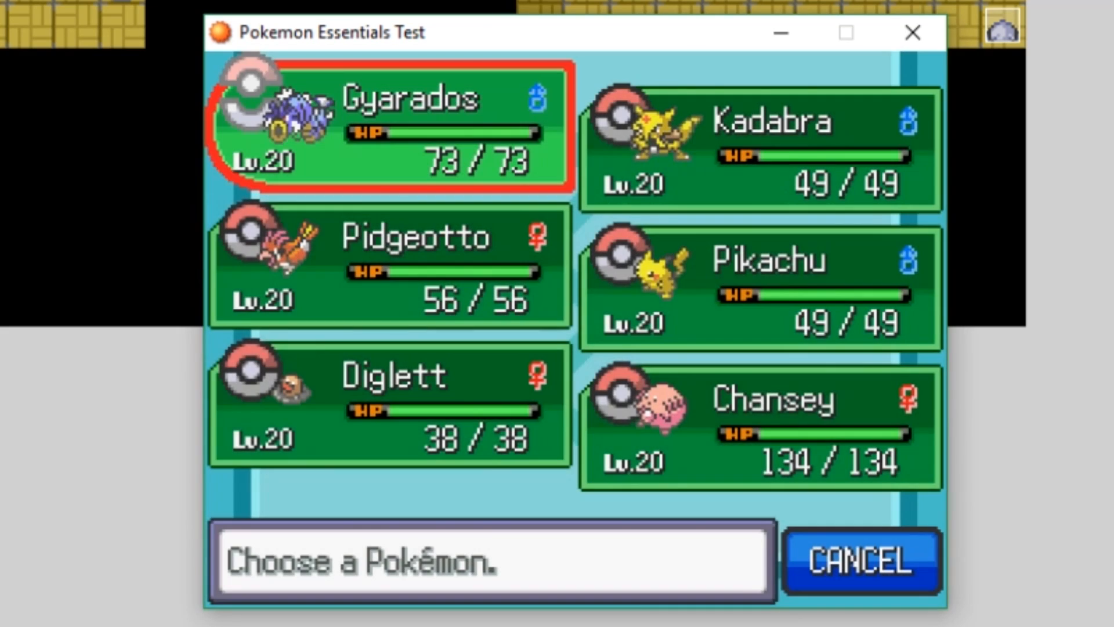
Check the six-Pokémon party screen in the playtest, then close the game window
{"action": "left_click", "coordinate": [860, 561]}
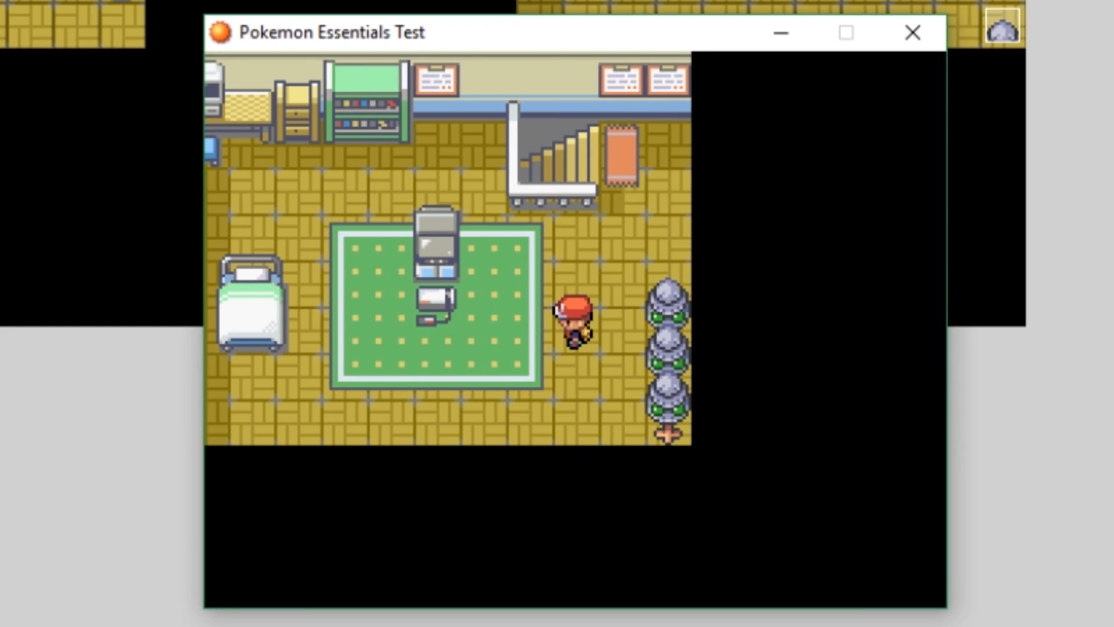
{"action": "mouse_move", "coordinate": [963, 195]}
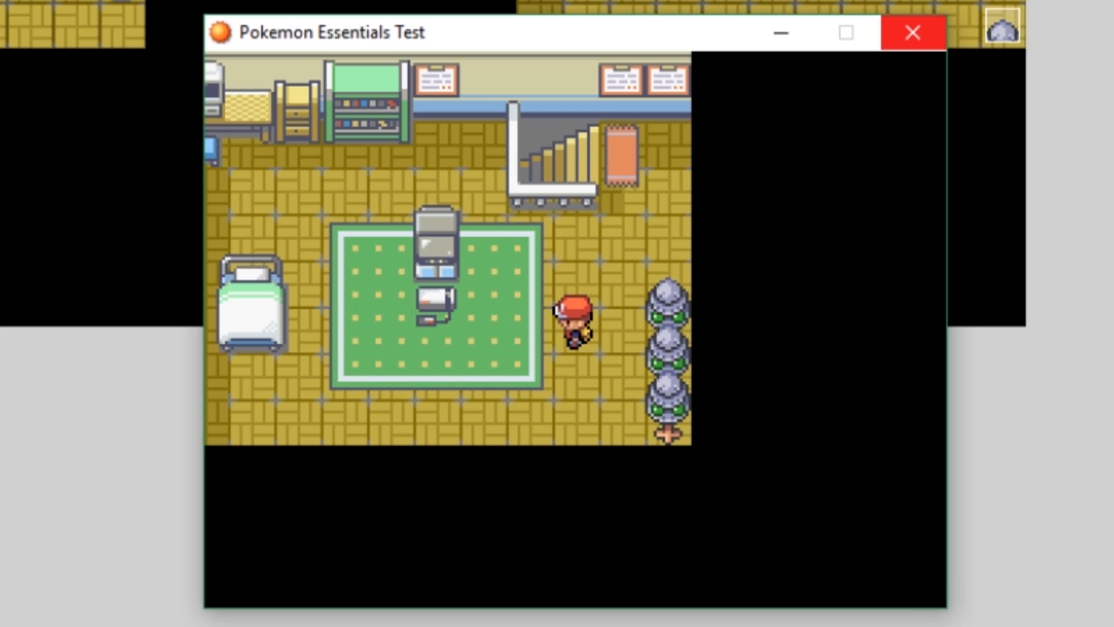
{"action": "left_click", "coordinate": [913, 33]}
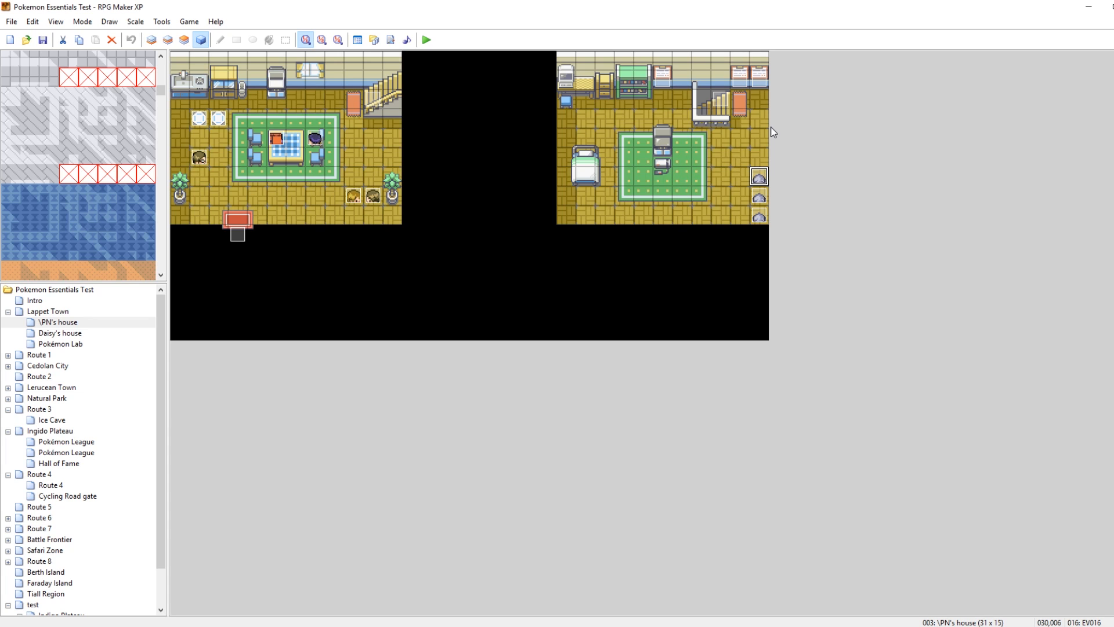